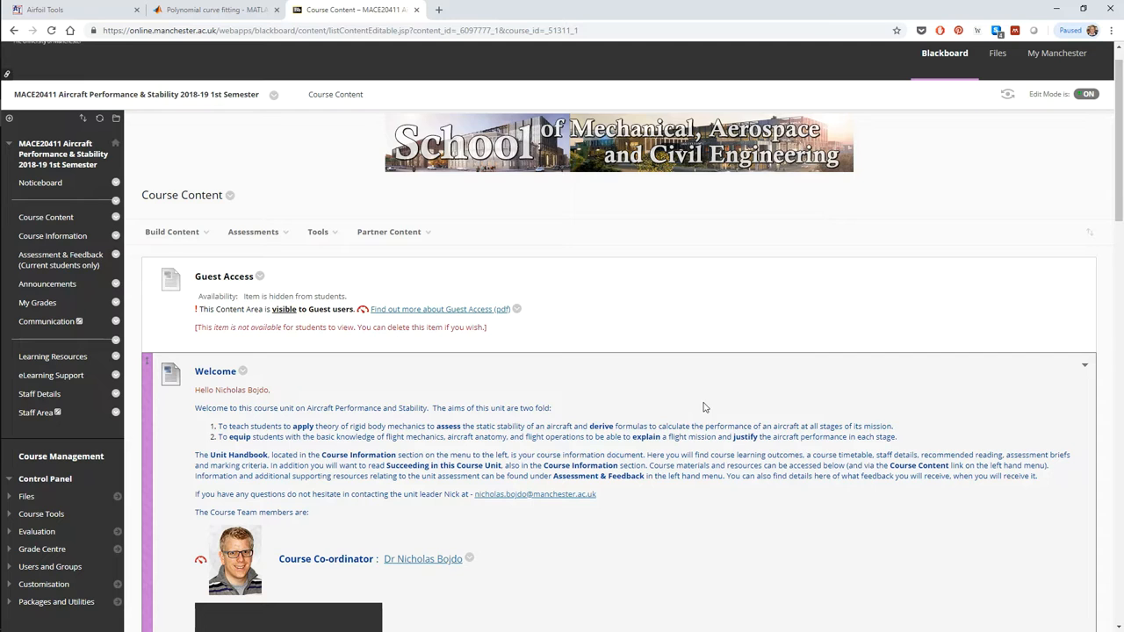
- Scroll down the Course Content page towards the Tutorials & Labs link
scroll(down, 3)
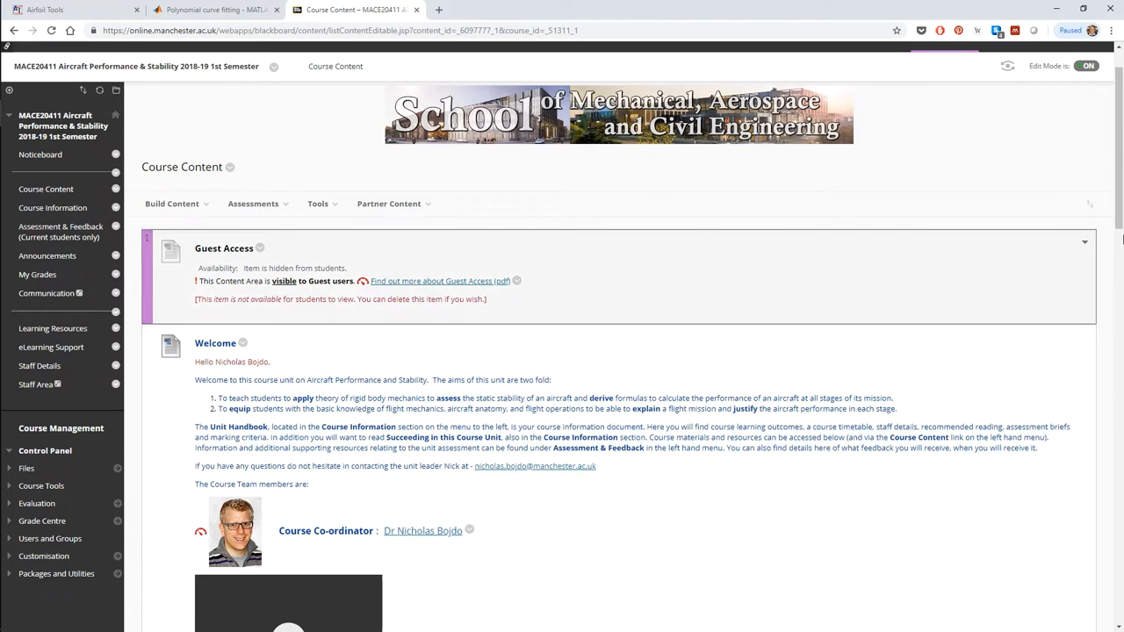
scroll(down, 3)
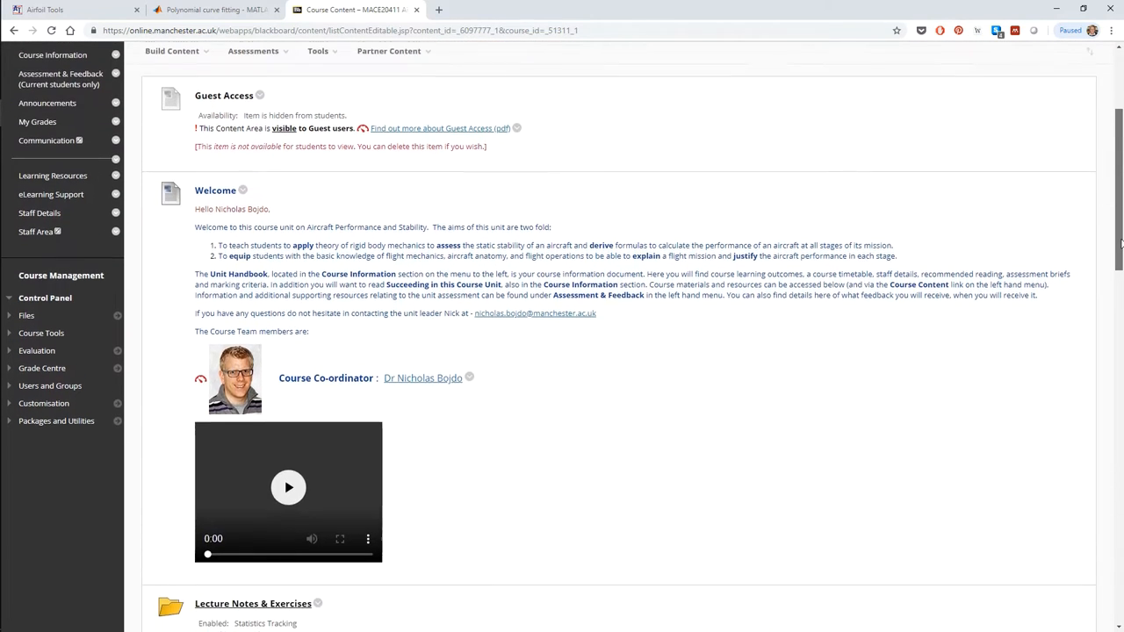
scroll(down, 3)
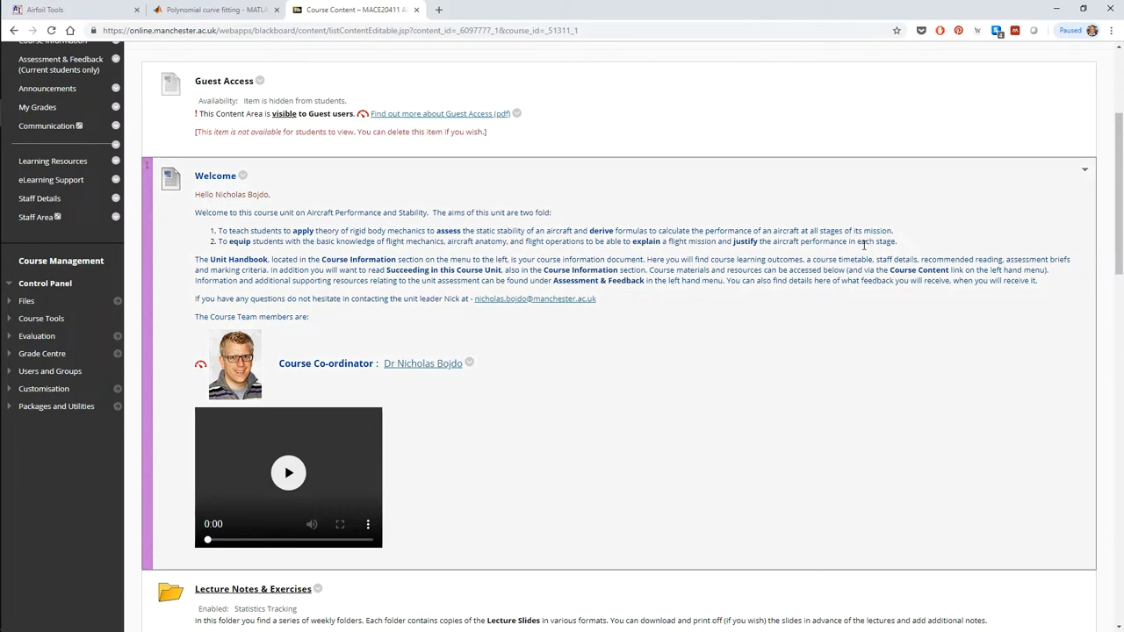
mouse_move(903, 214)
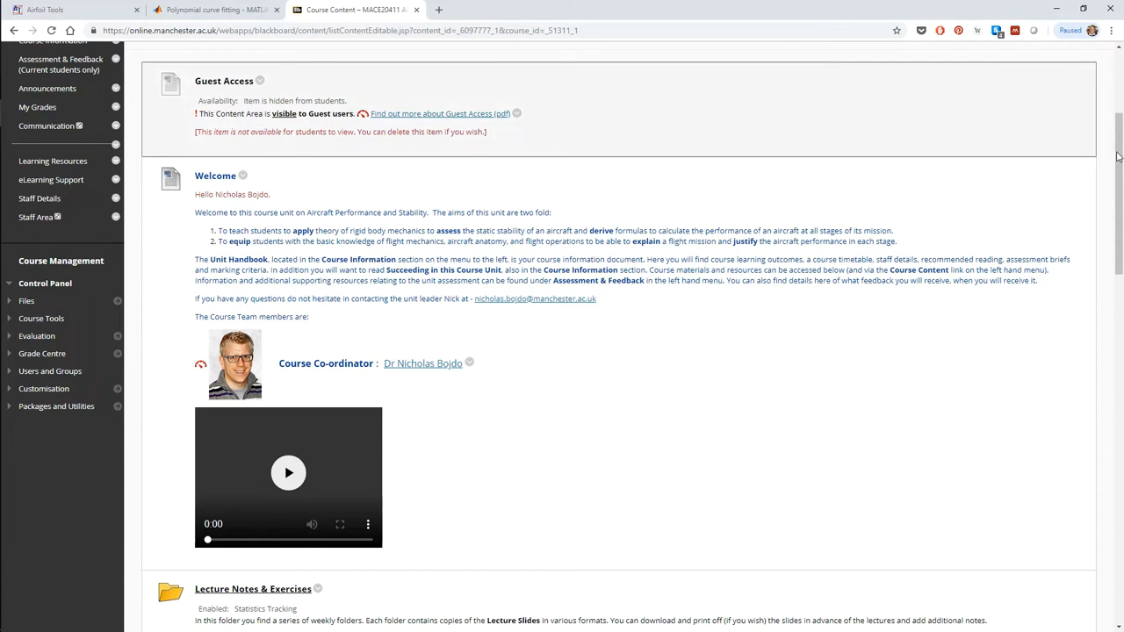
scroll(down, 3)
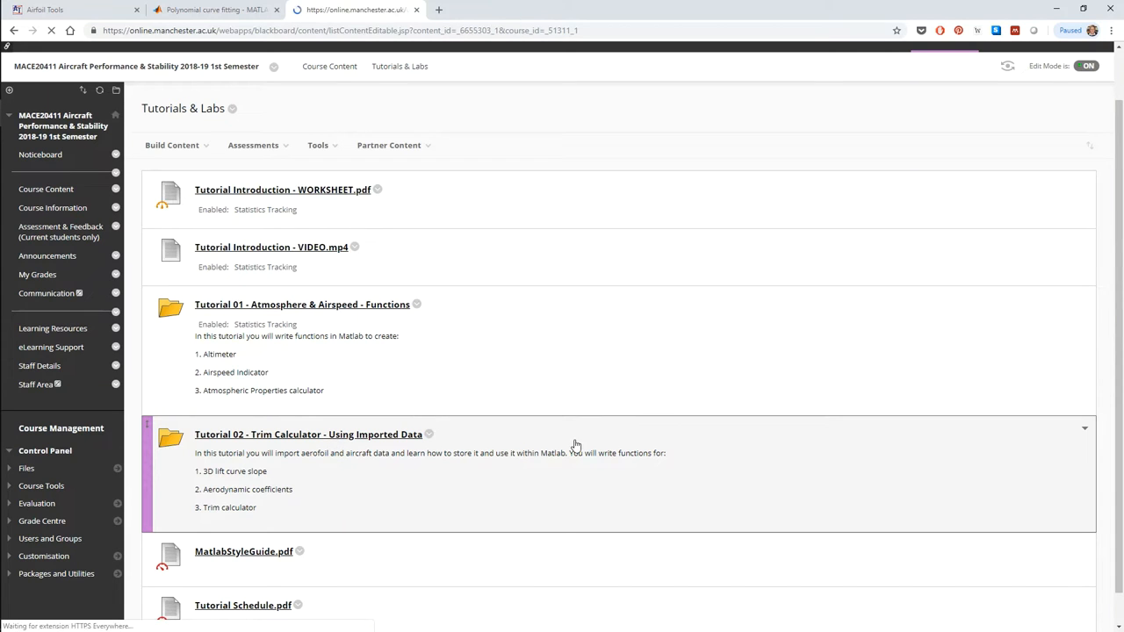
- Open the 'Tutorial 02 - Trim Calculator - Using Imported Data' folder
click(309, 434)
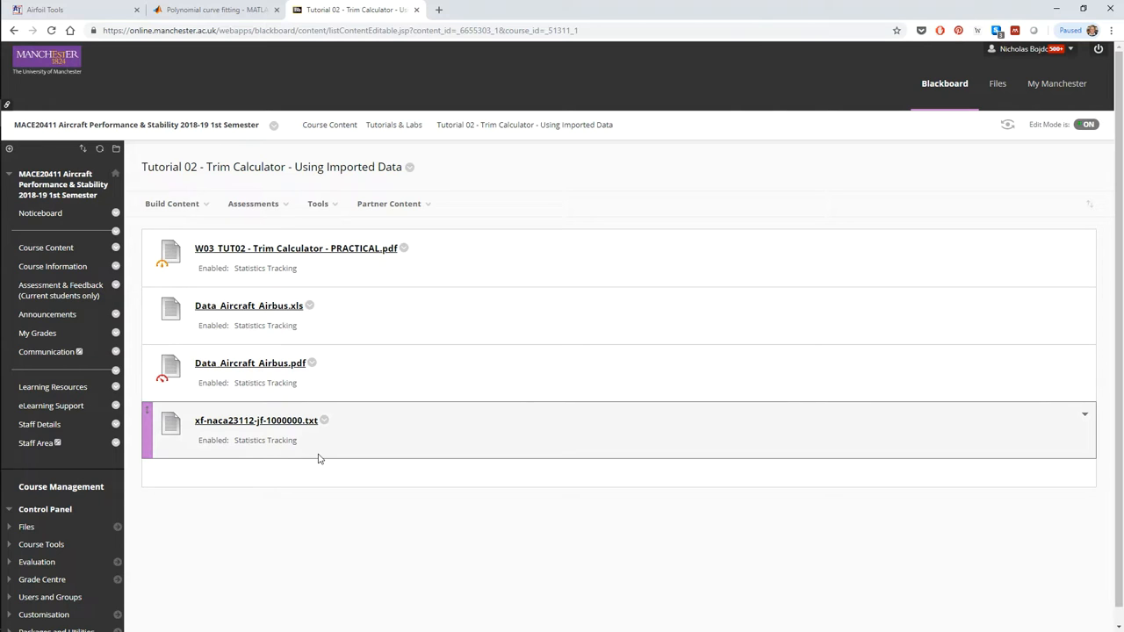
mouse_move(334, 464)
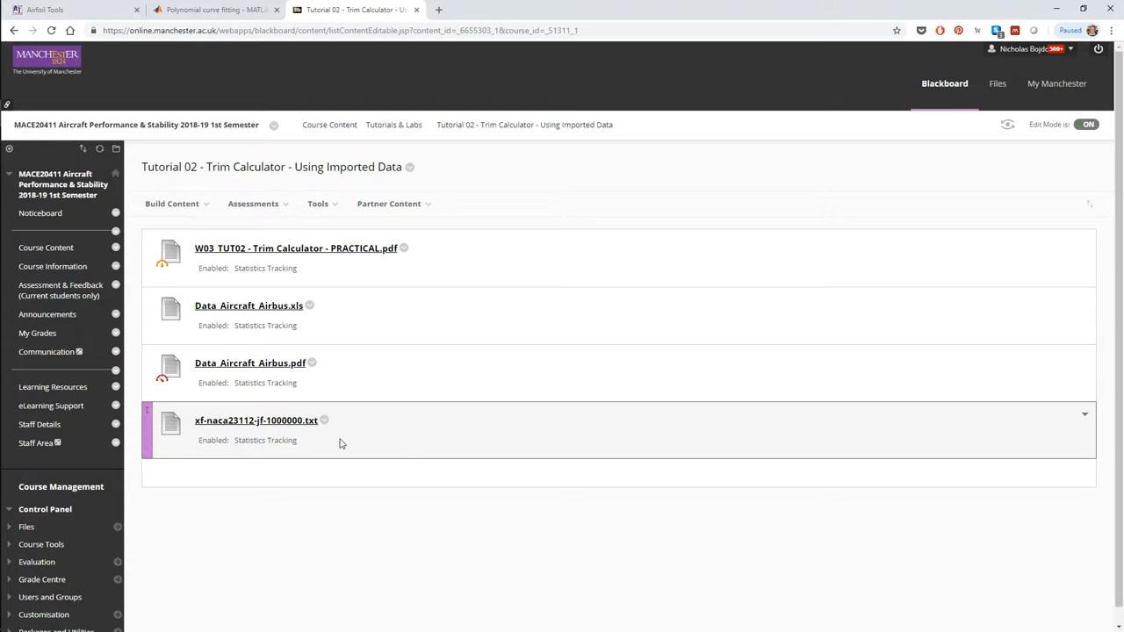
mouse_move(488, 460)
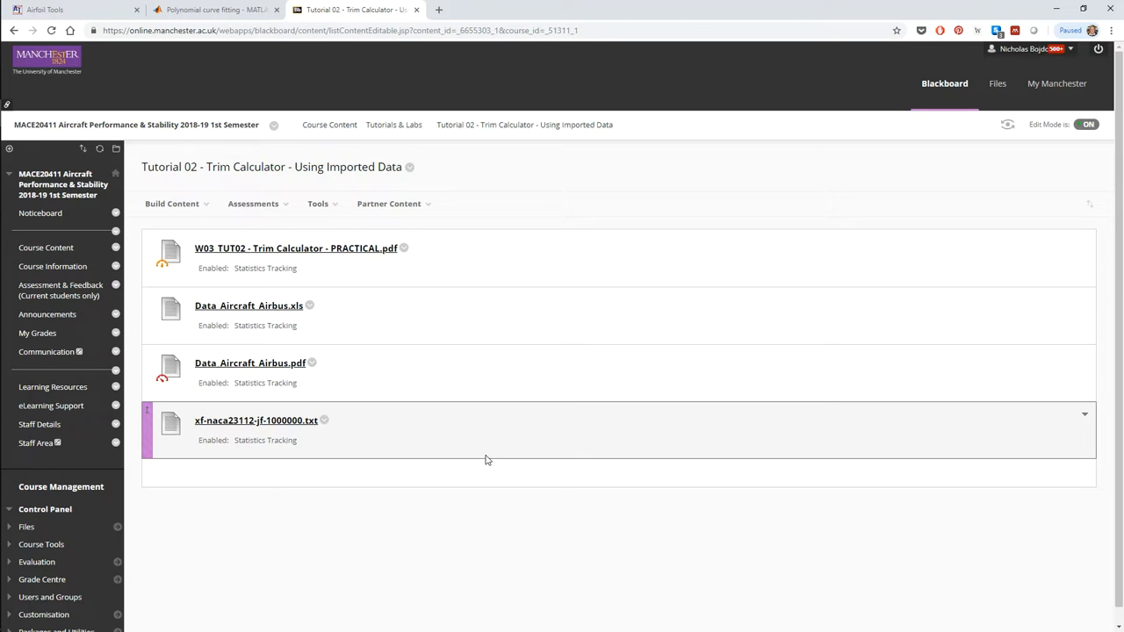
mouse_move(541, 460)
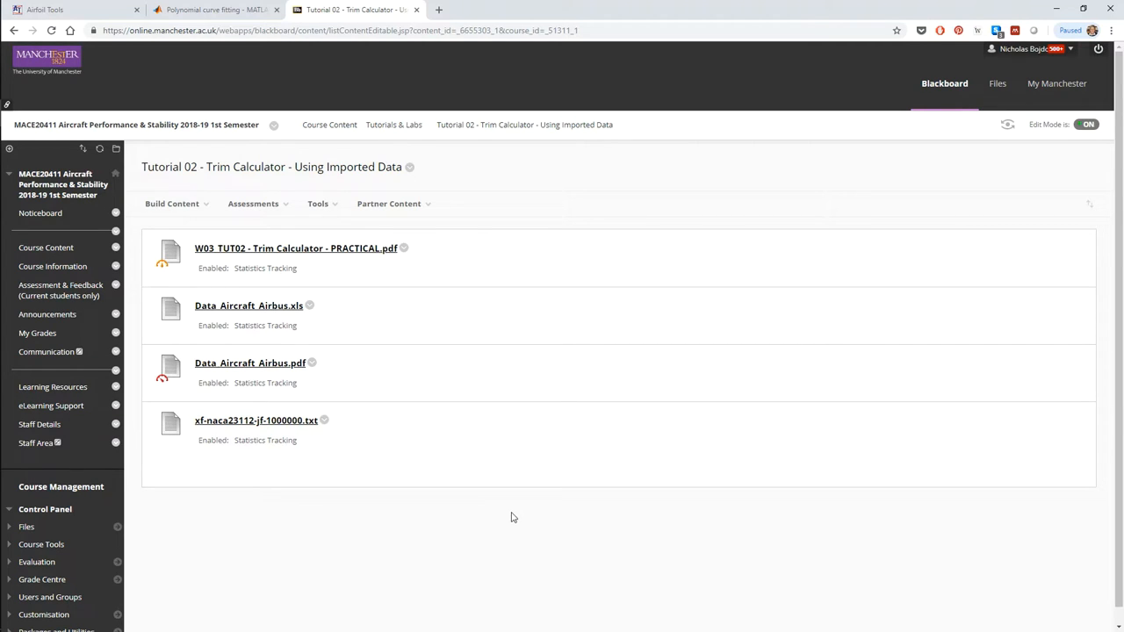
mouse_move(510, 495)
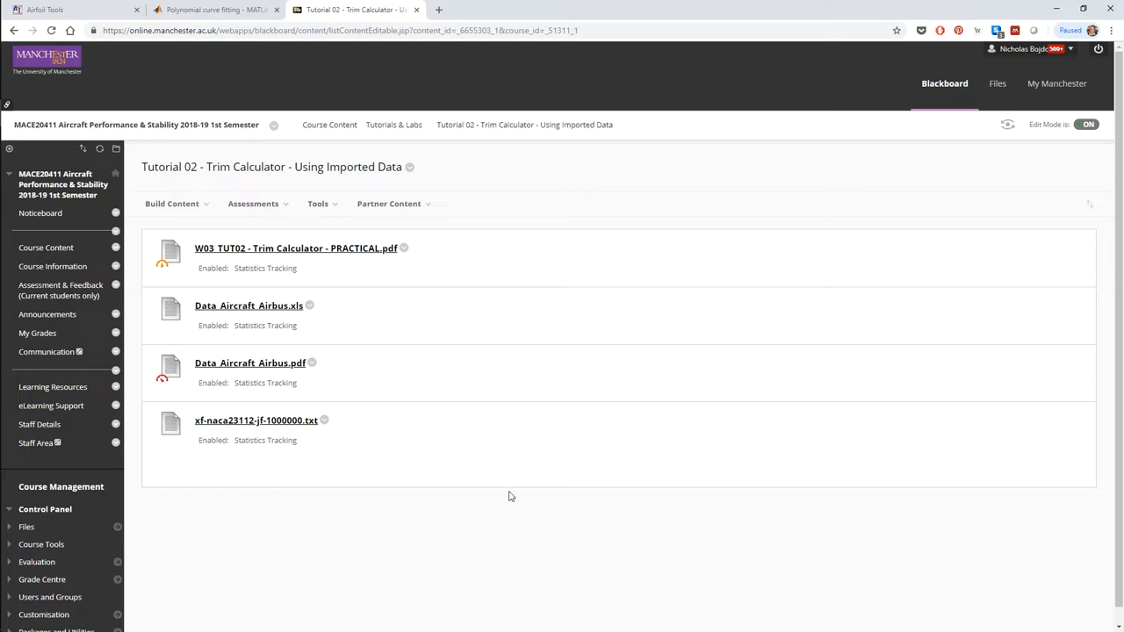
mouse_move(523, 463)
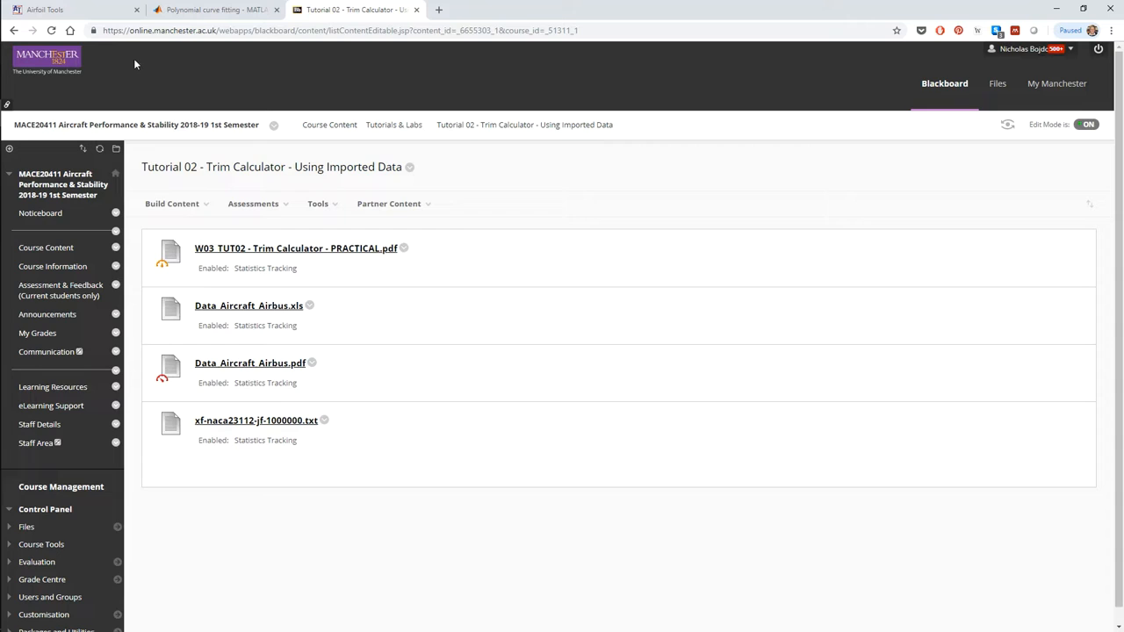
- Search the Airfoil Tools database and list all NACA 5-digit airfoils
click(44, 10)
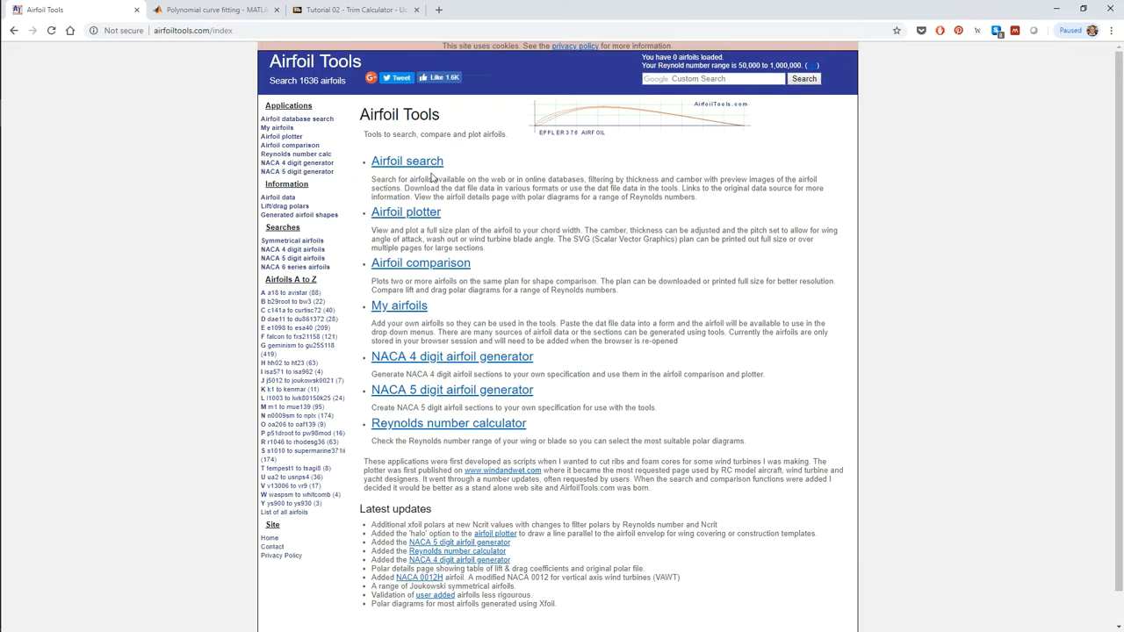
click(407, 162)
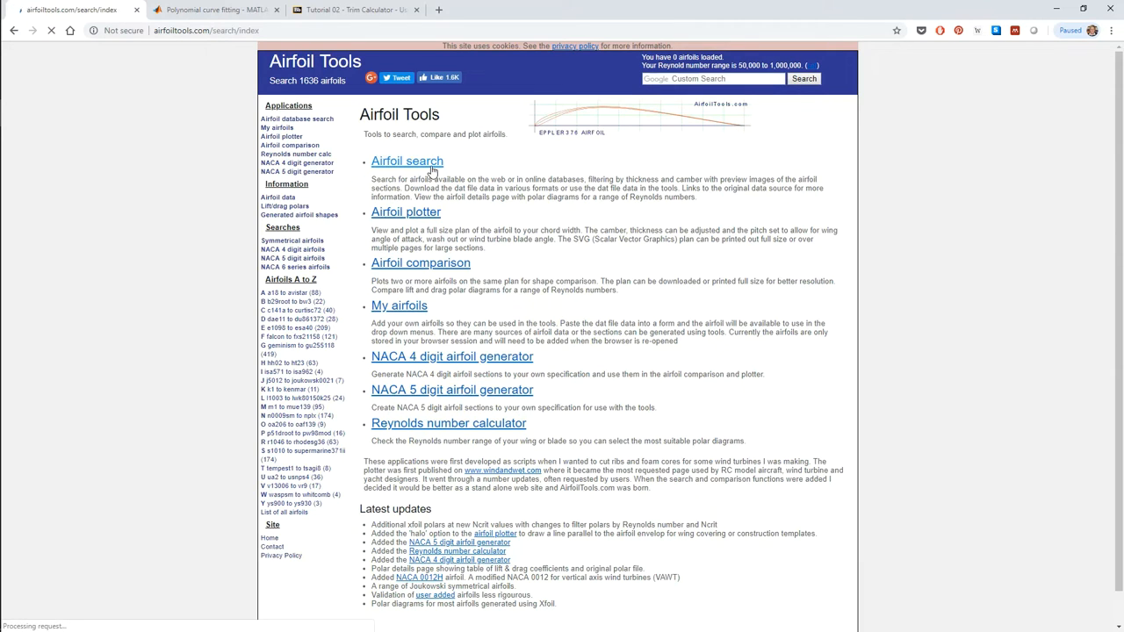
click(408, 161)
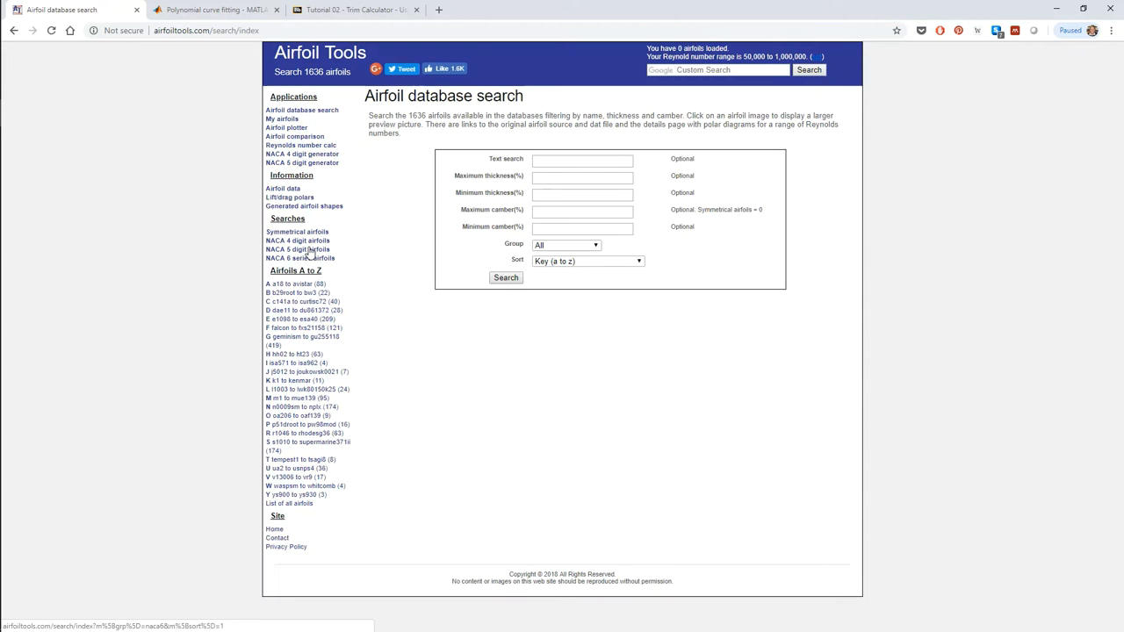
click(298, 250)
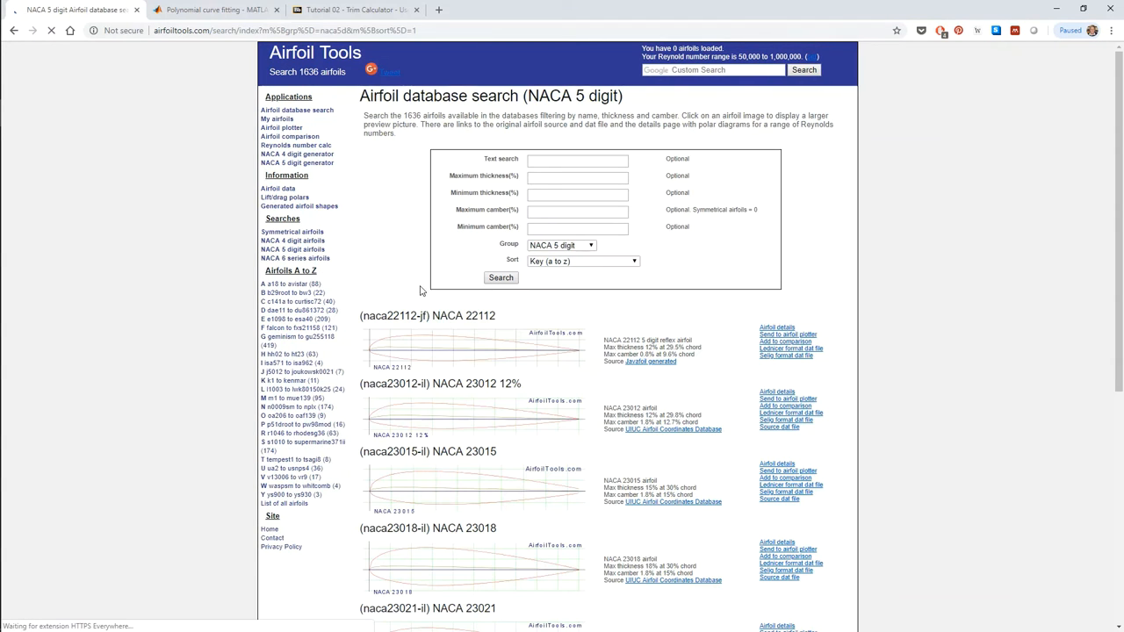
- Locate NACA 23112 in the results, preview its shape and close the preview
scroll(down, 3)
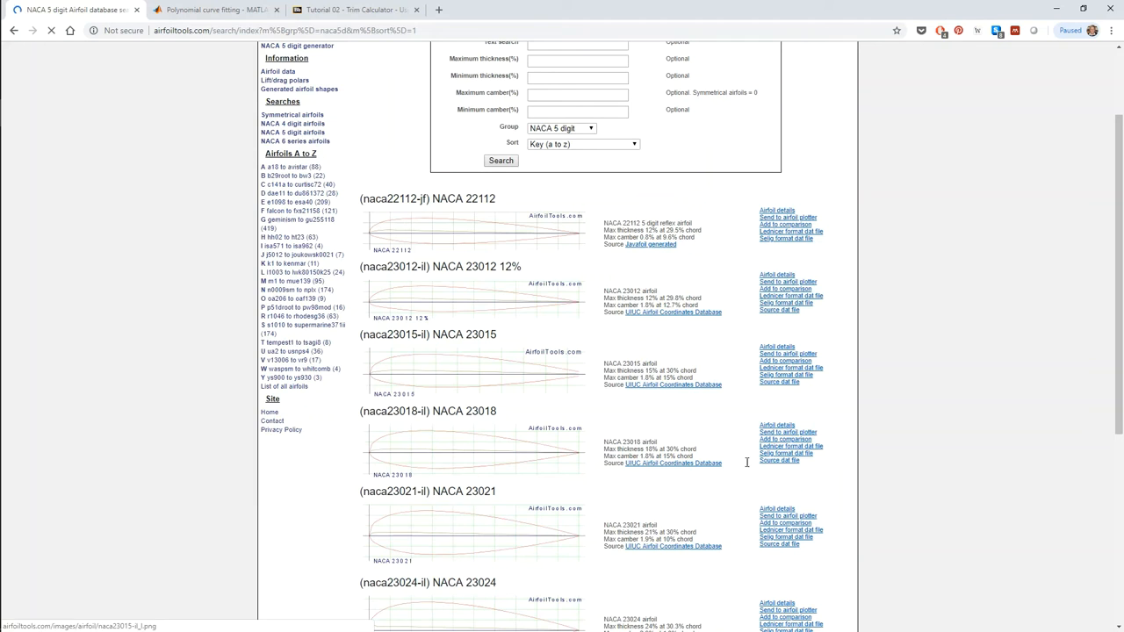
scroll(down, 3)
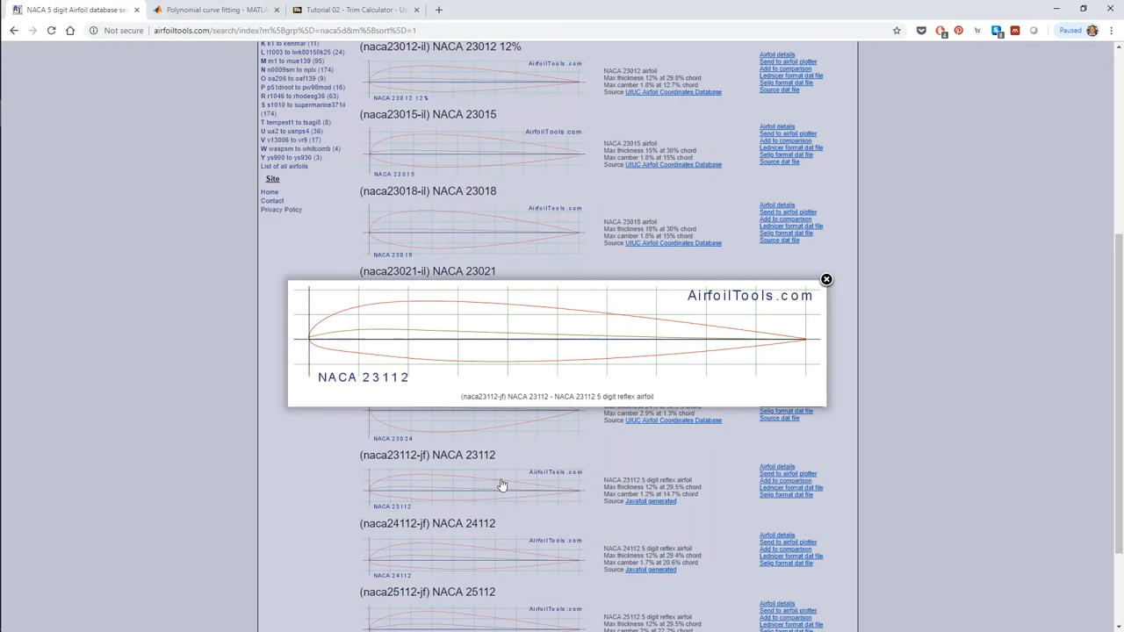
mouse_move(726, 407)
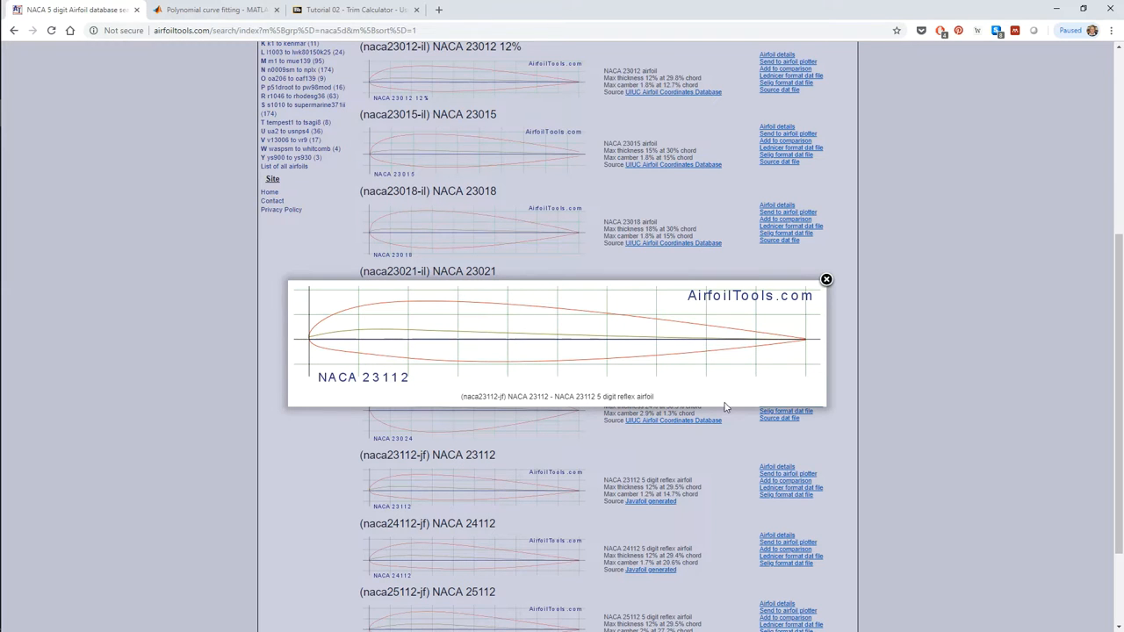
click(825, 279)
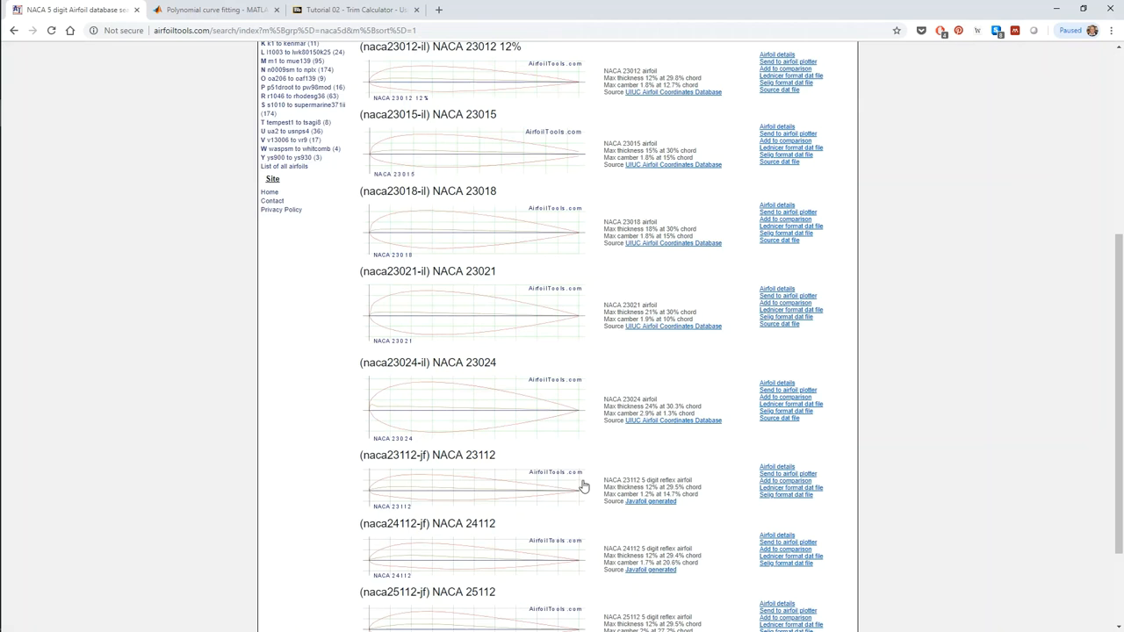
- Open the NACA 23112 details page and browse its similar airfoils and polar list
click(779, 468)
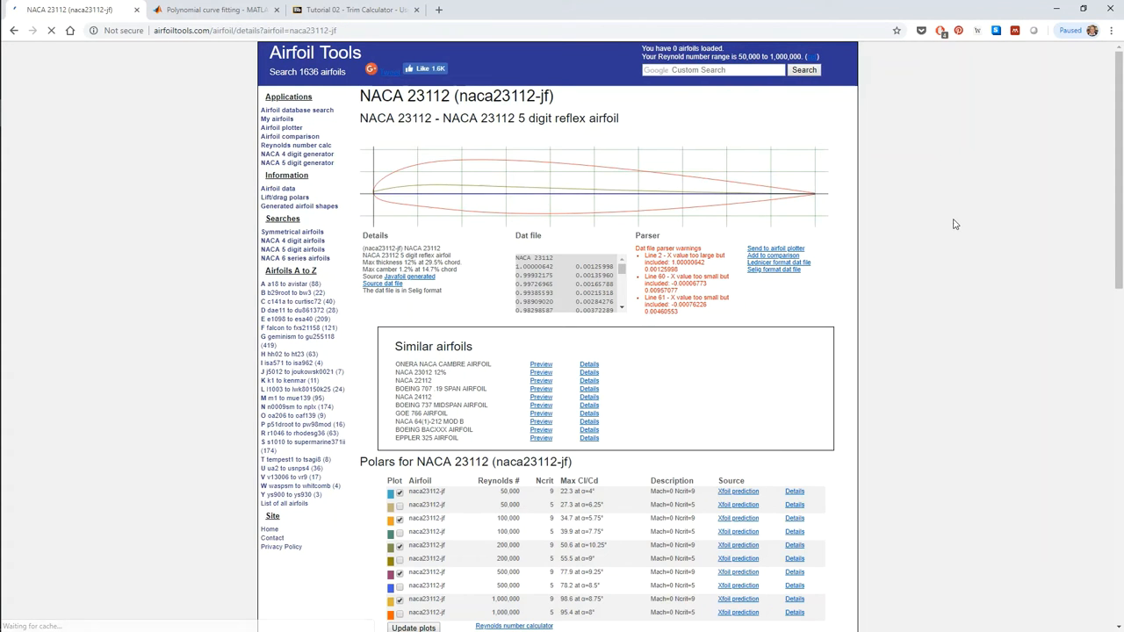
scroll(down, 3)
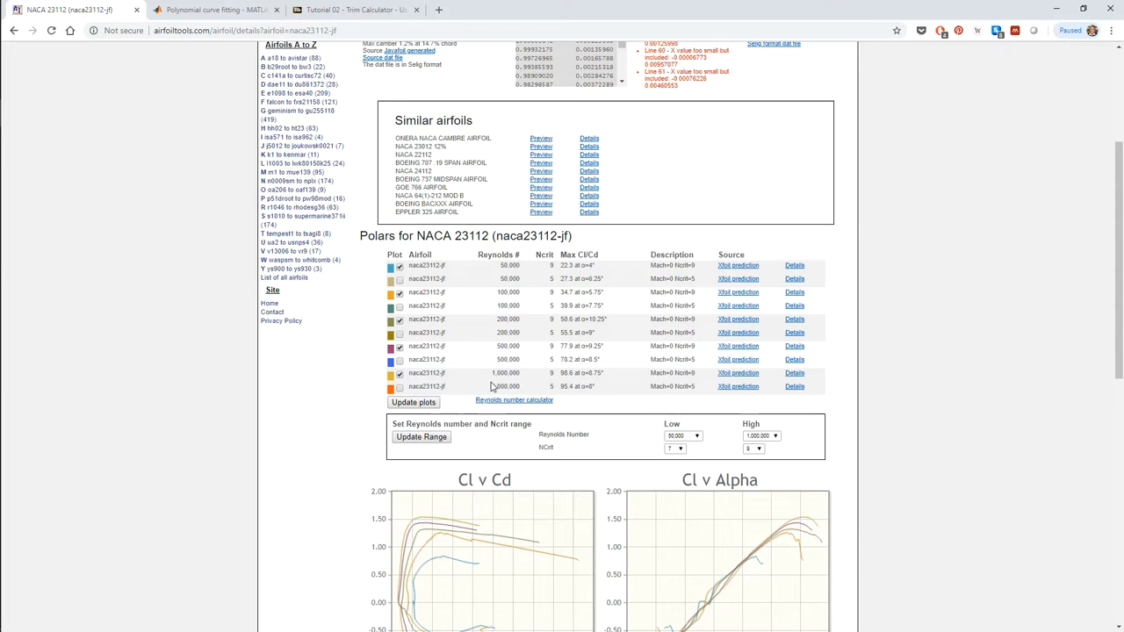
mouse_move(640, 386)
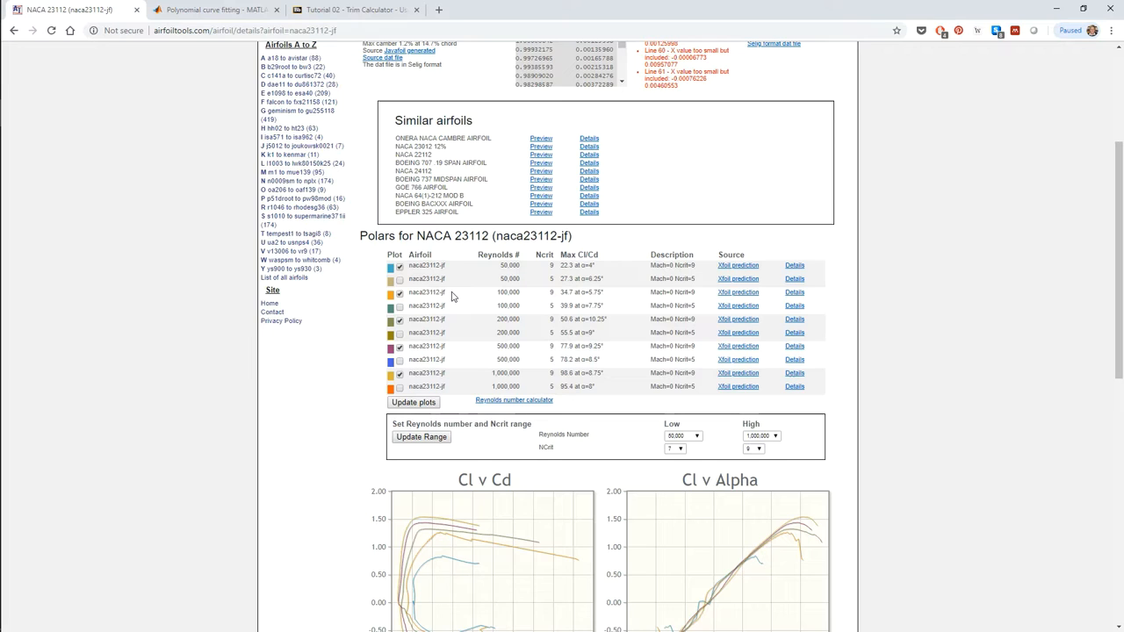
mouse_move(468, 308)
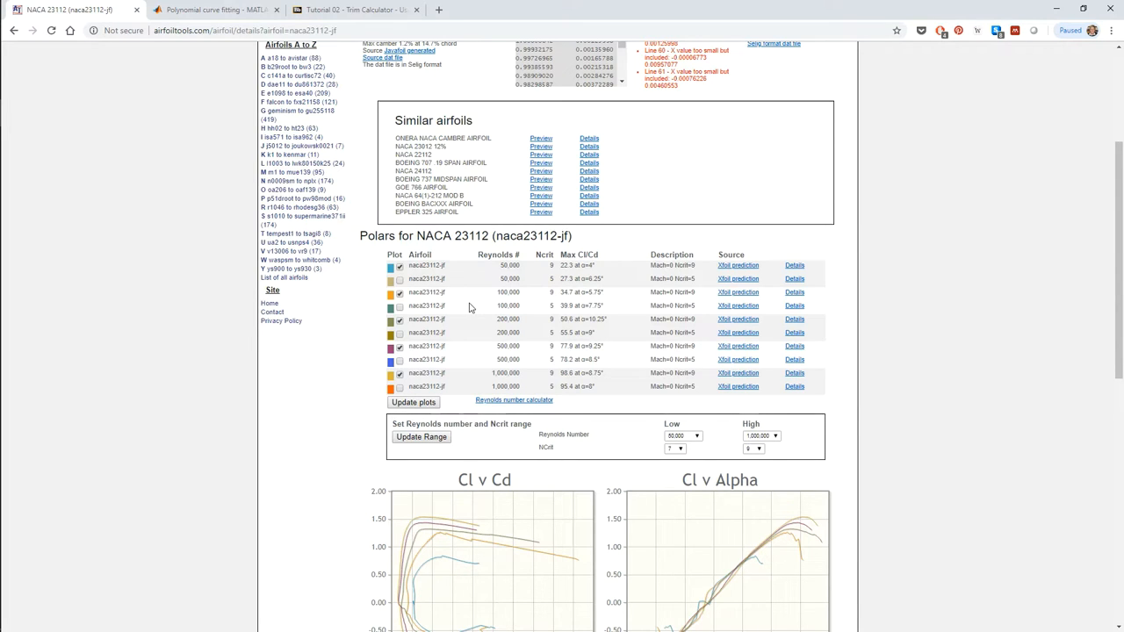
mouse_move(631, 299)
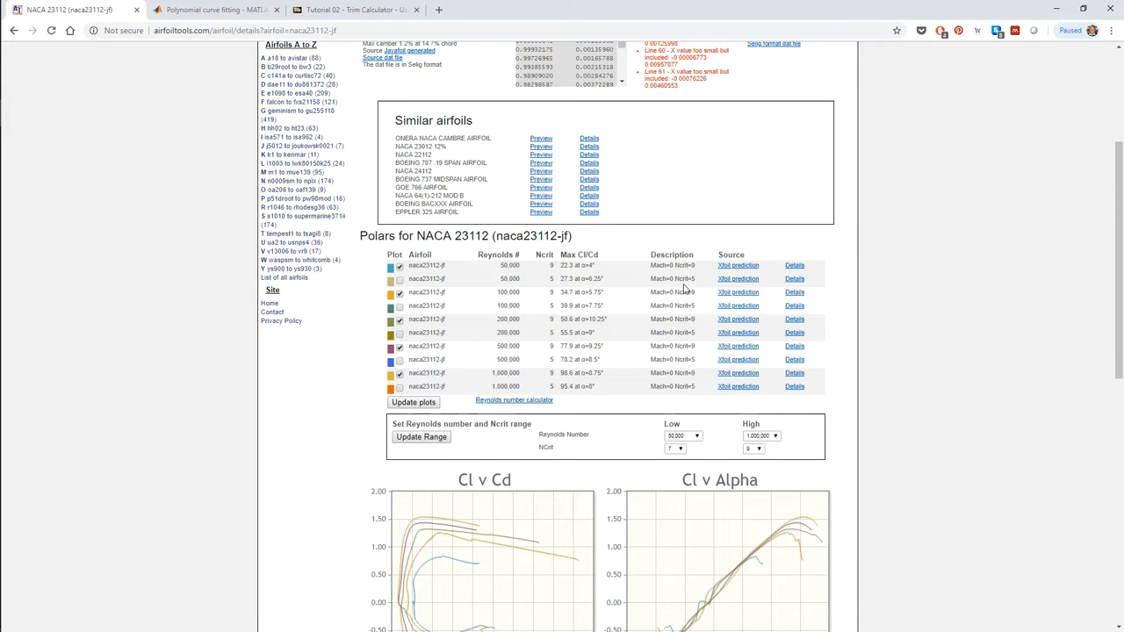
mouse_move(443, 165)
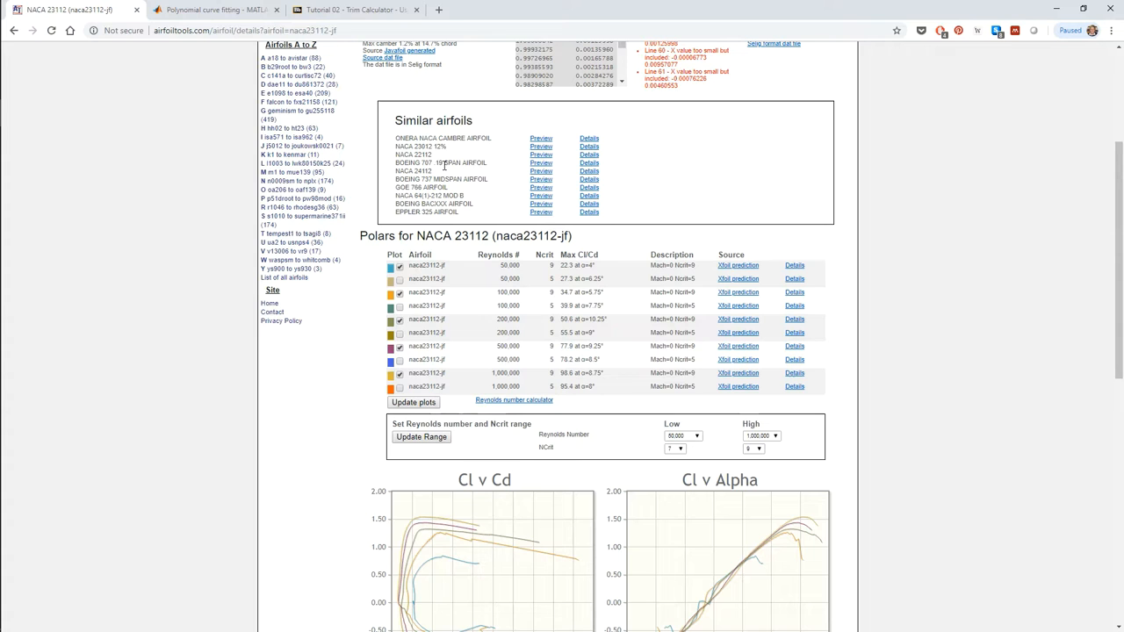
mouse_move(392, 185)
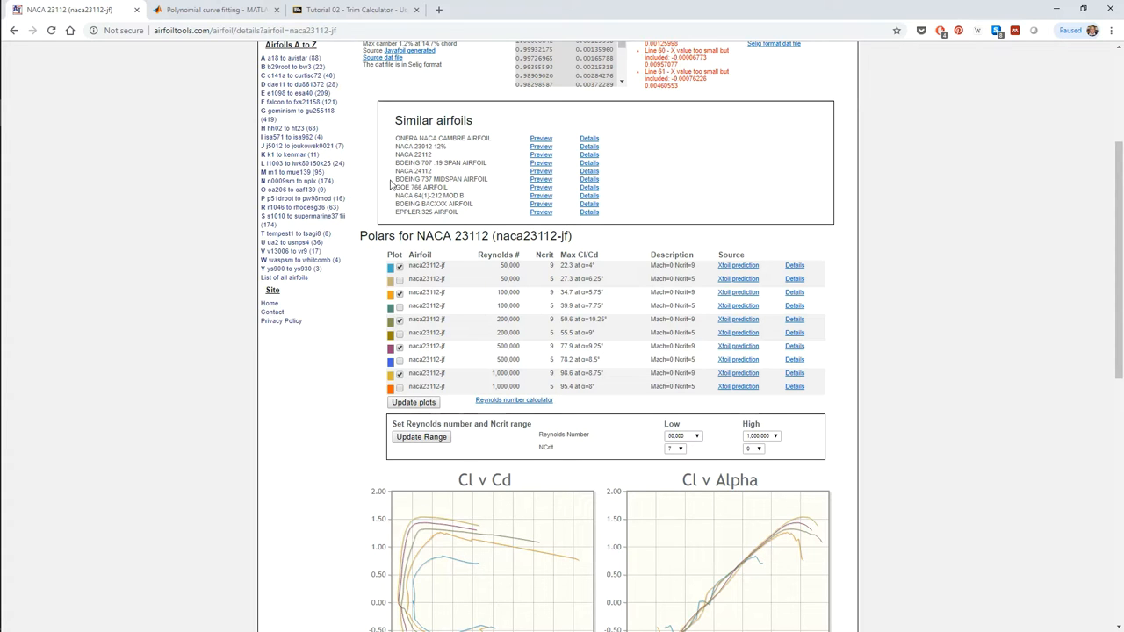
scroll(up, 3)
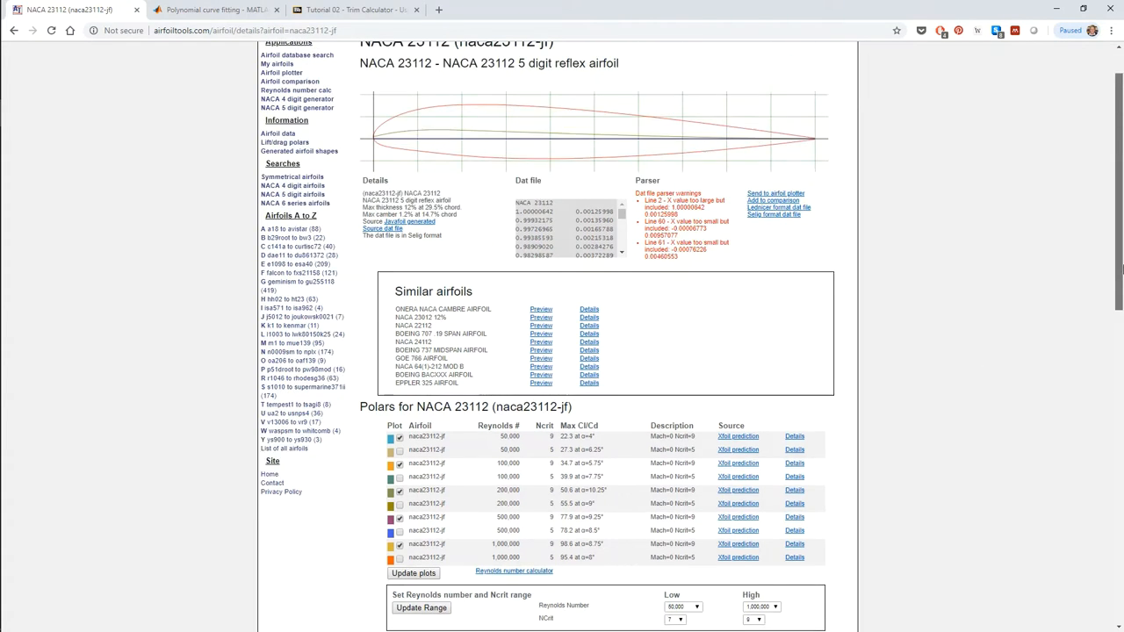
scroll(down, 3)
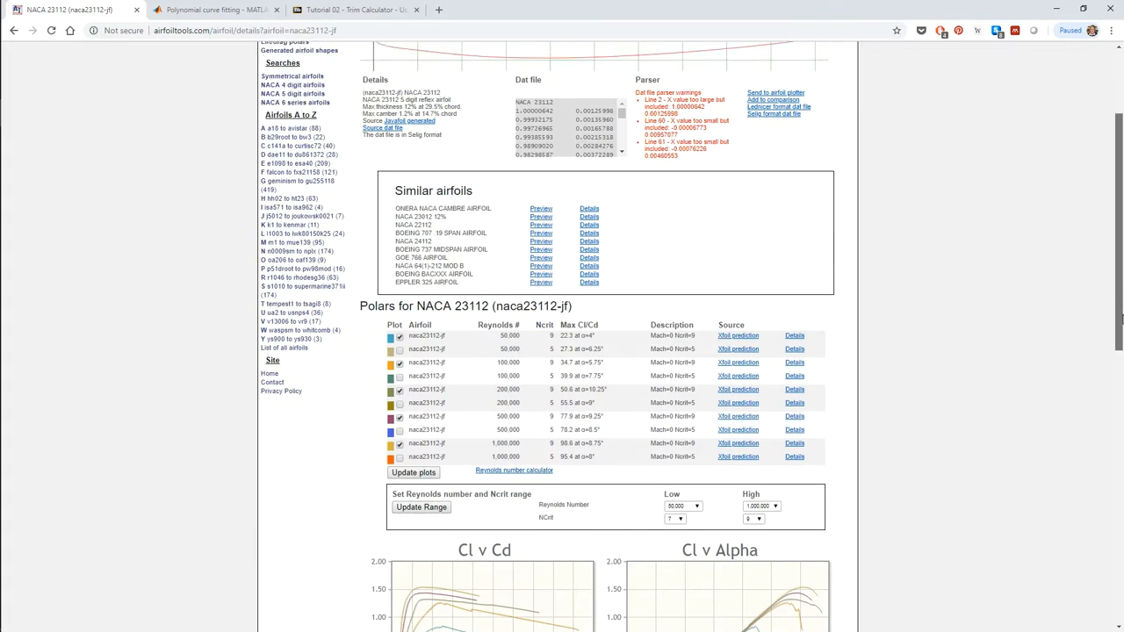
scroll(down, 3)
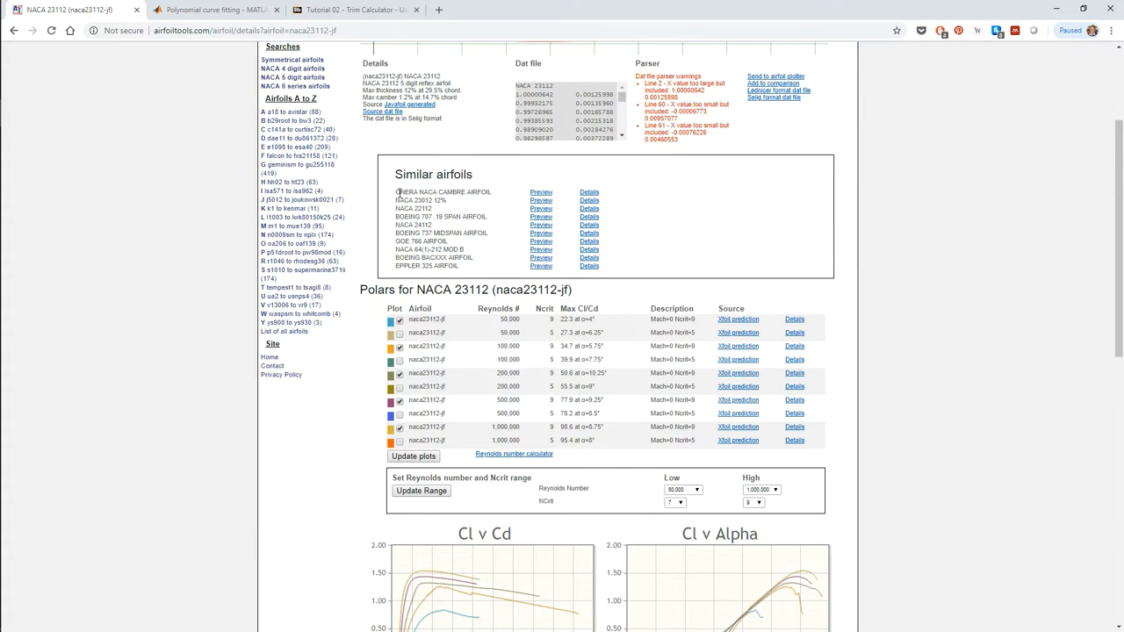
mouse_move(489, 200)
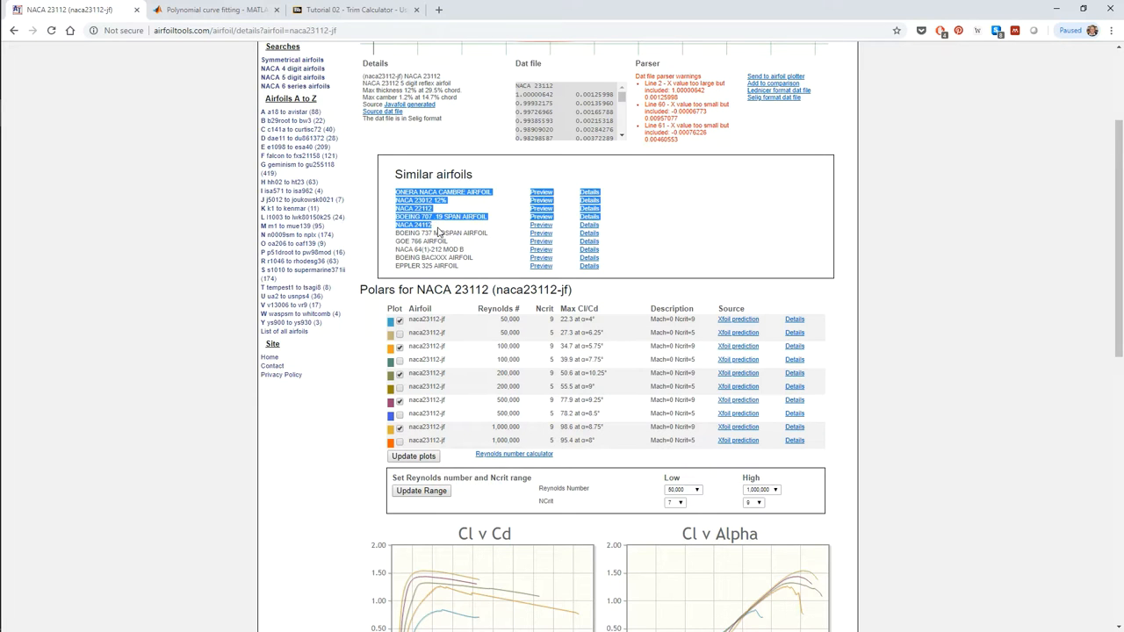
- Preview the Boeing 737 midspan airfoil, then scroll to the Cl v Cd and Cl v Alpha plots
click(541, 232)
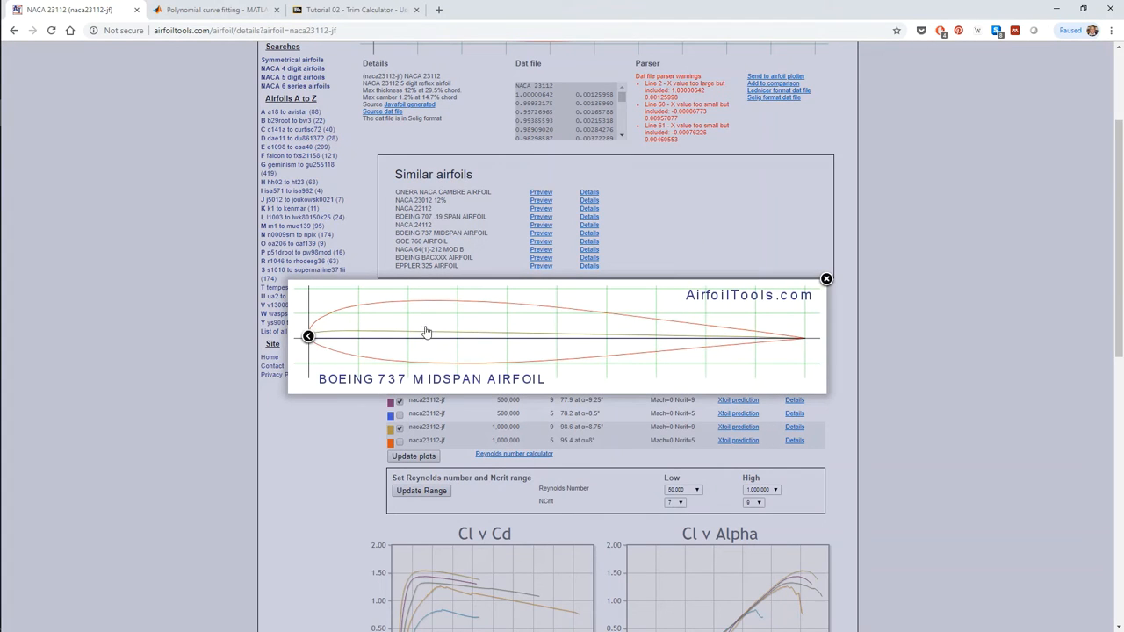
click(825, 279)
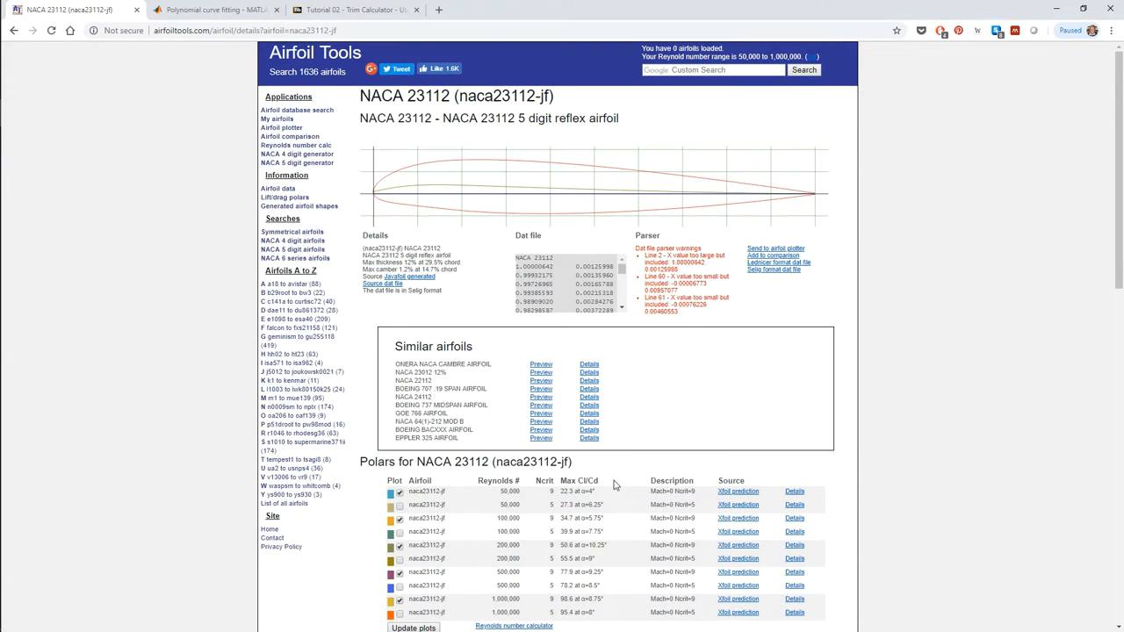
scroll(down, 3)
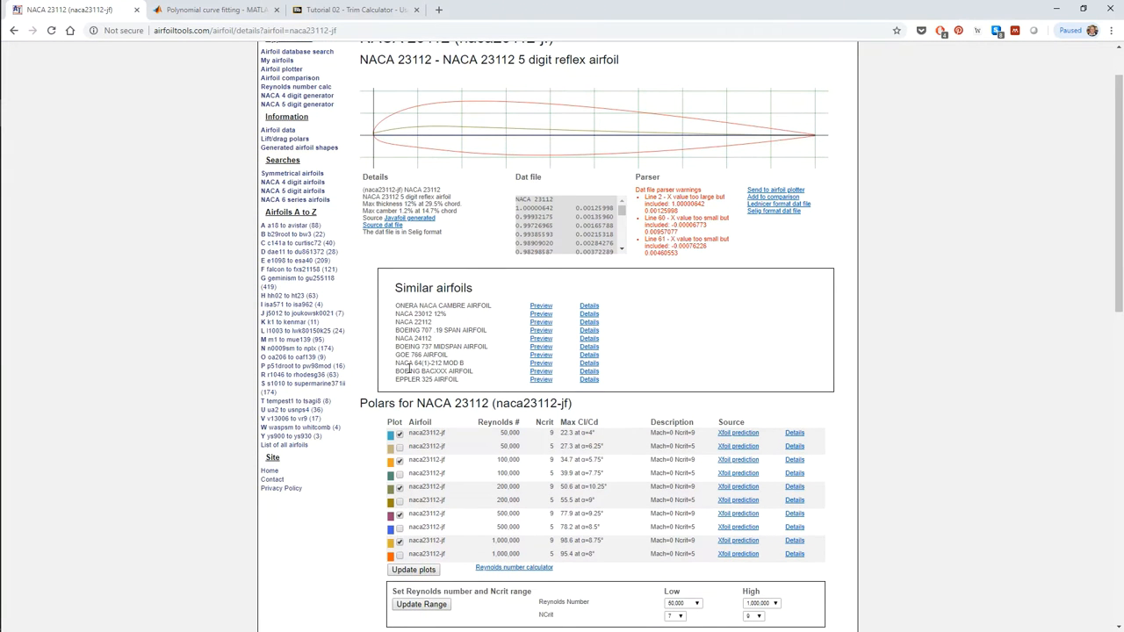
scroll(down, 3)
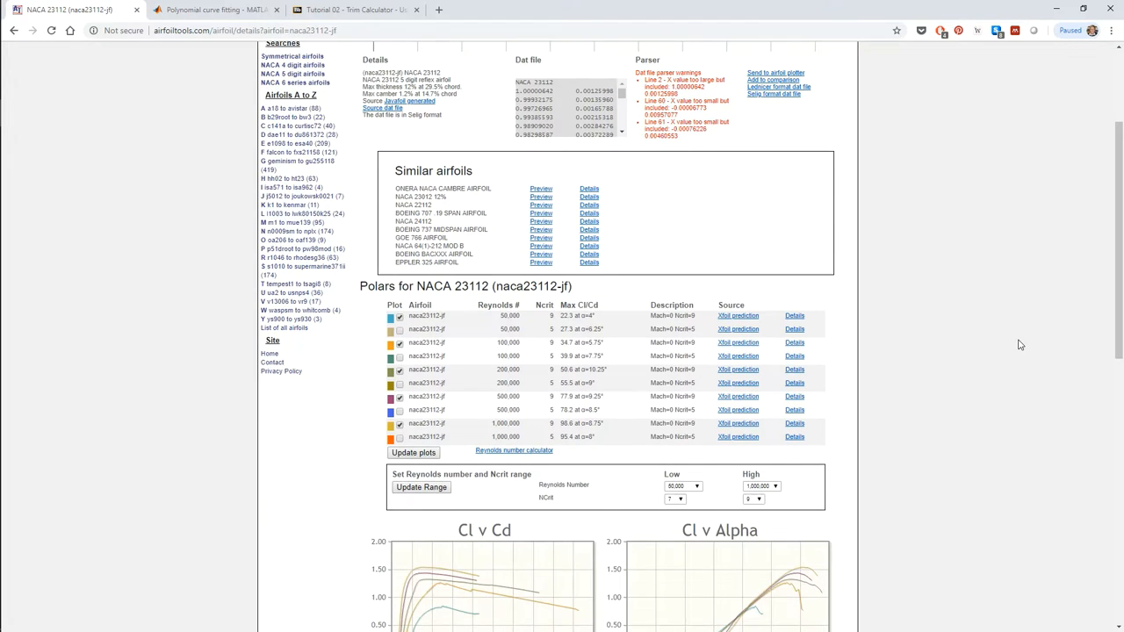
scroll(down, 3)
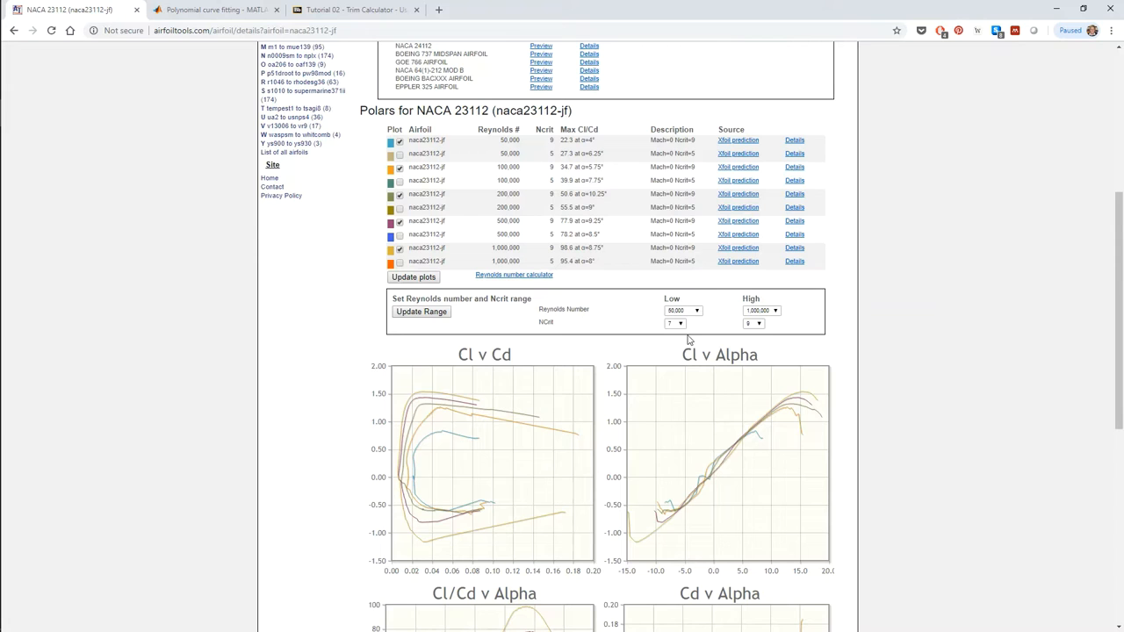
mouse_move(348, 83)
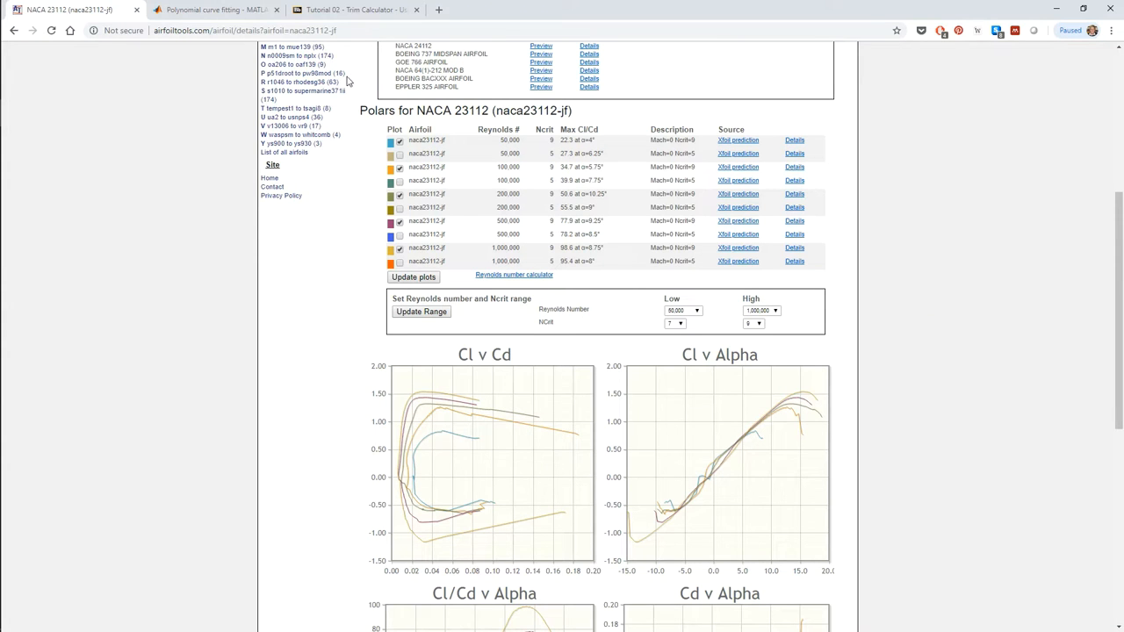
- Search Google for 'naca' and read through the Wikiwand NACA airfoil article
text(naca airfoil)
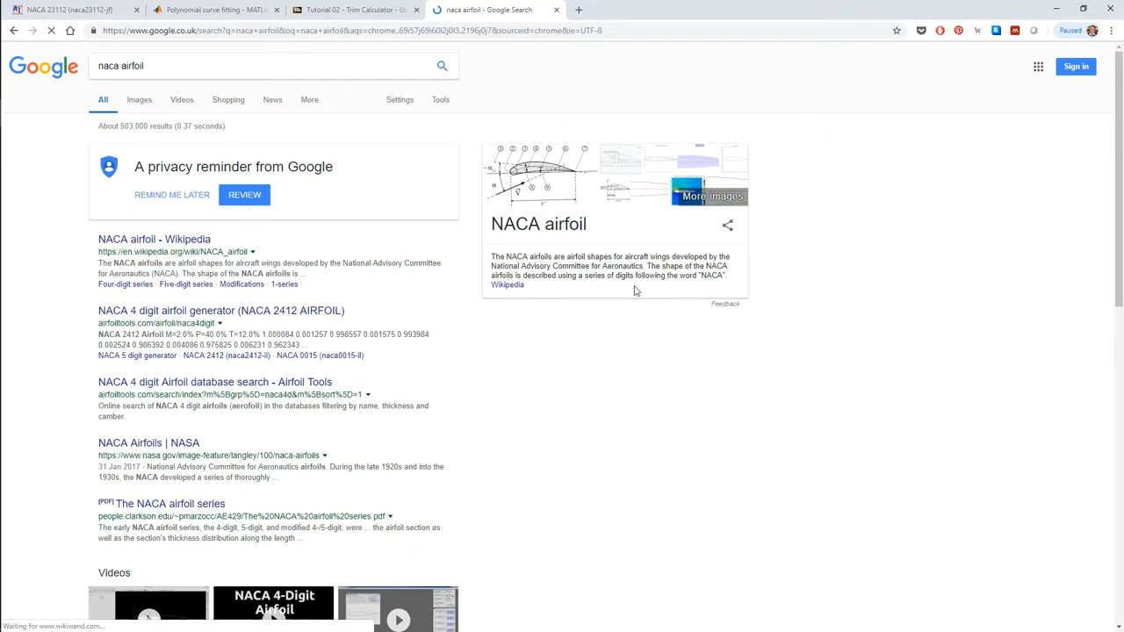
click(154, 239)
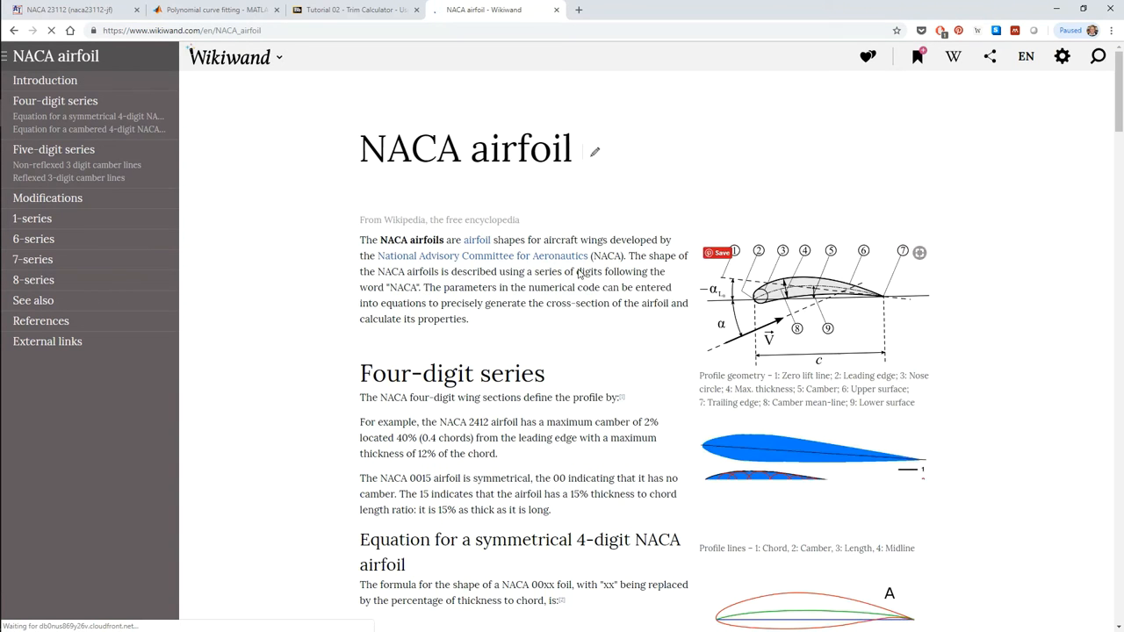
scroll(down, 3)
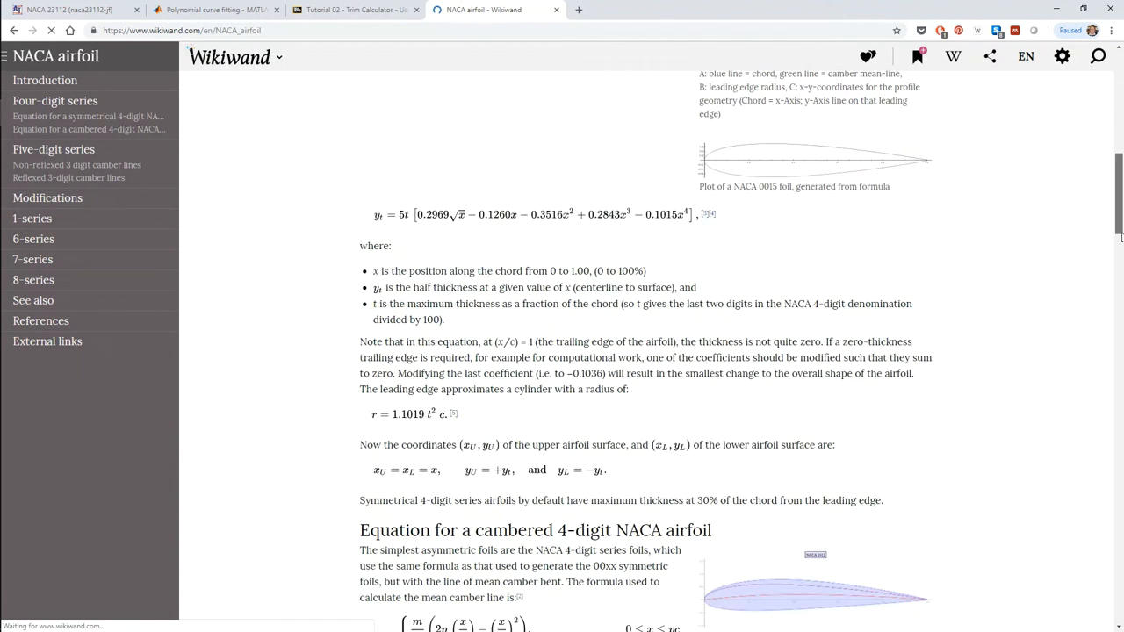
scroll(down, 3)
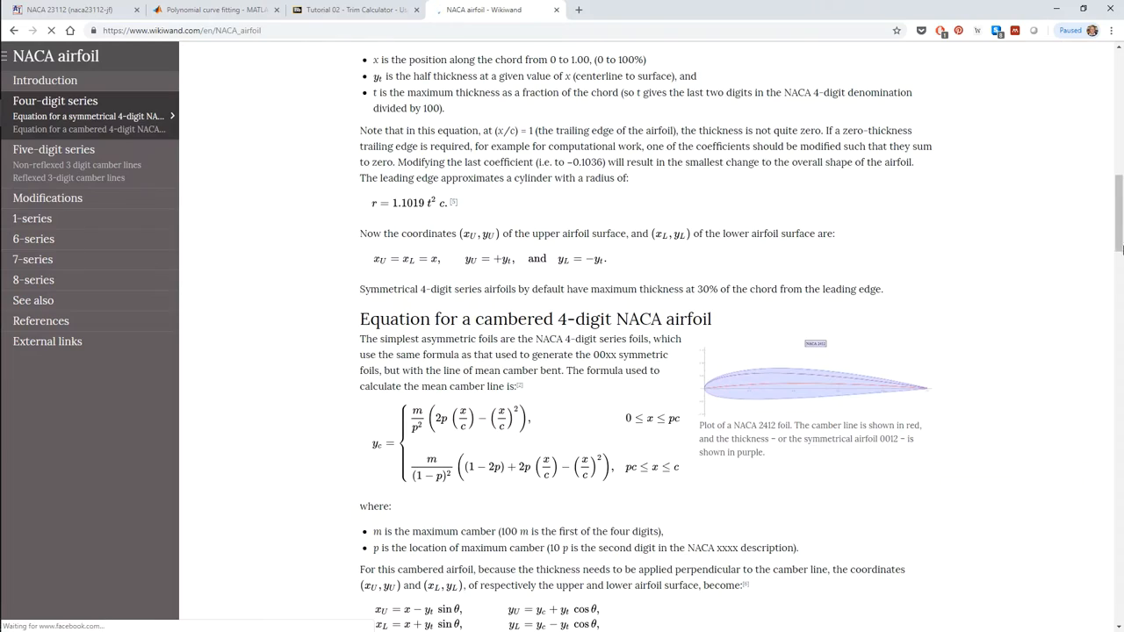
scroll(down, 3)
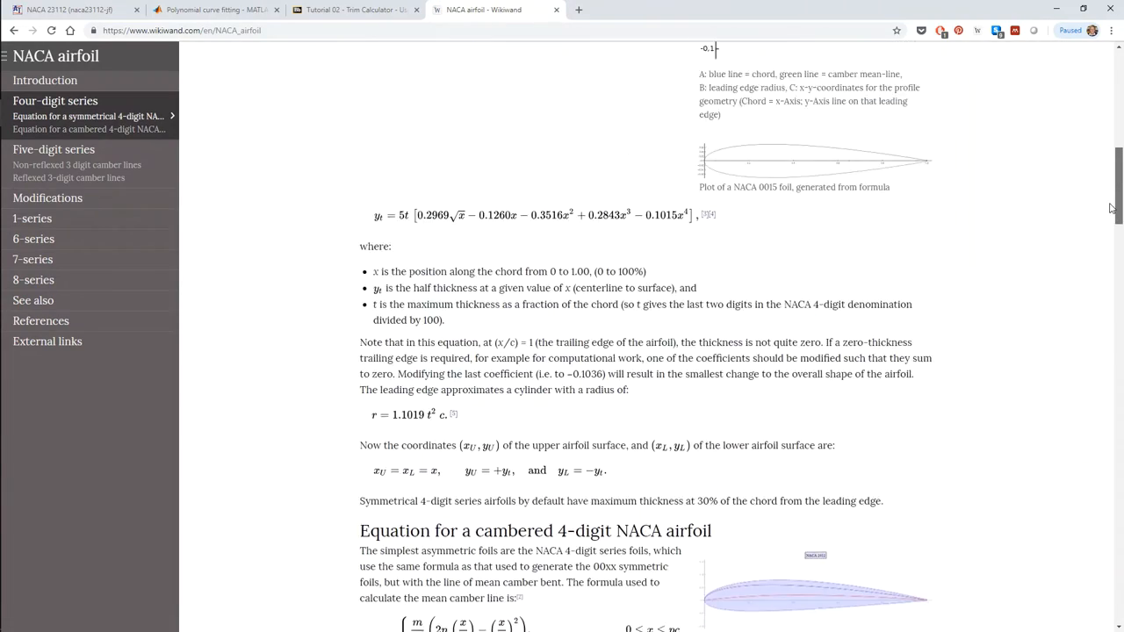
scroll(up, 3)
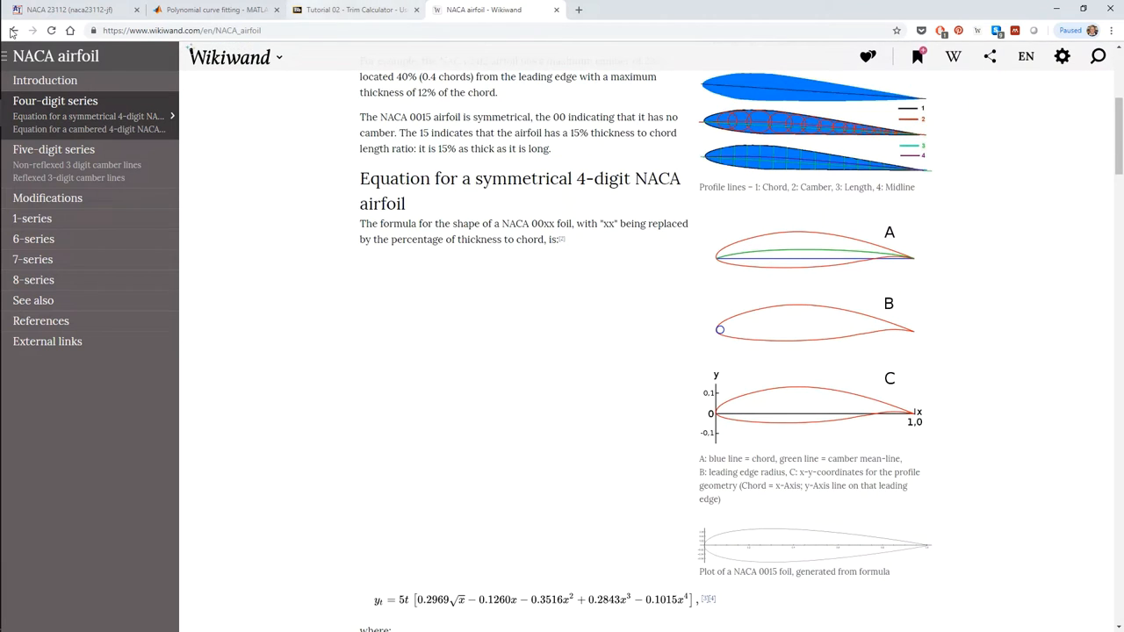
- Return to the NACA 23112 polars page and open the Xfoil polars explanation
click(70, 11)
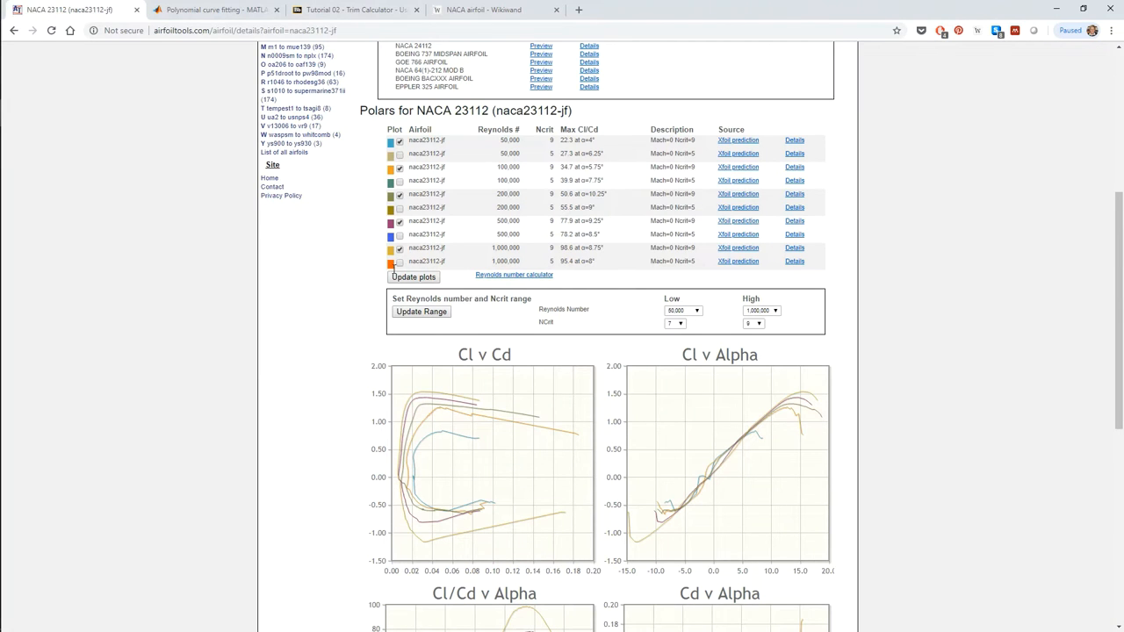
mouse_move(513, 274)
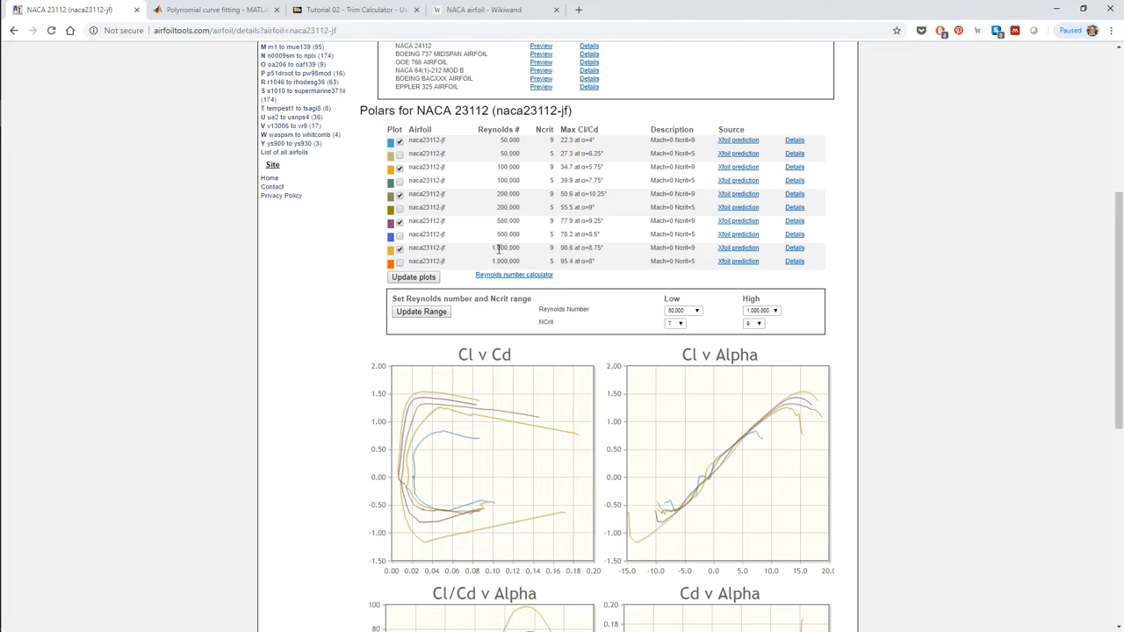
mouse_move(544, 167)
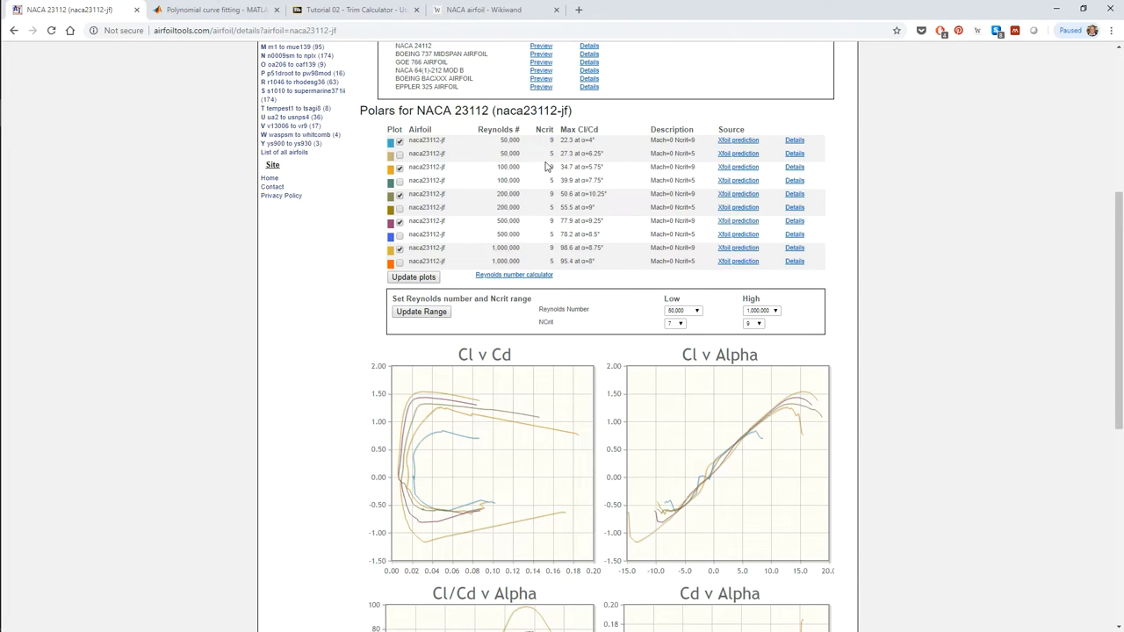
mouse_move(702, 183)
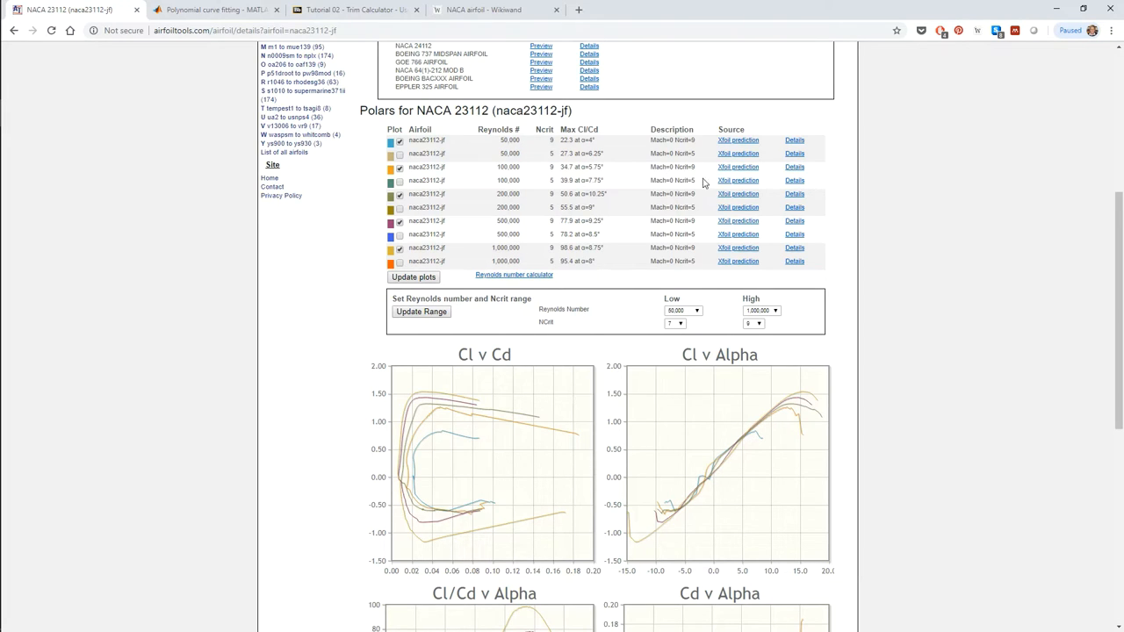
mouse_move(420, 401)
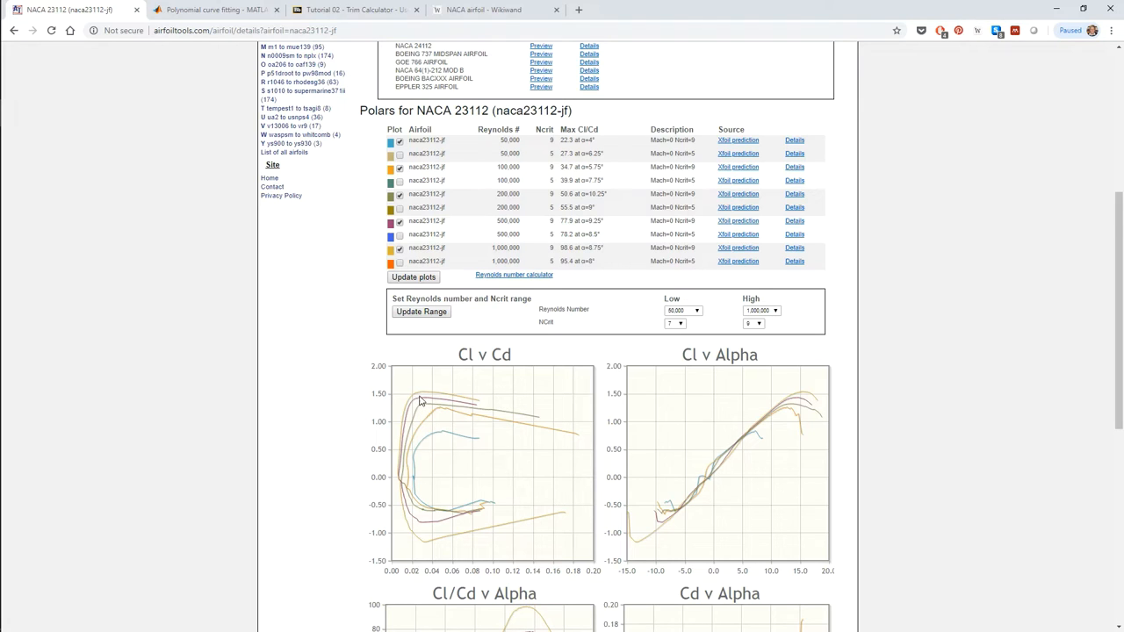
mouse_move(446, 438)
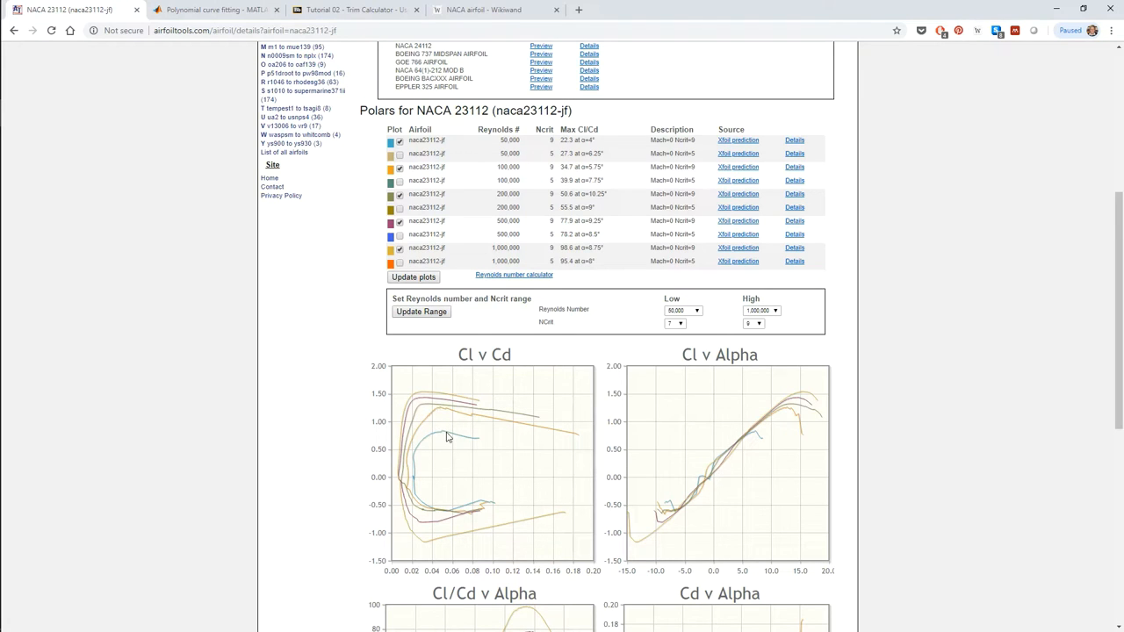
mouse_move(682, 488)
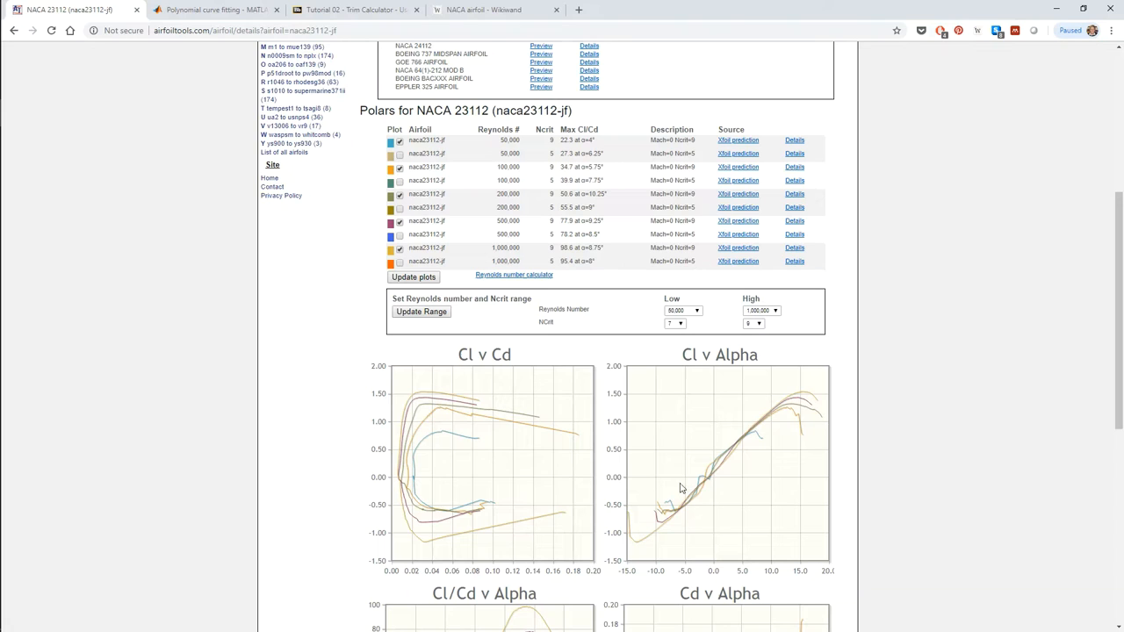
mouse_move(752, 442)
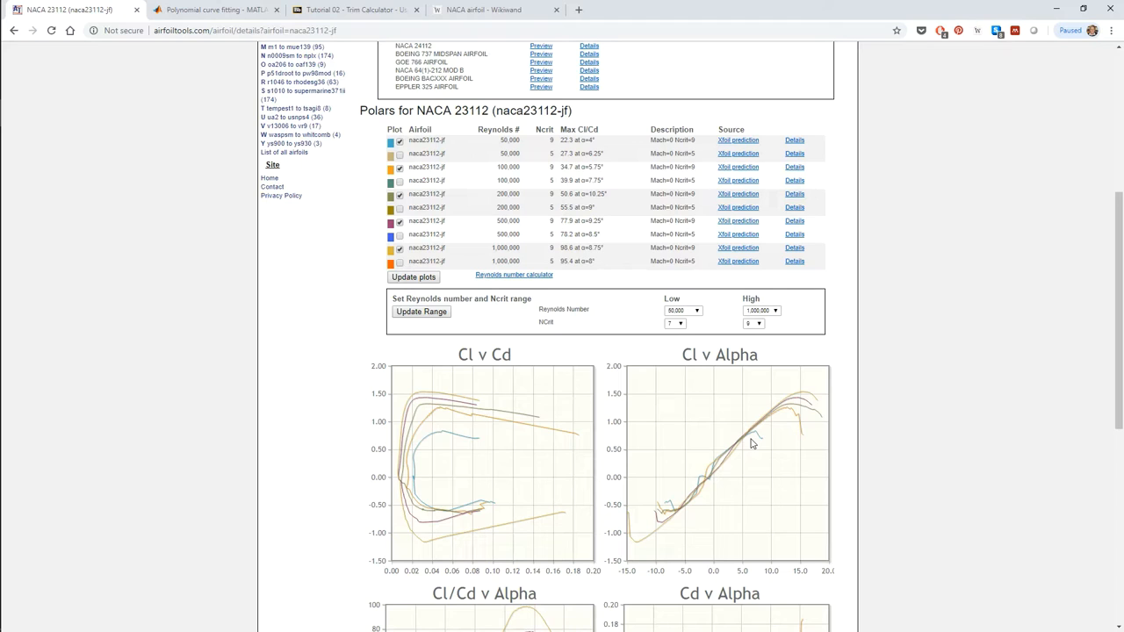
mouse_move(835, 411)
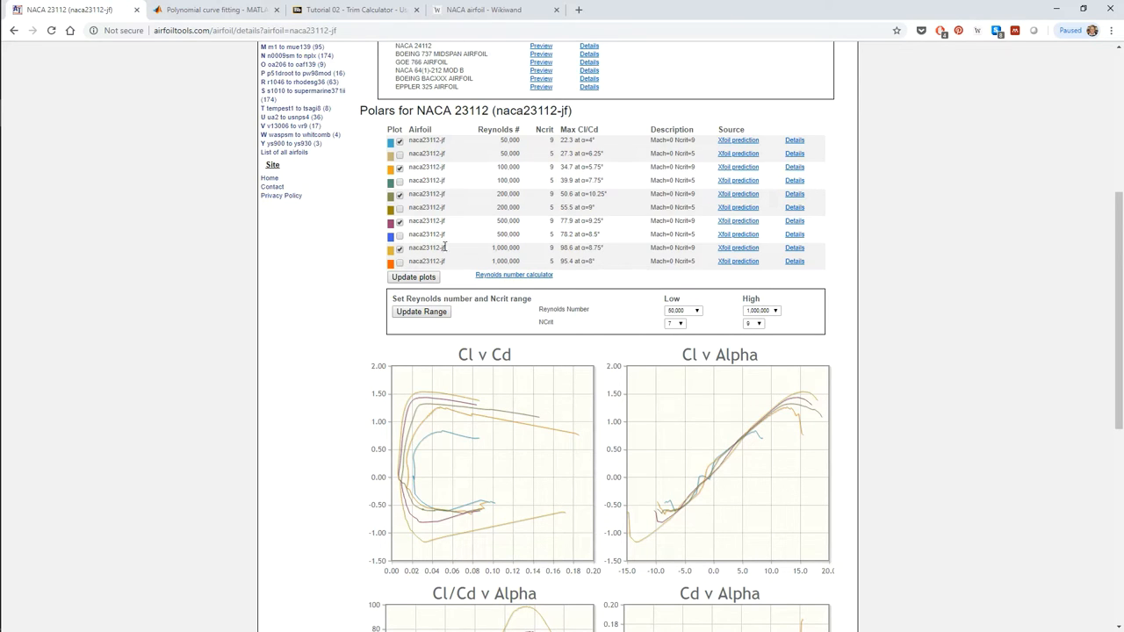
click(738, 248)
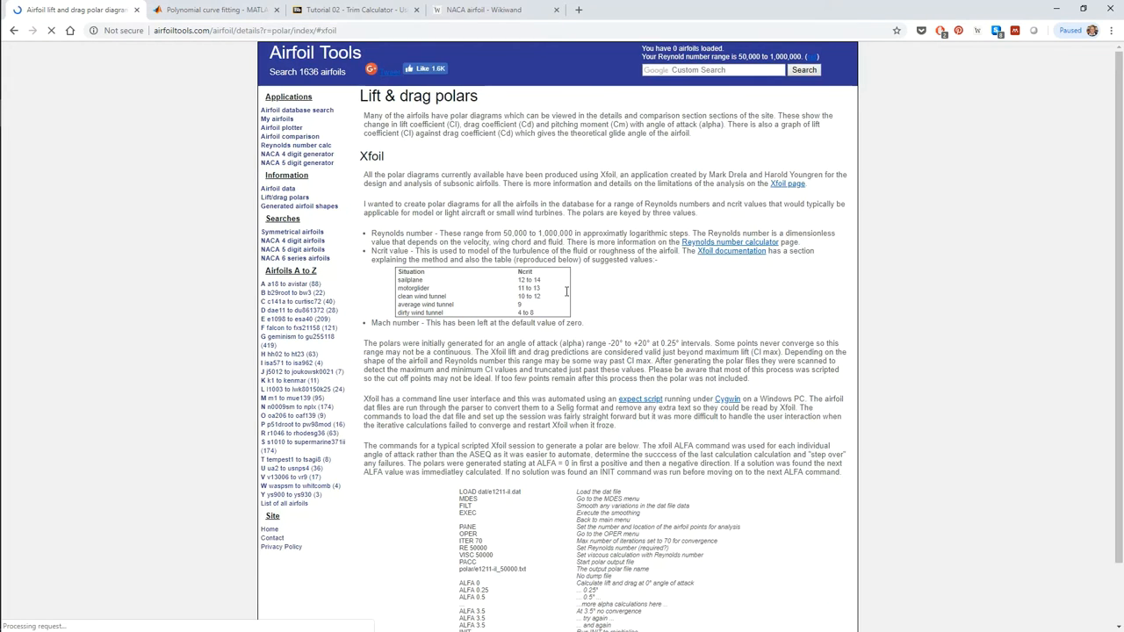
- Read the Lift & drag polars page, then download the Re 1,000,000 Ncrit 9 polar as text
scroll(down, 3)
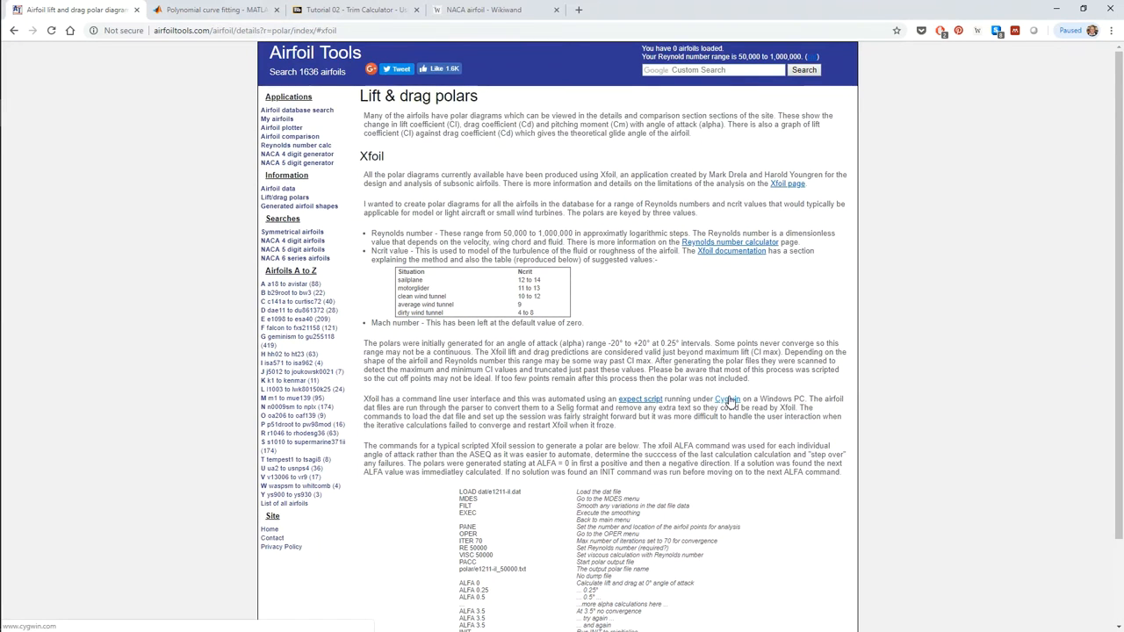
mouse_move(524, 239)
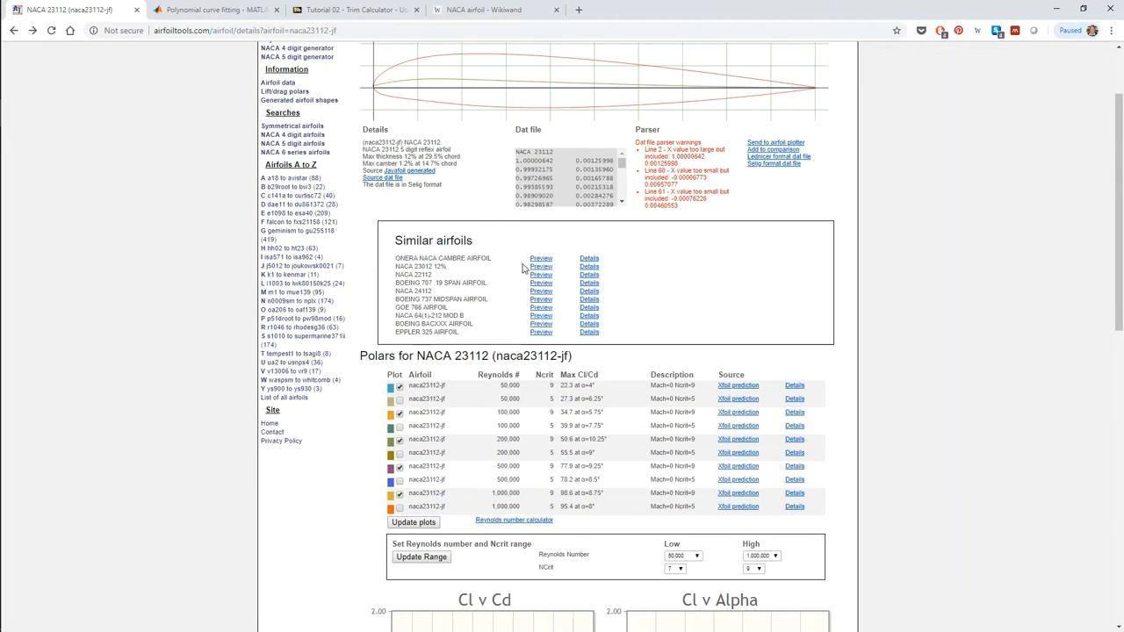
scroll(down, 3)
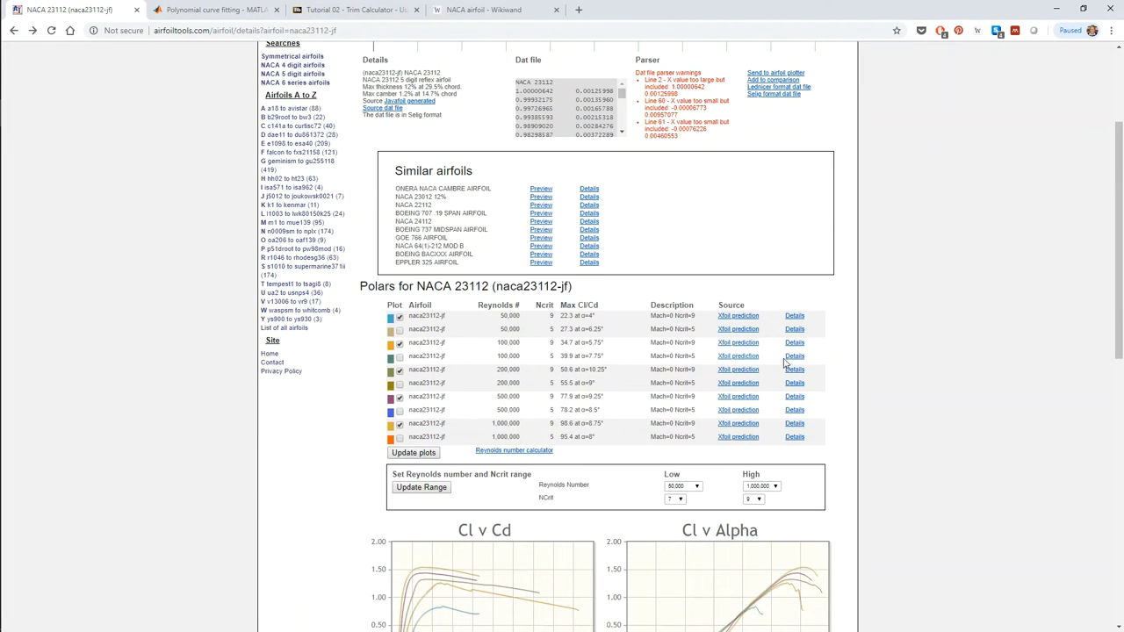
scroll(down, 3)
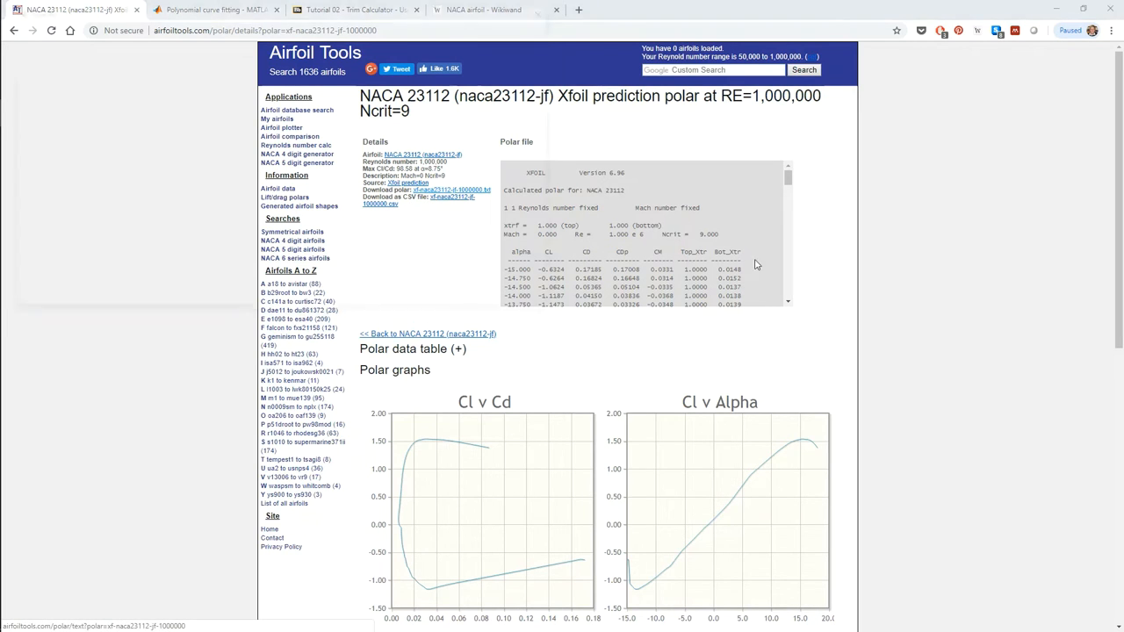
click(459, 189)
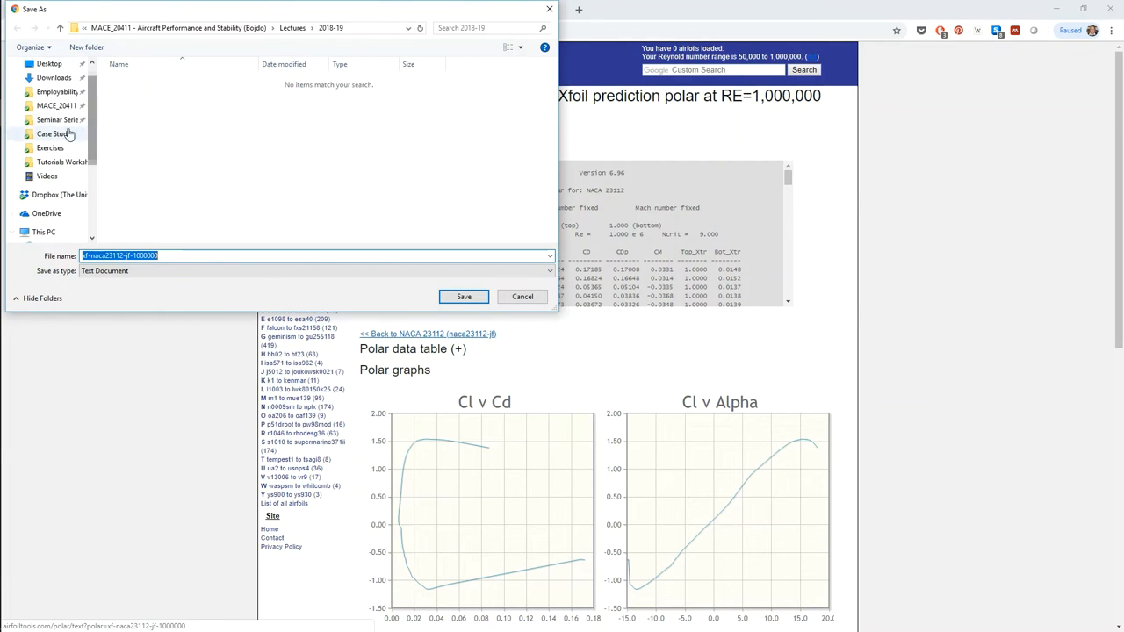
- Save the polar text file into Tutorials Workshop > Data, replacing the existing copy
click(56, 105)
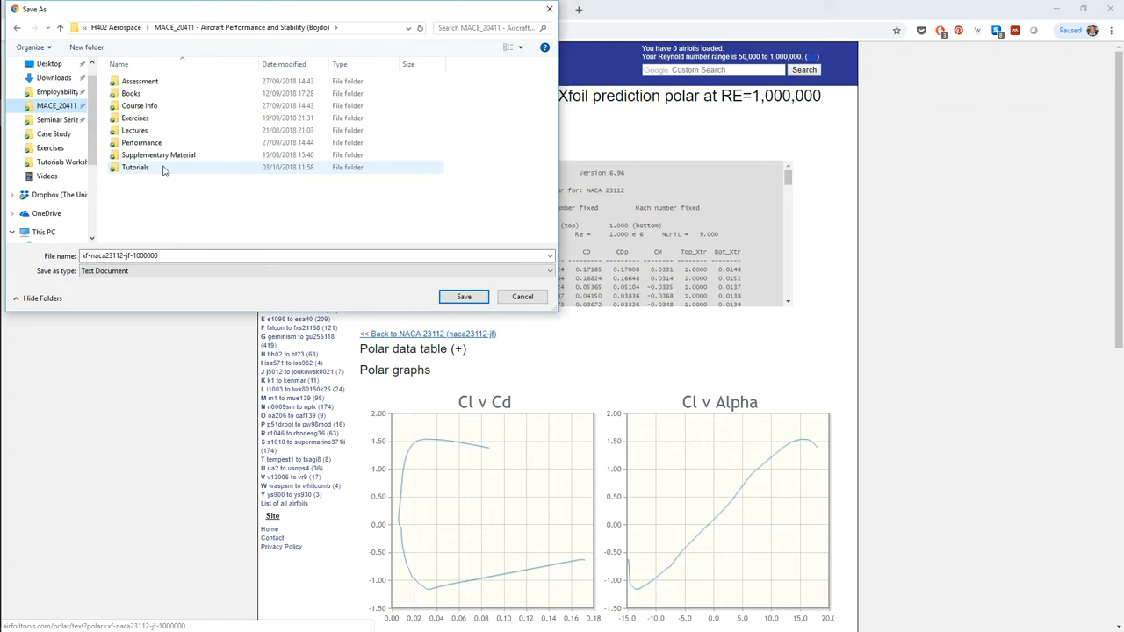
double_click(136, 167)
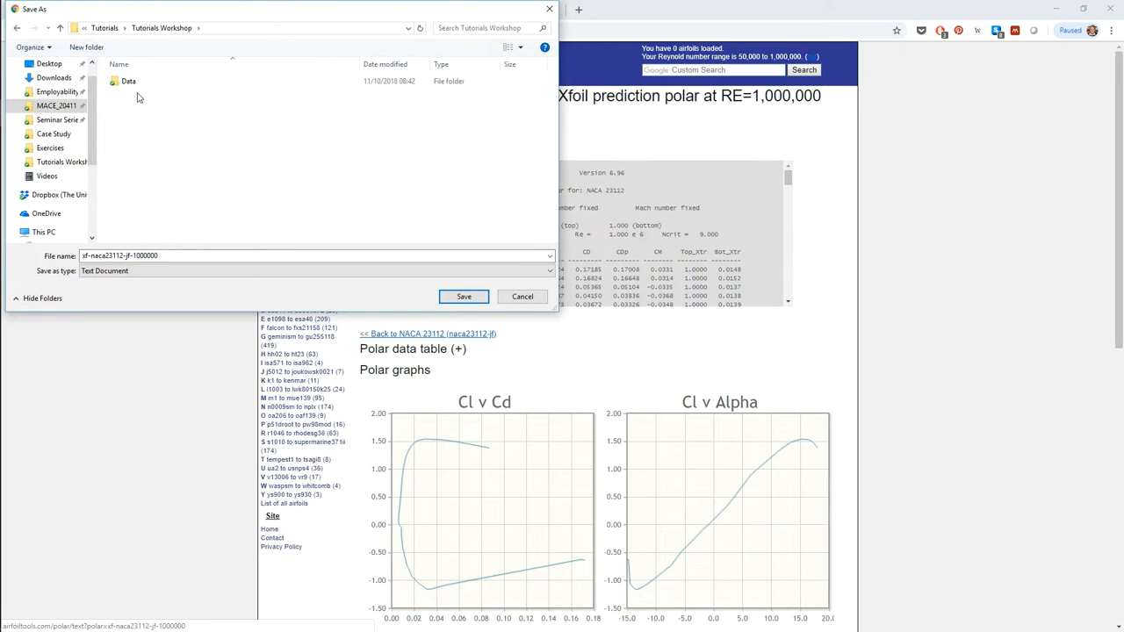
click(464, 295)
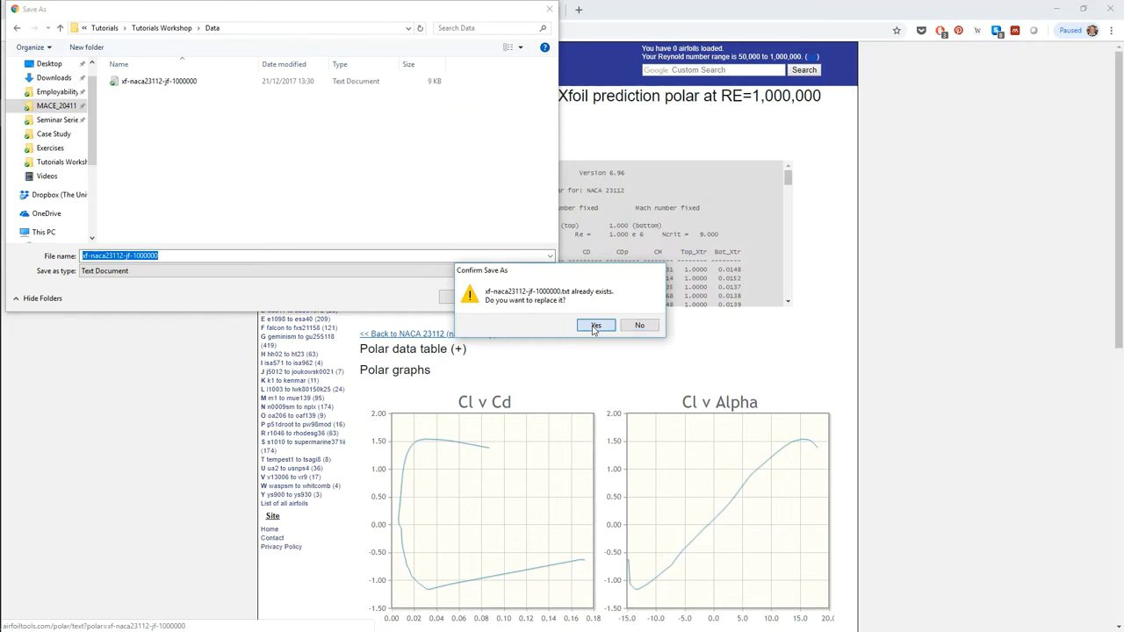
click(598, 325)
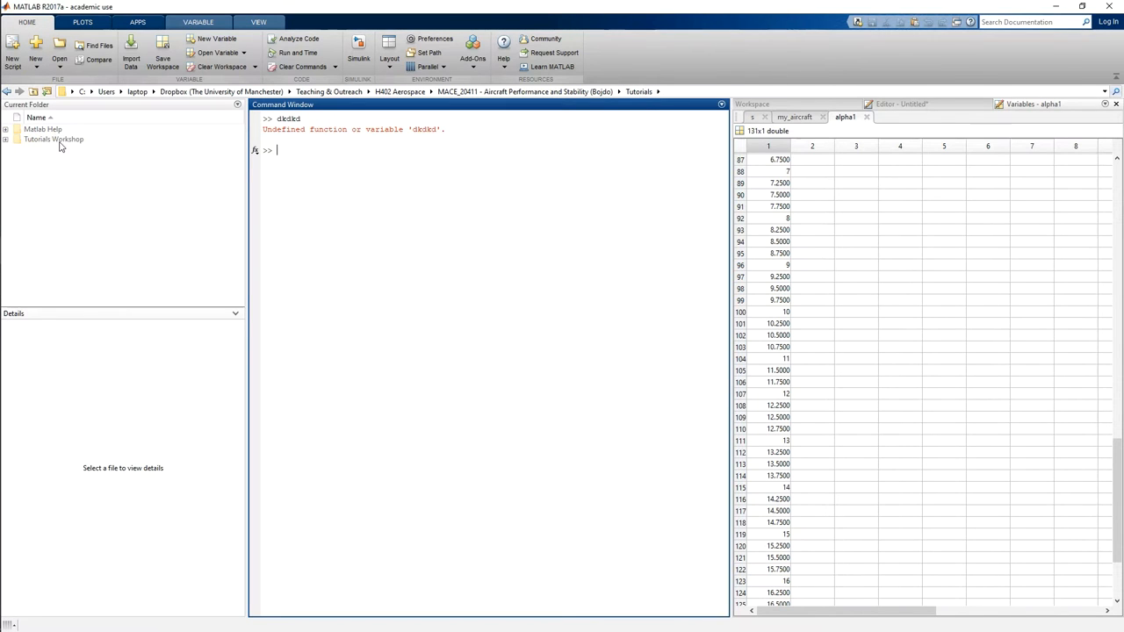
- Browse to the Data folder and open xf-naca23112-jf-1000000.txt in the editor
click(53, 139)
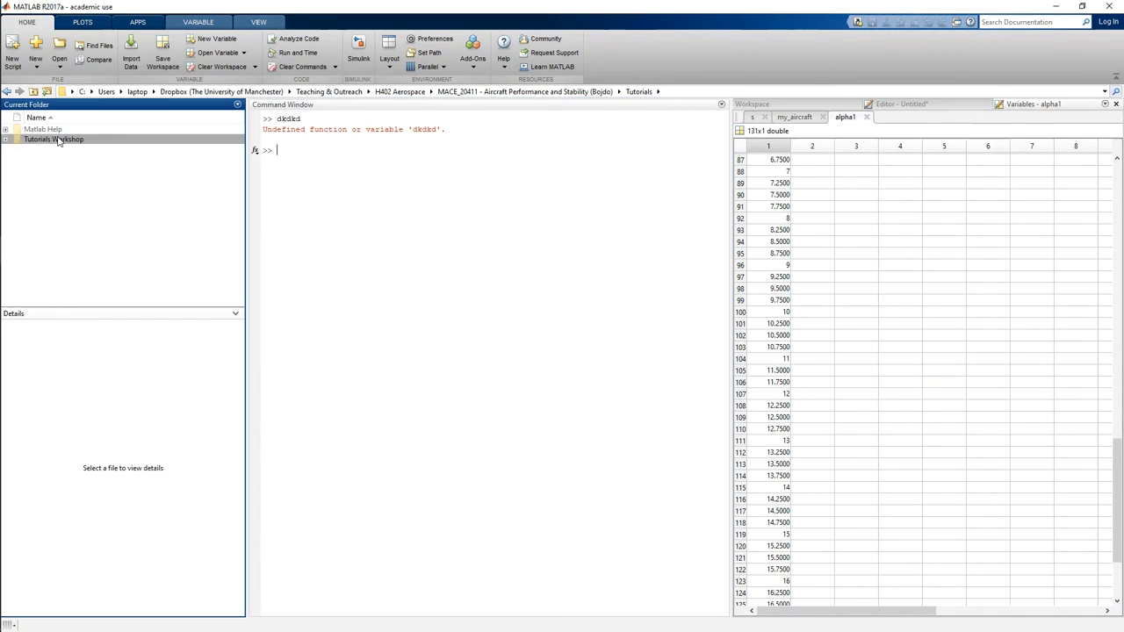
double_click(53, 138)
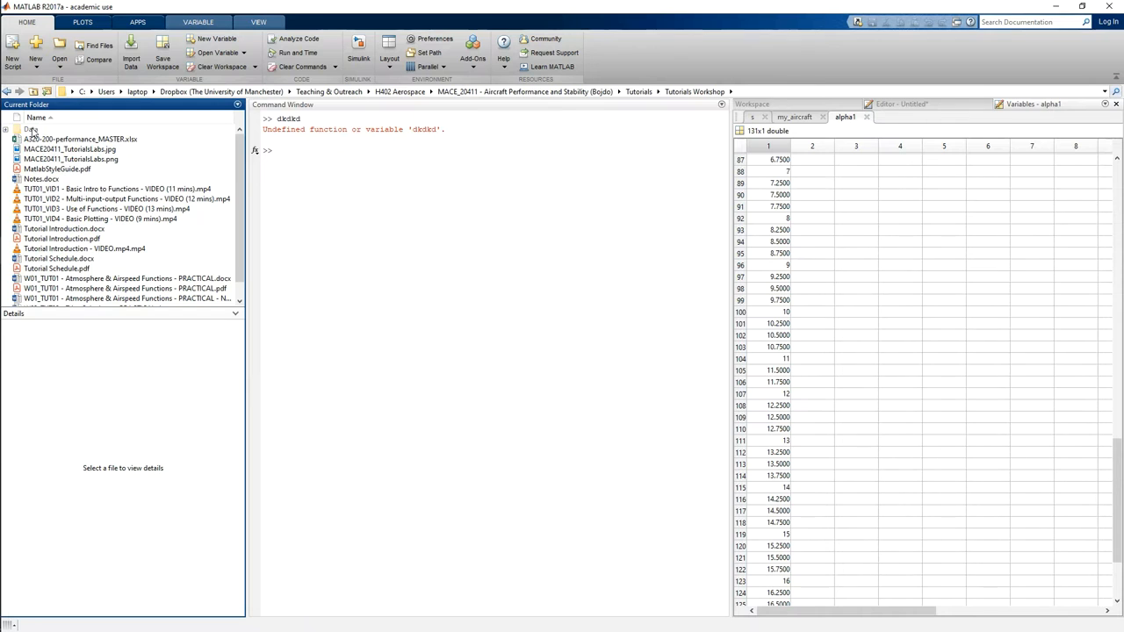
double_click(32, 130)
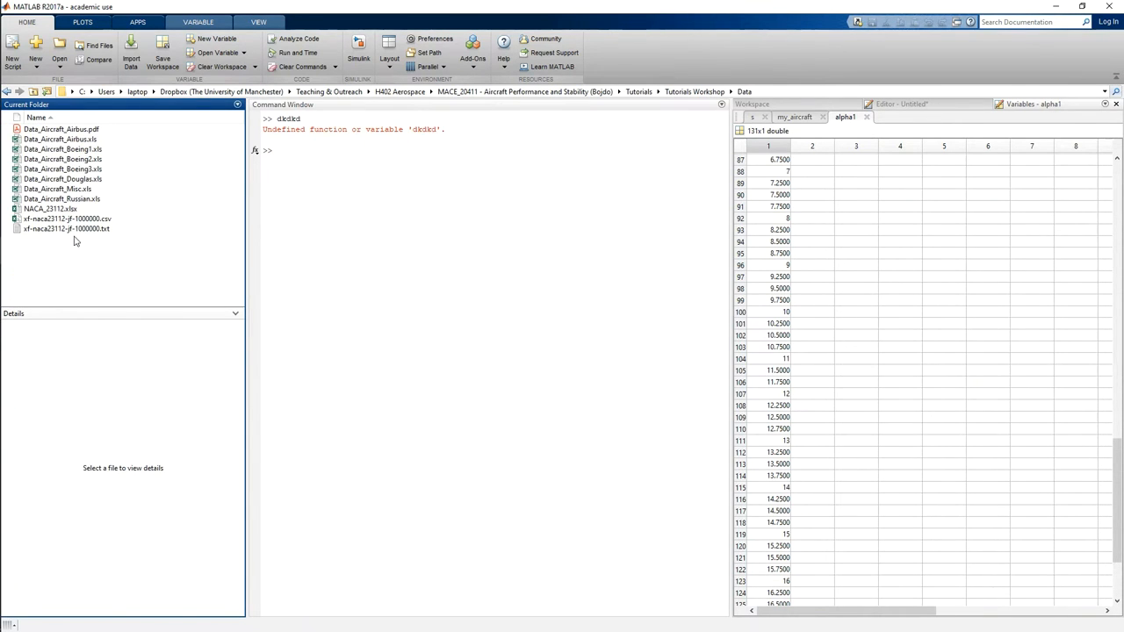
click(67, 228)
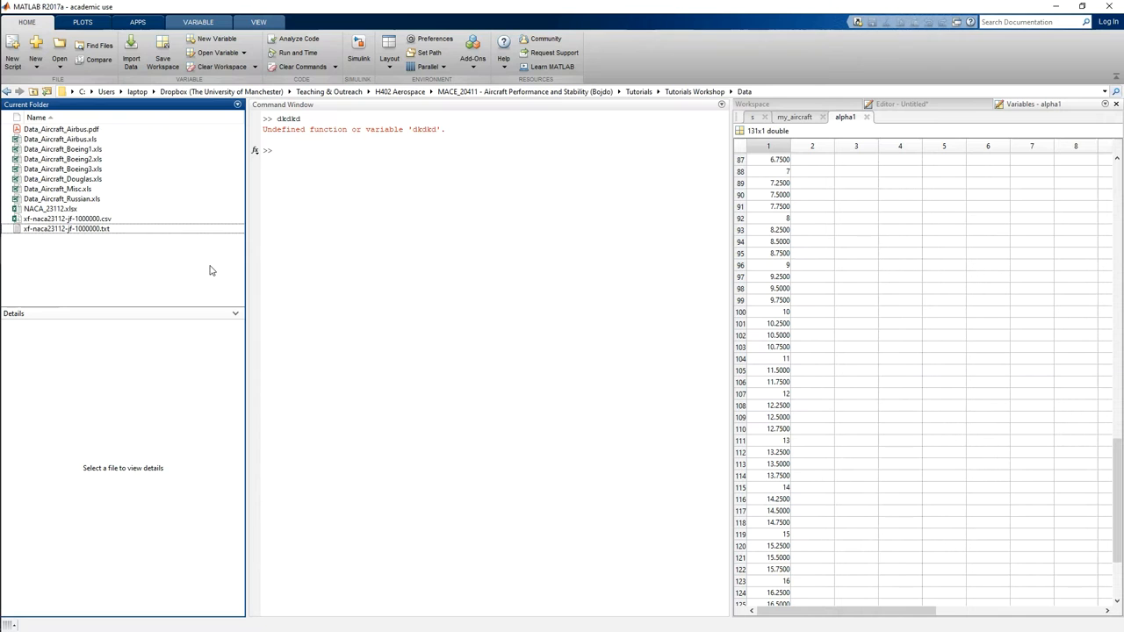
mouse_move(104, 242)
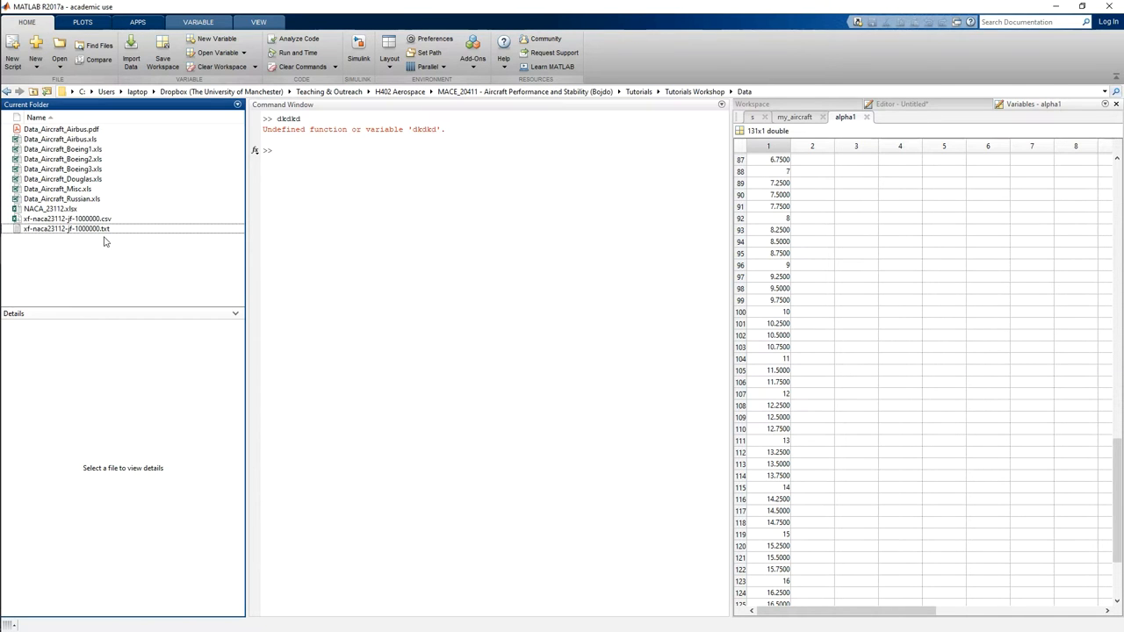
click(67, 228)
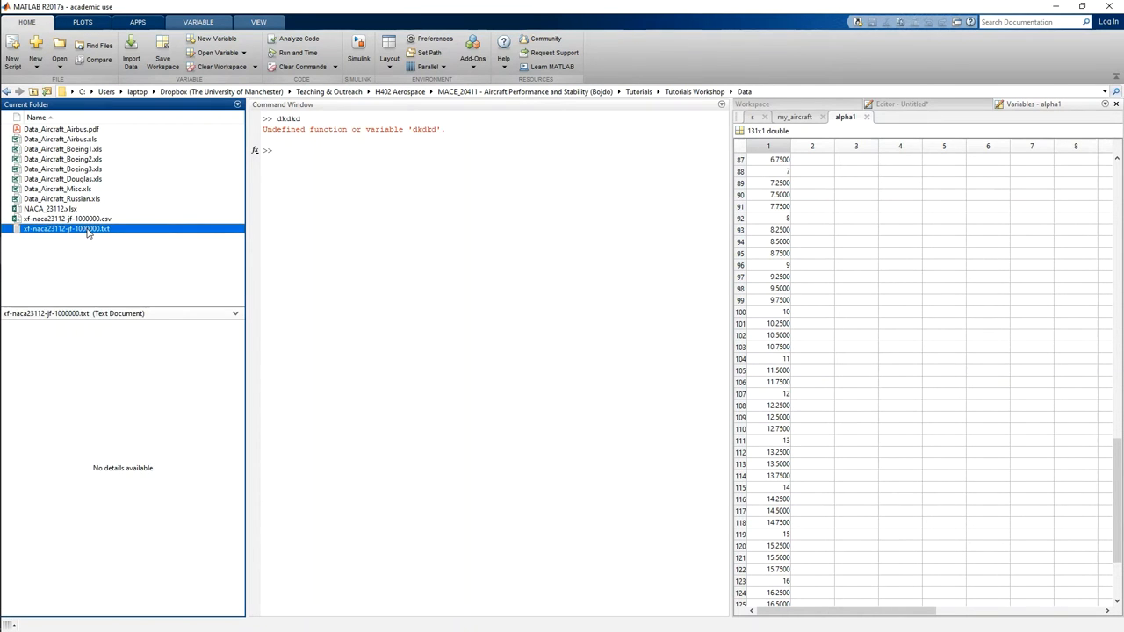
double_click(67, 228)
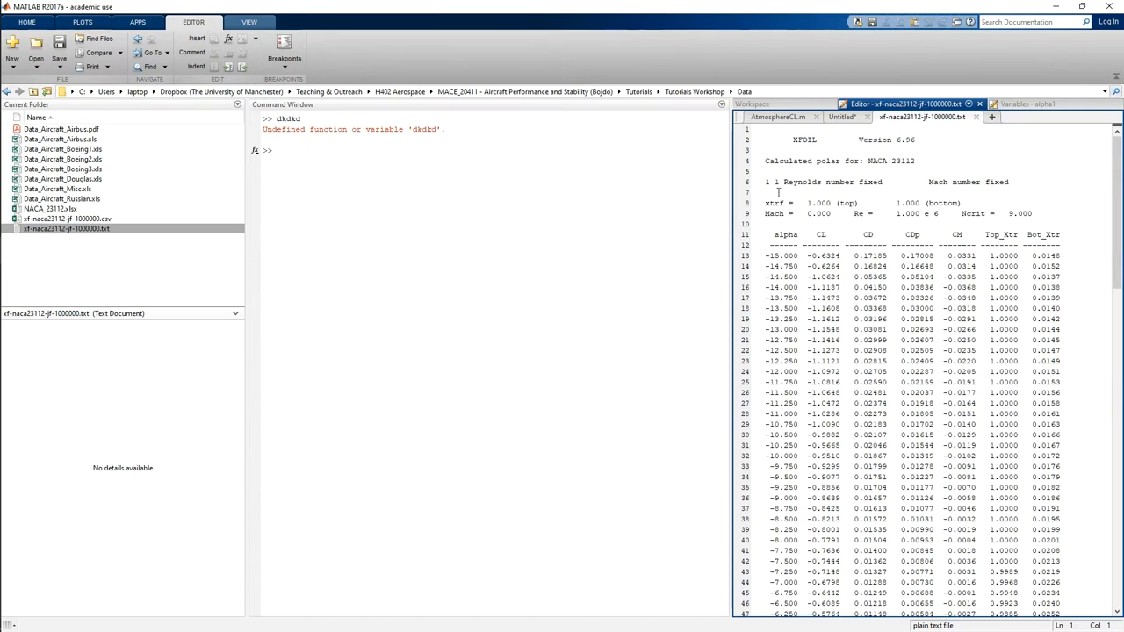
mouse_move(847, 204)
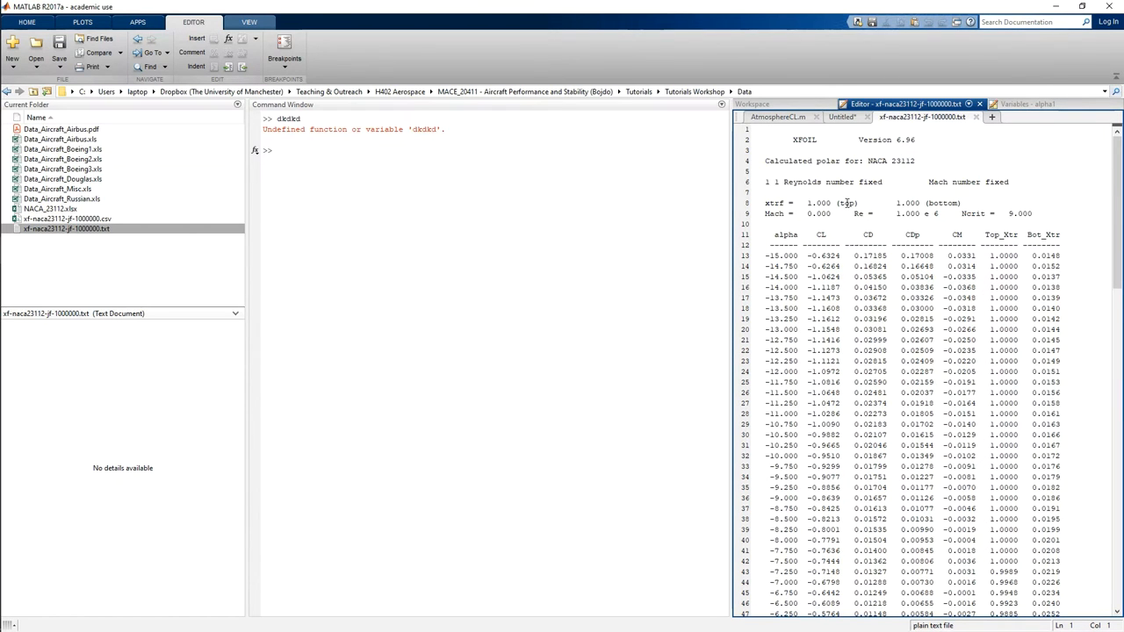
- Check the alpha, CL, CD, CDp, CM columns, then start Import Data from the Home tab
click(939, 446)
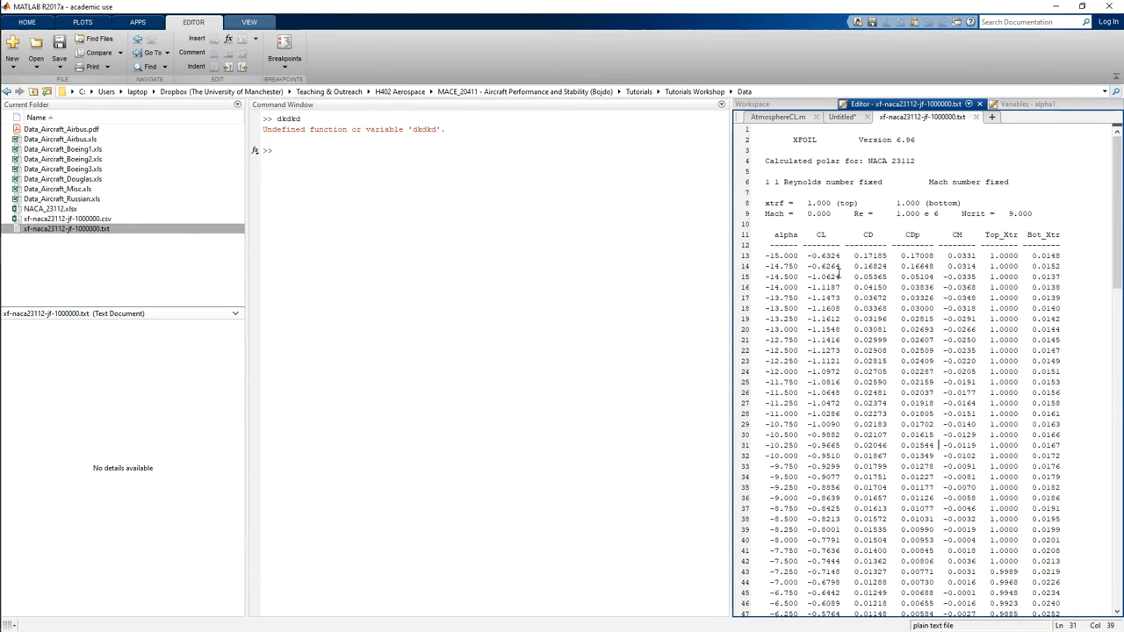
scroll(down, 3)
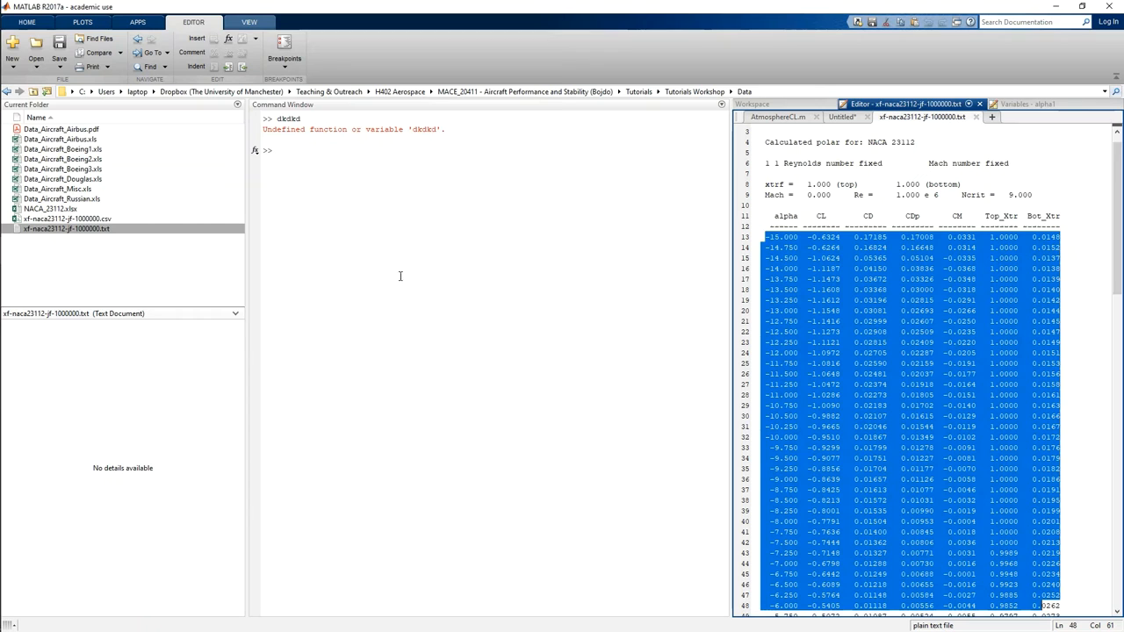
mouse_move(343, 197)
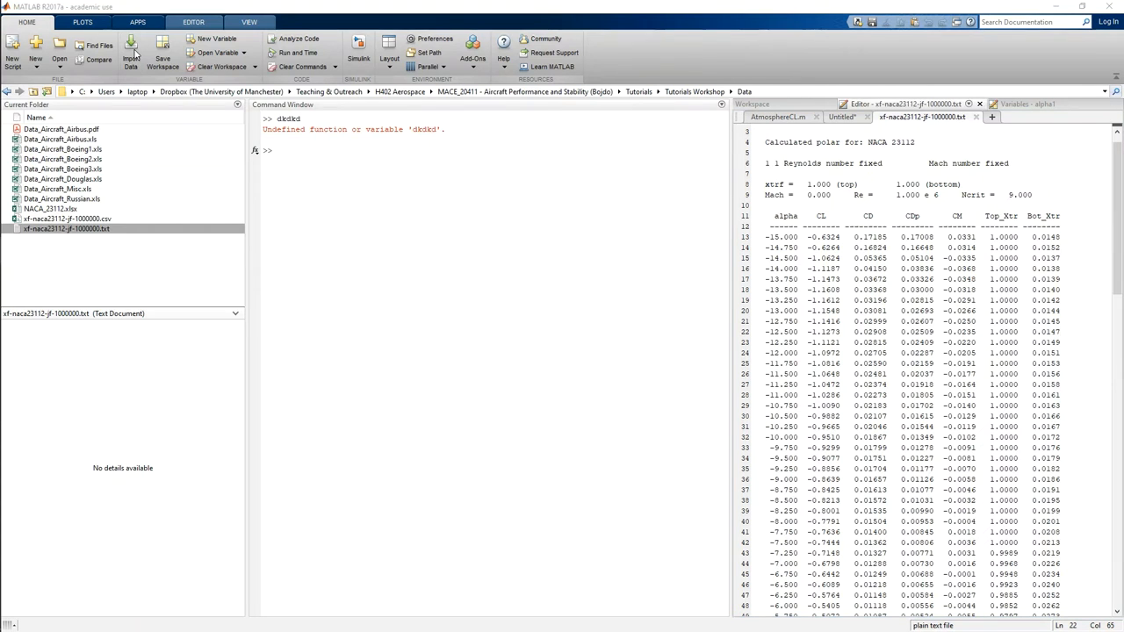
click(130, 49)
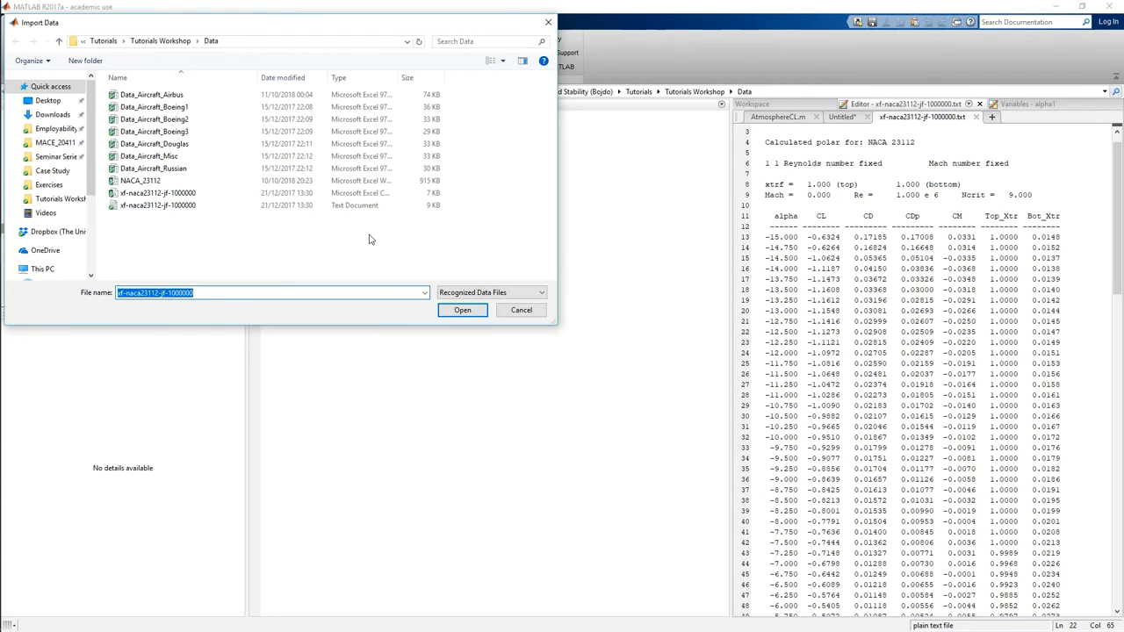
- Select xf-naca23112-jf-1000000.txt in the Import Data dialog and open it
click(158, 204)
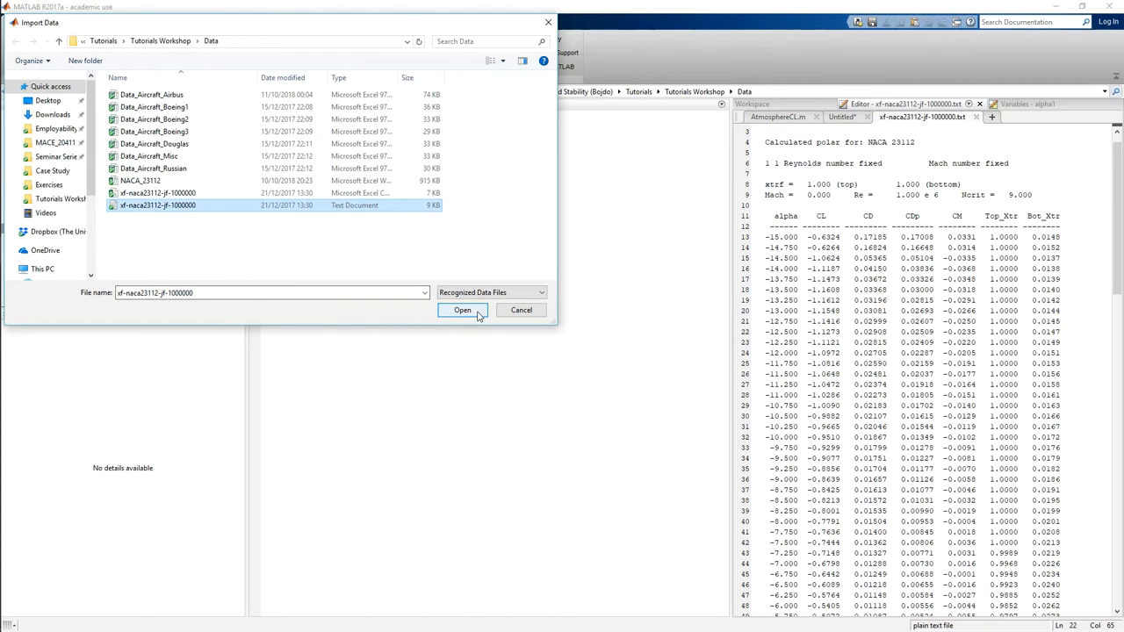
click(462, 309)
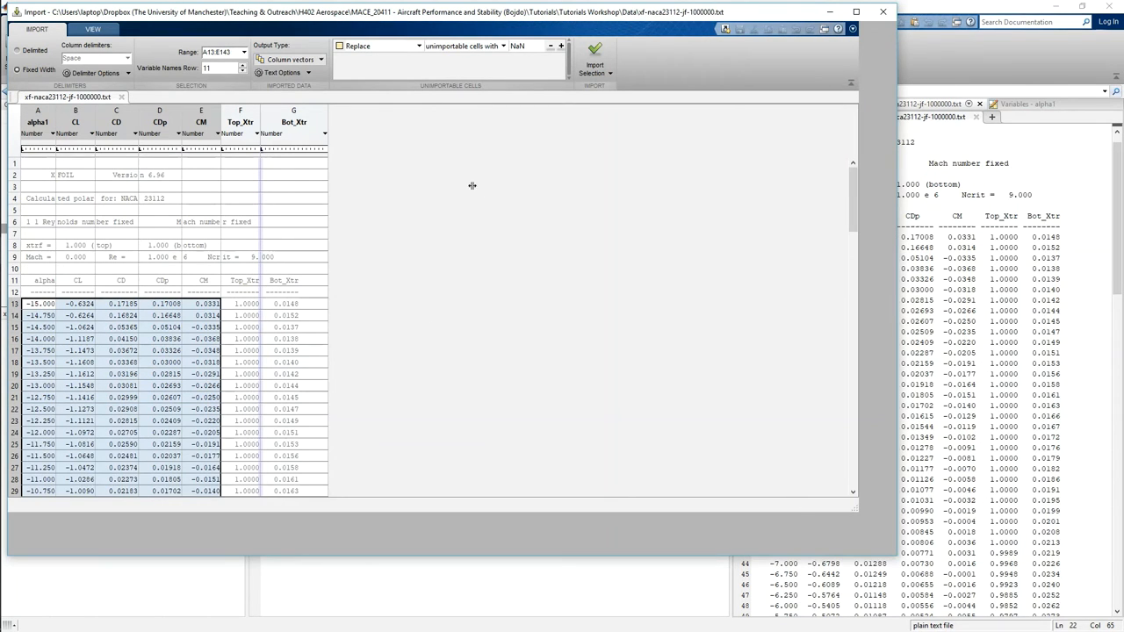
- Set the import Output Type to Column vectors and select the polar data range
scroll(down, 3)
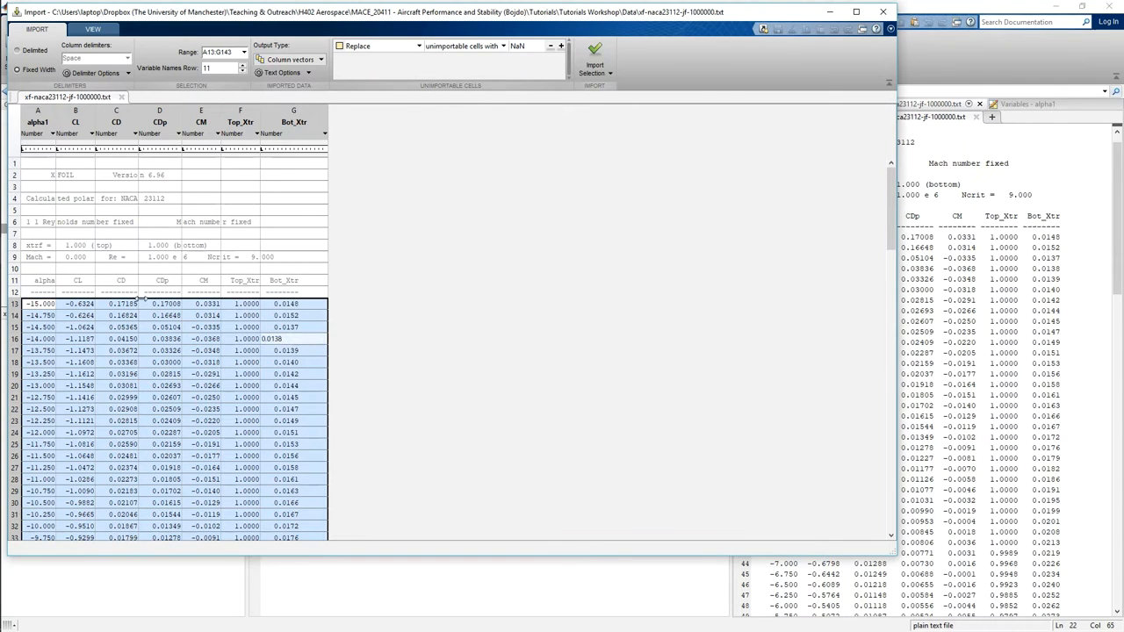
click(106, 292)
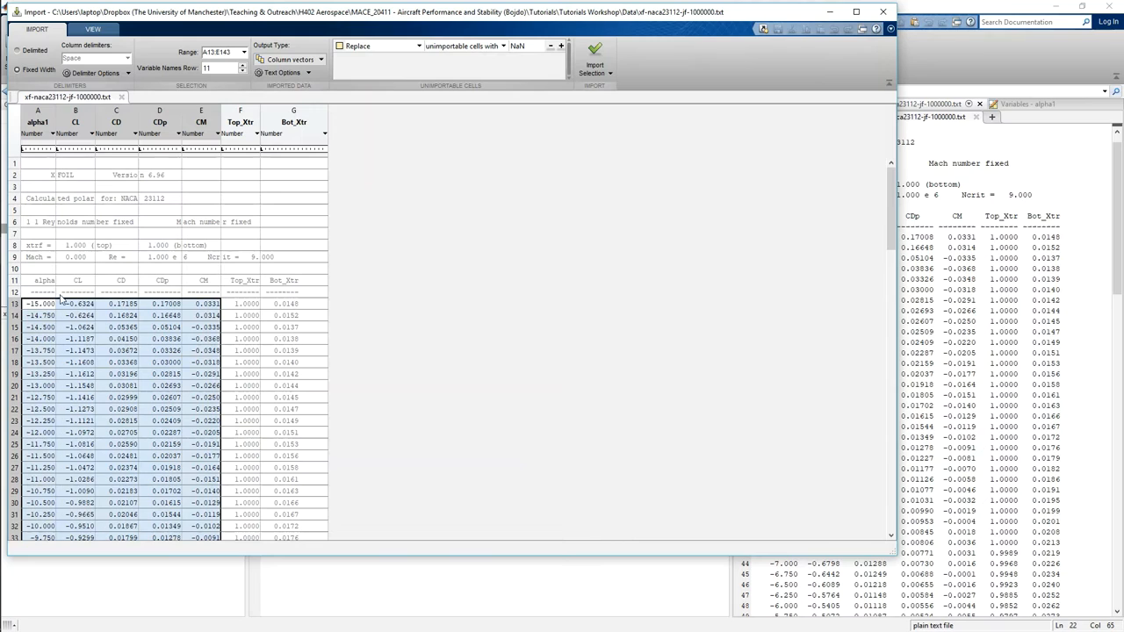
mouse_move(298, 290)
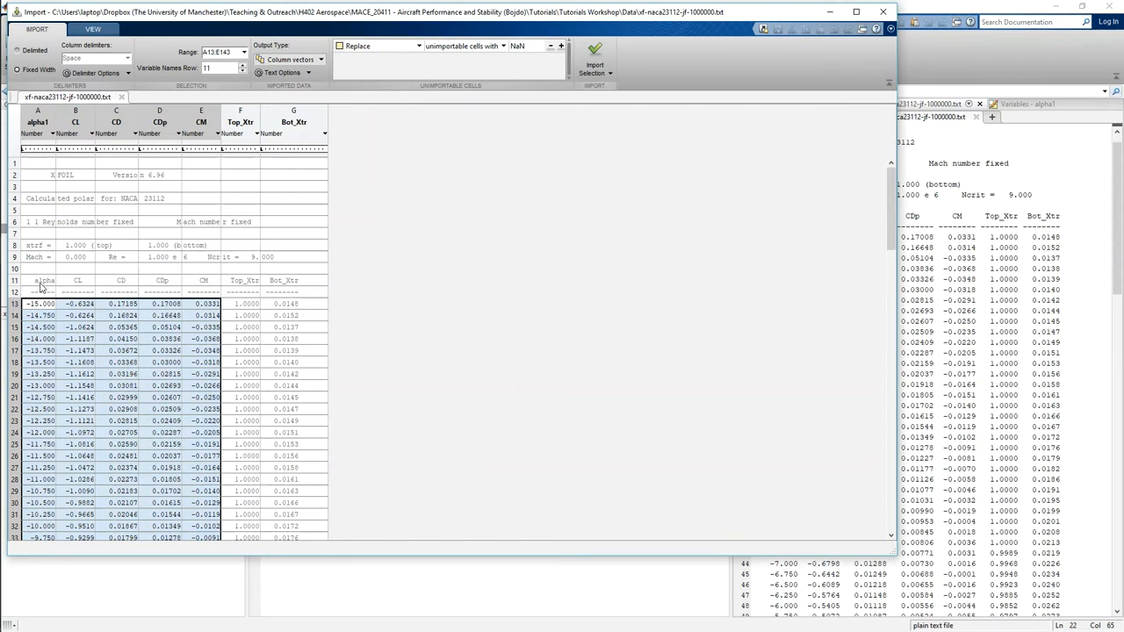
mouse_move(73, 287)
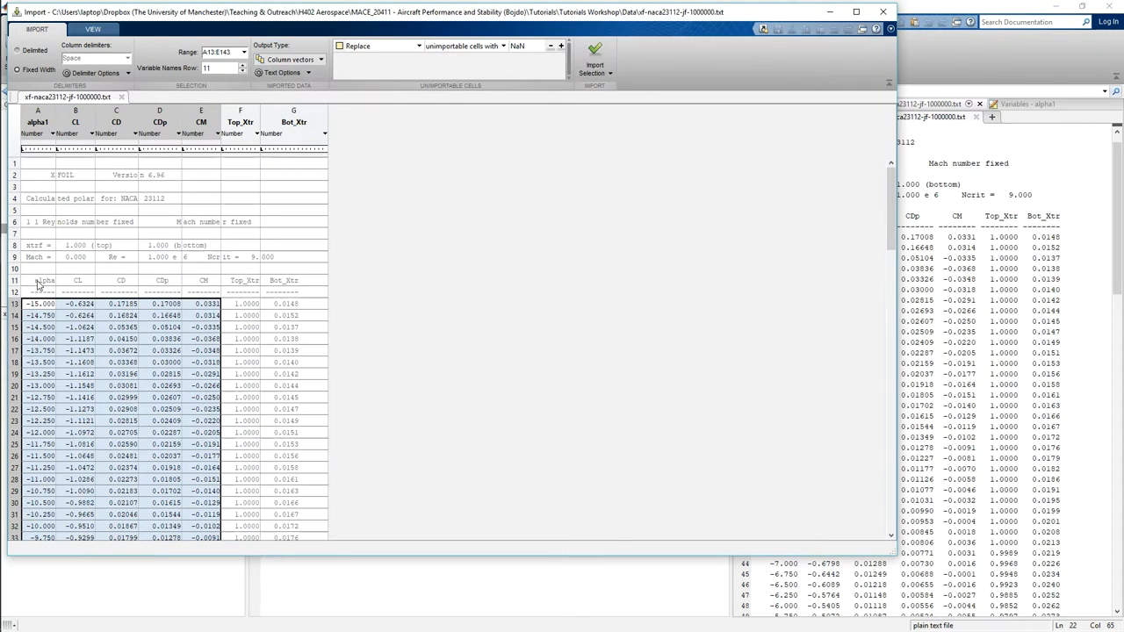
mouse_move(123, 184)
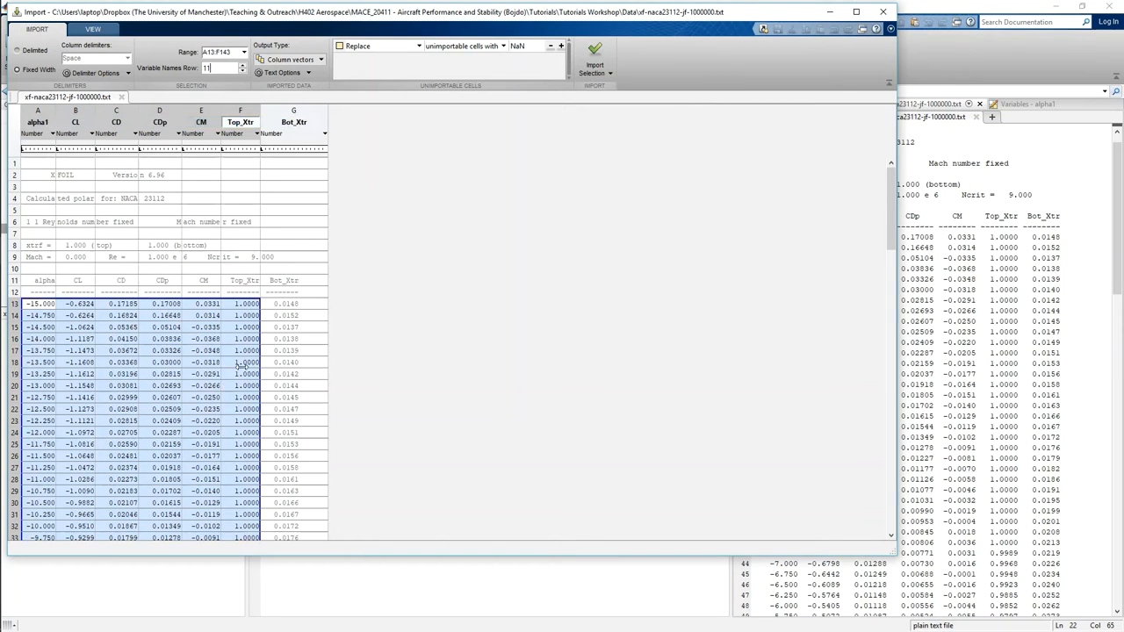
click(239, 109)
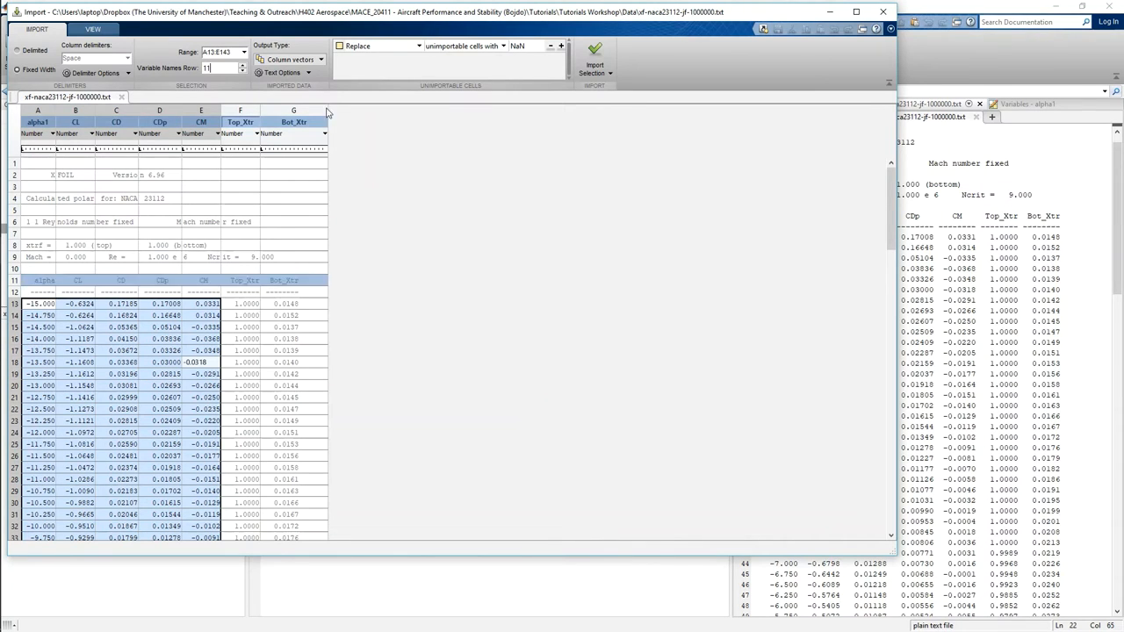
click(291, 60)
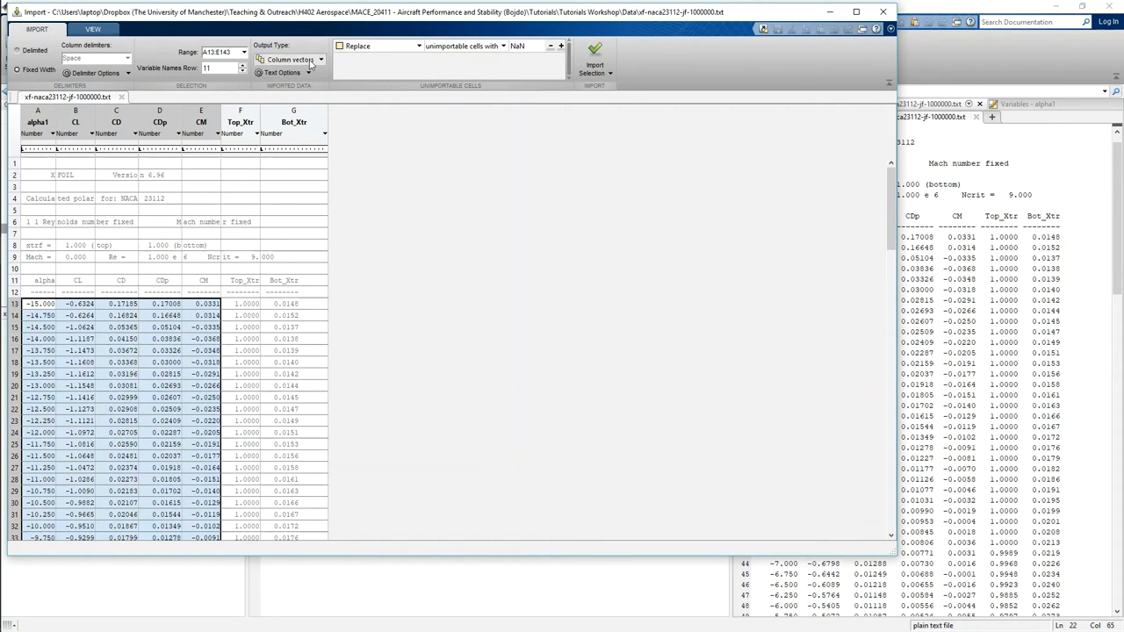
mouse_move(64, 104)
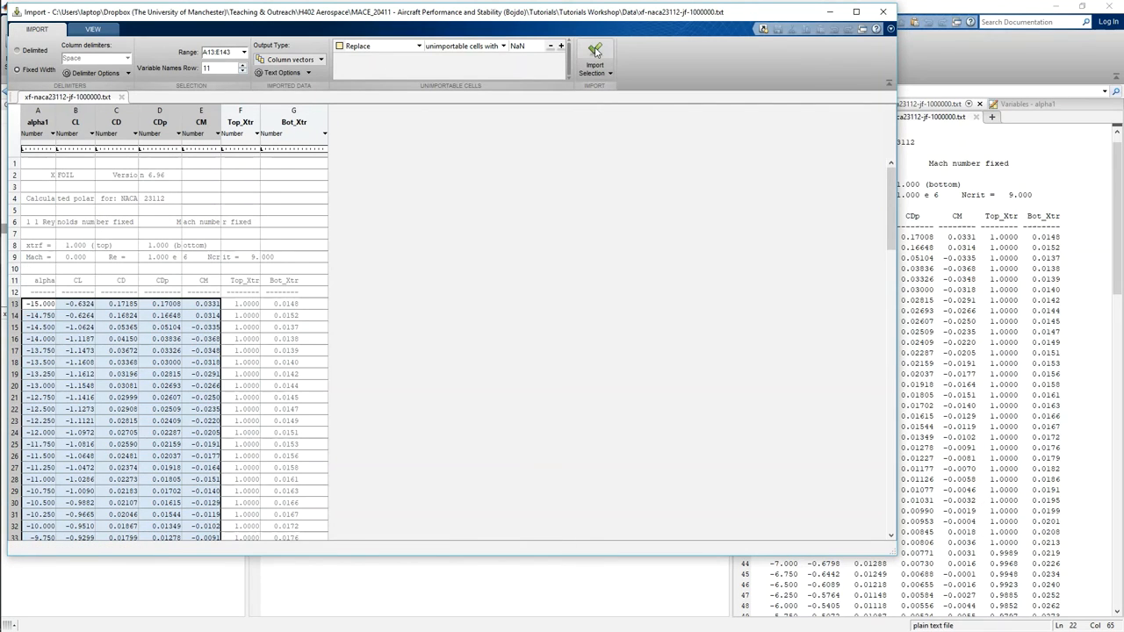
mouse_move(595, 49)
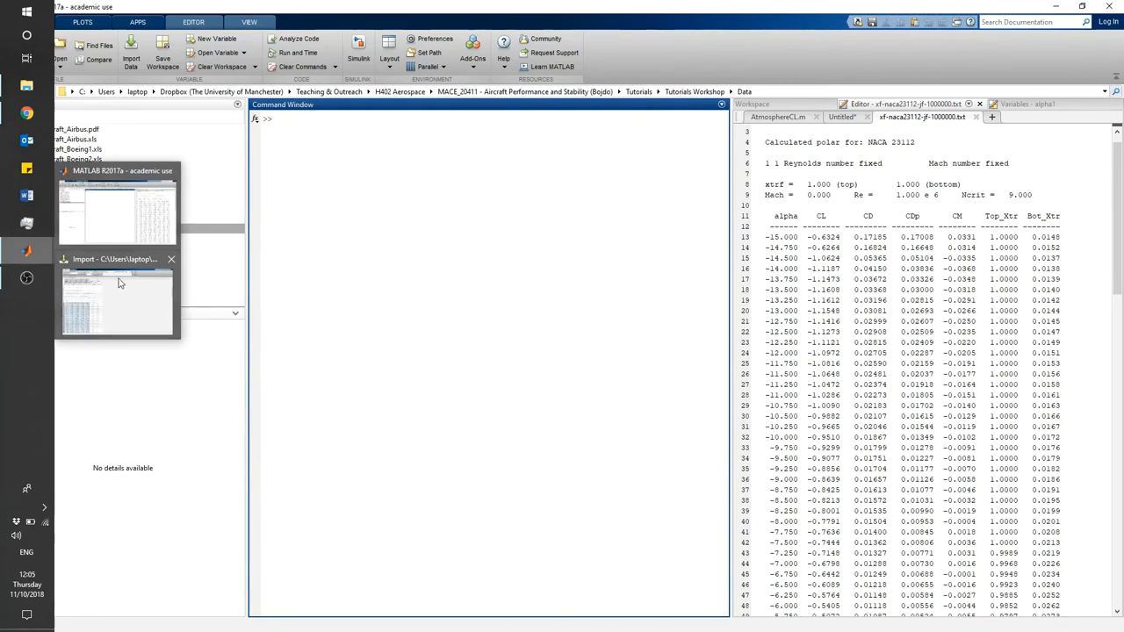
- Import alpha1, CL, CD, CDp and CM into the workspace and inspect alpha1's values
click(116, 298)
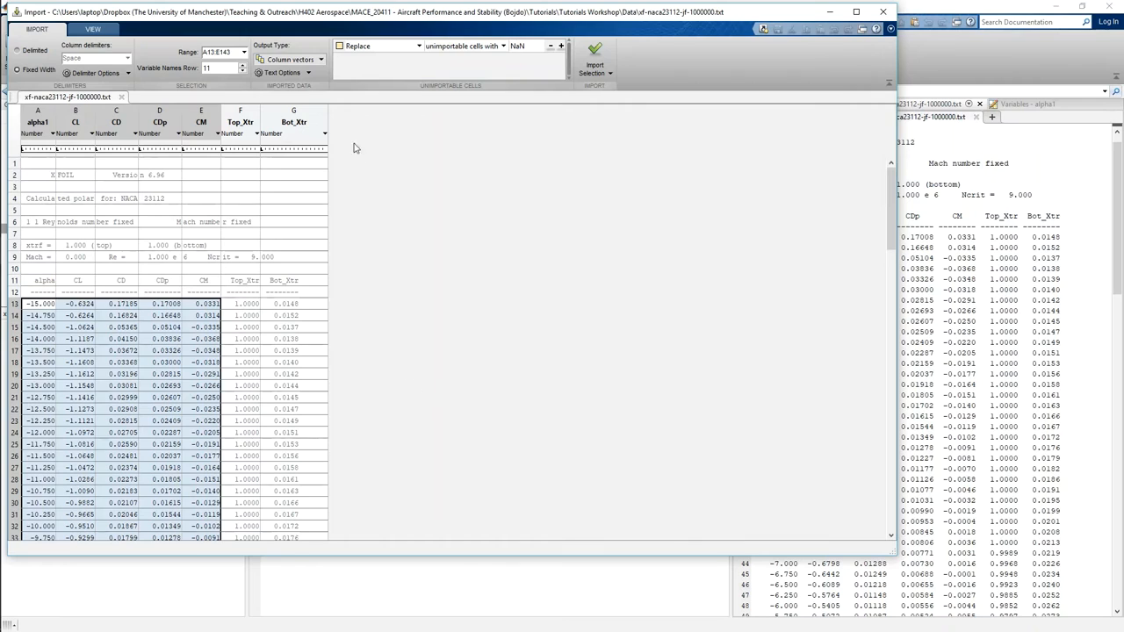
mouse_move(596, 49)
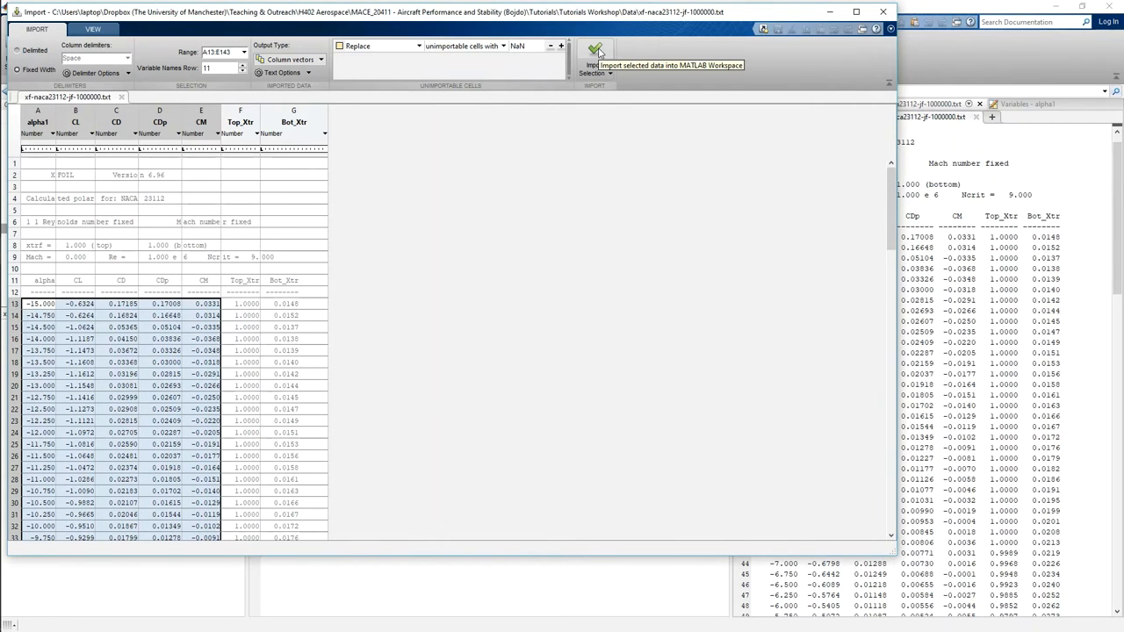
click(596, 51)
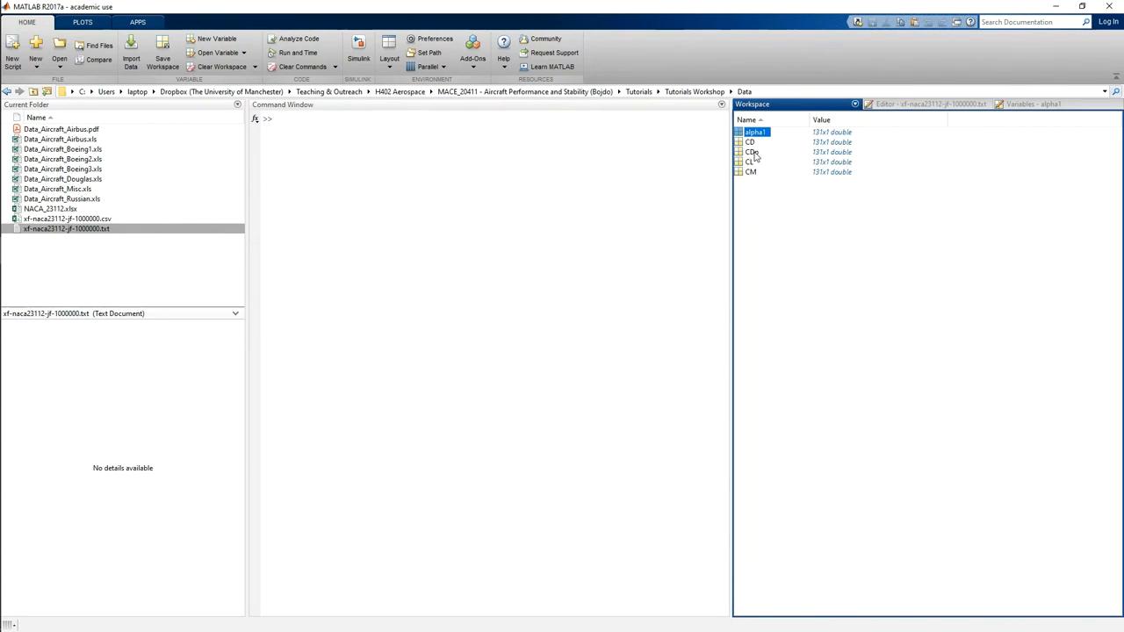
double_click(67, 229)
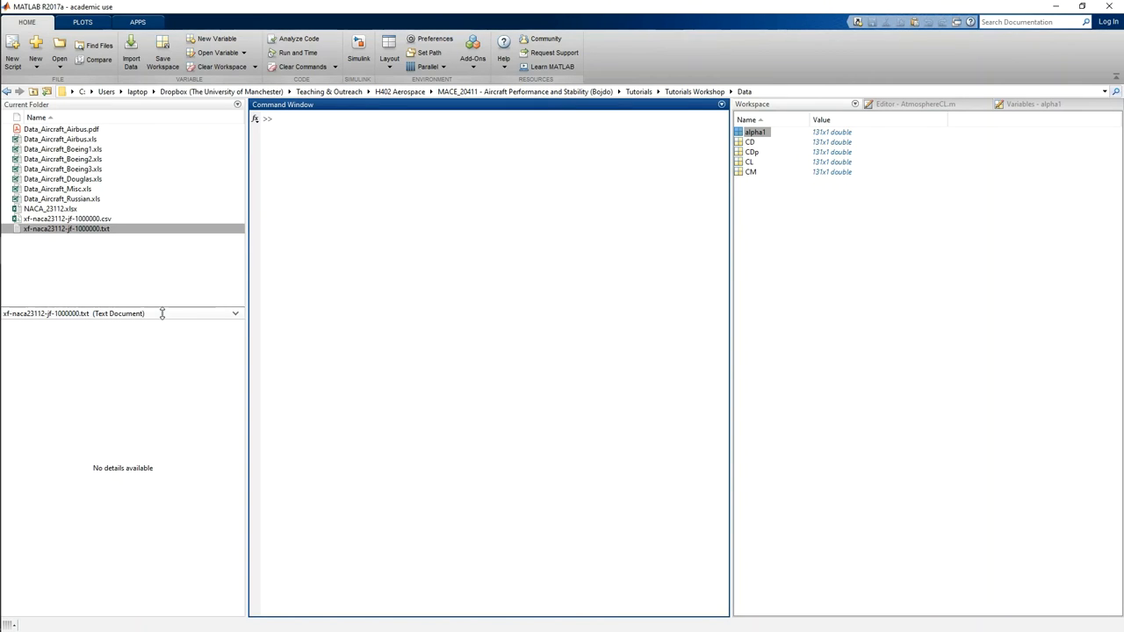
- Run plot(alpha1(:),CL(:)) to draw the CL versus alpha curve in Figure 1 and view it
text(plot)
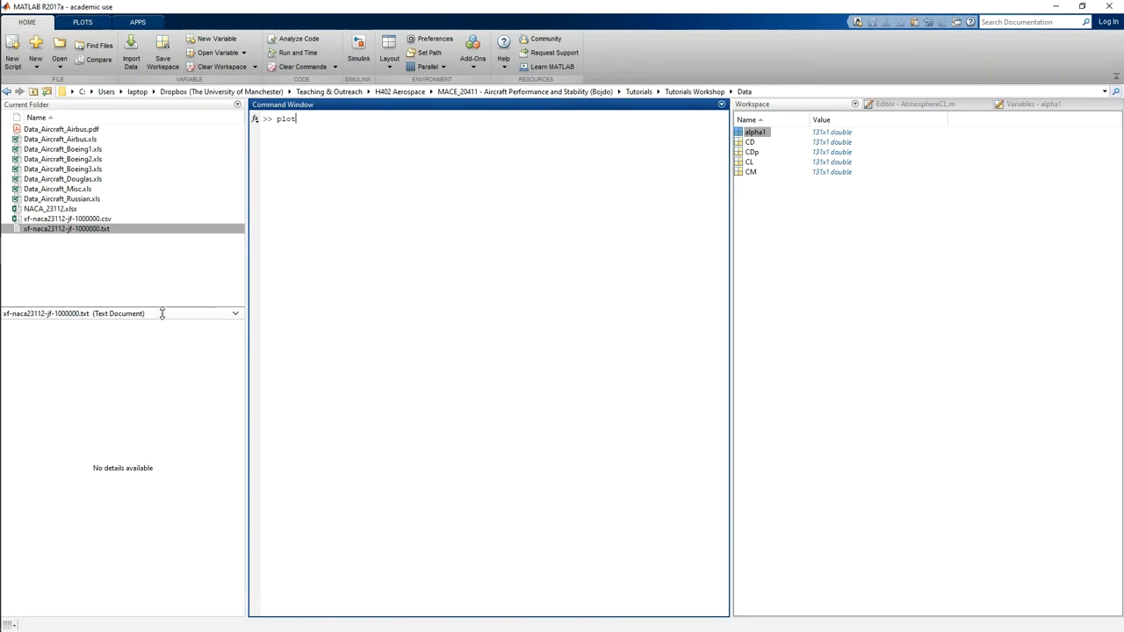
text((alph)
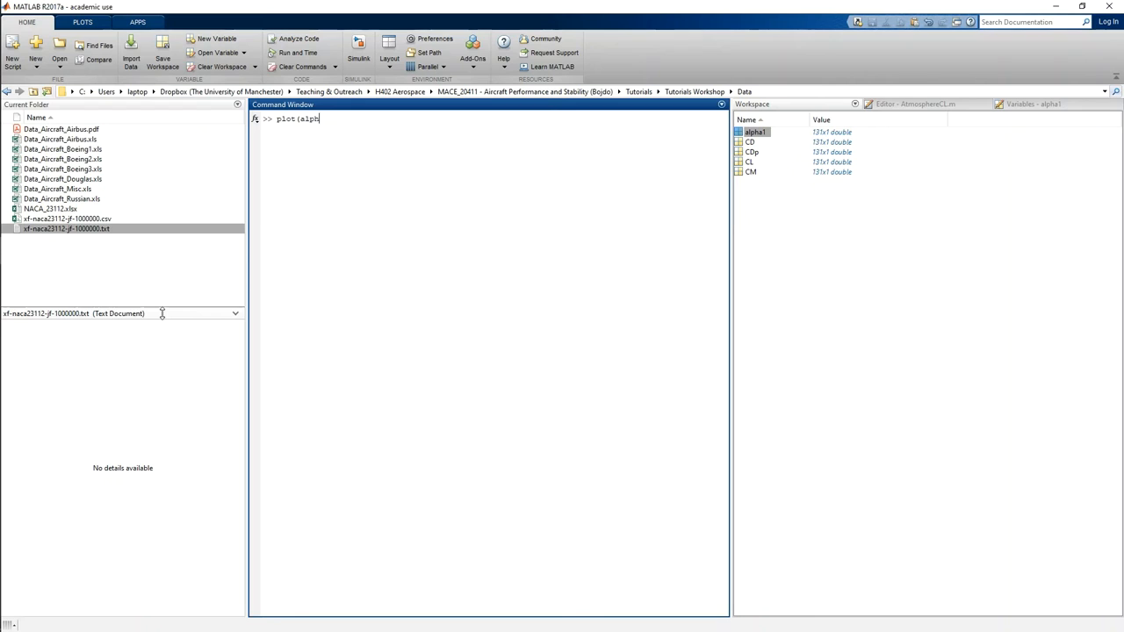
text(a1(:)
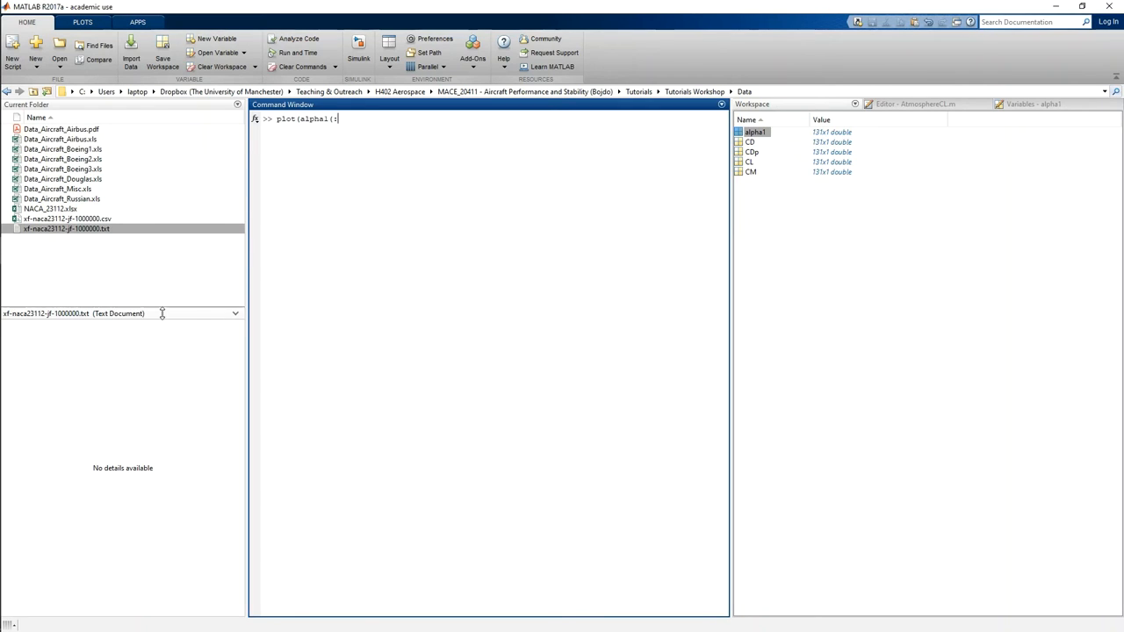
text(),)
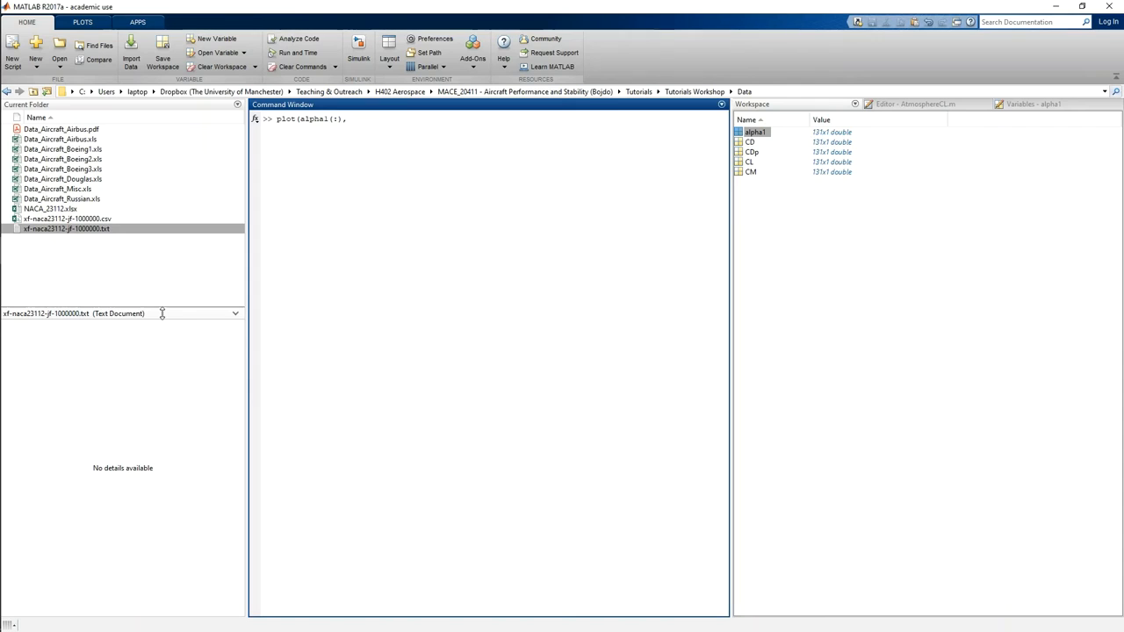
text(CL)
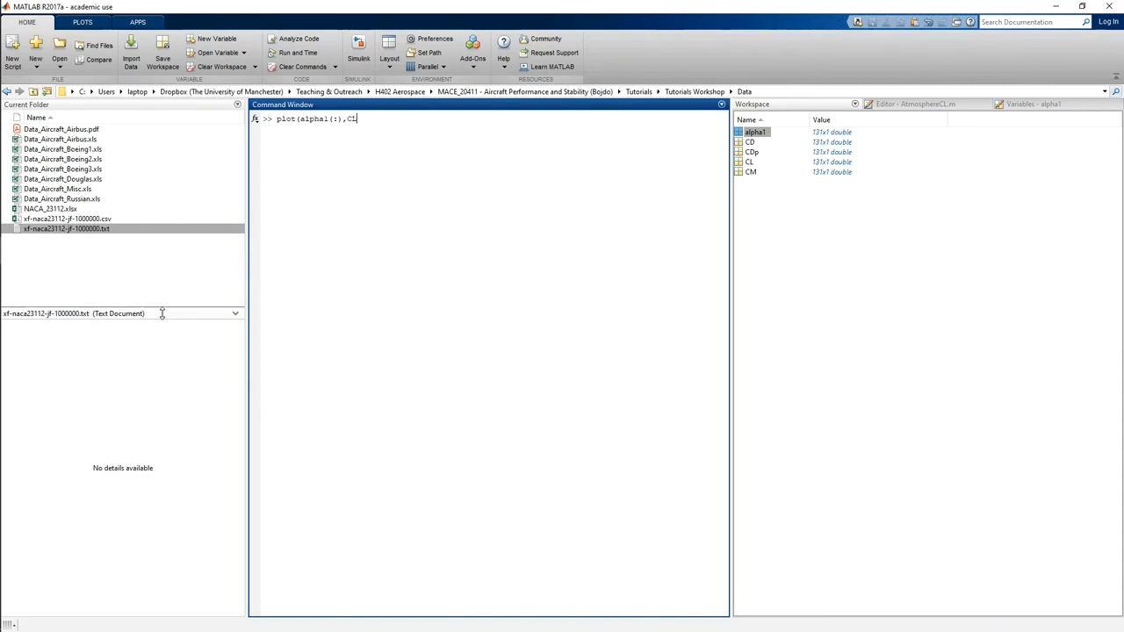
text((:))
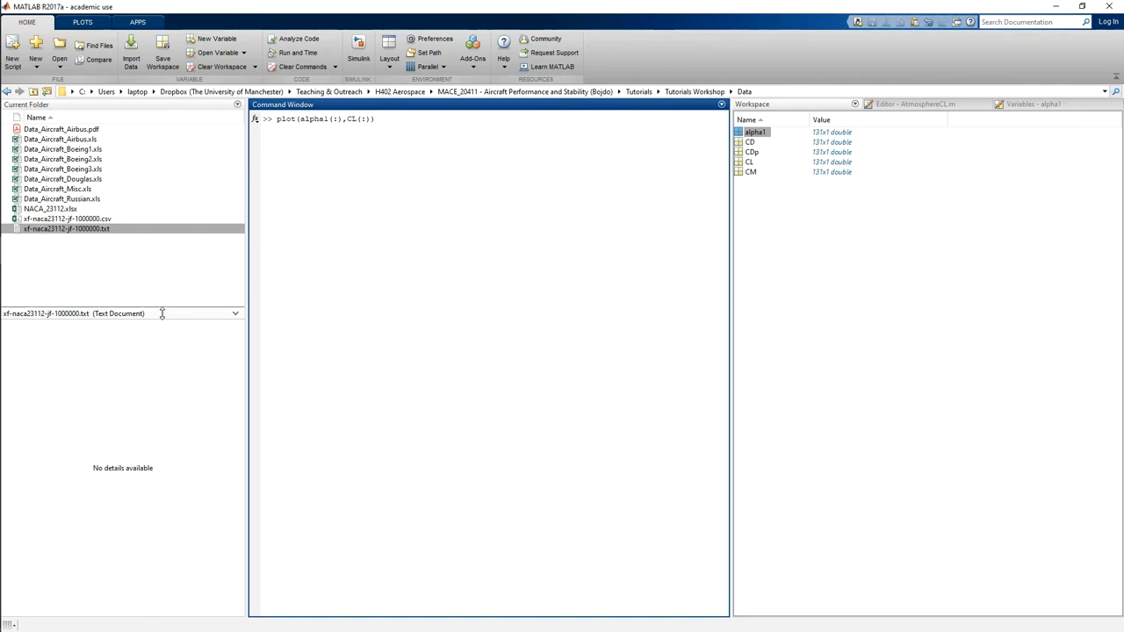
key(enter)
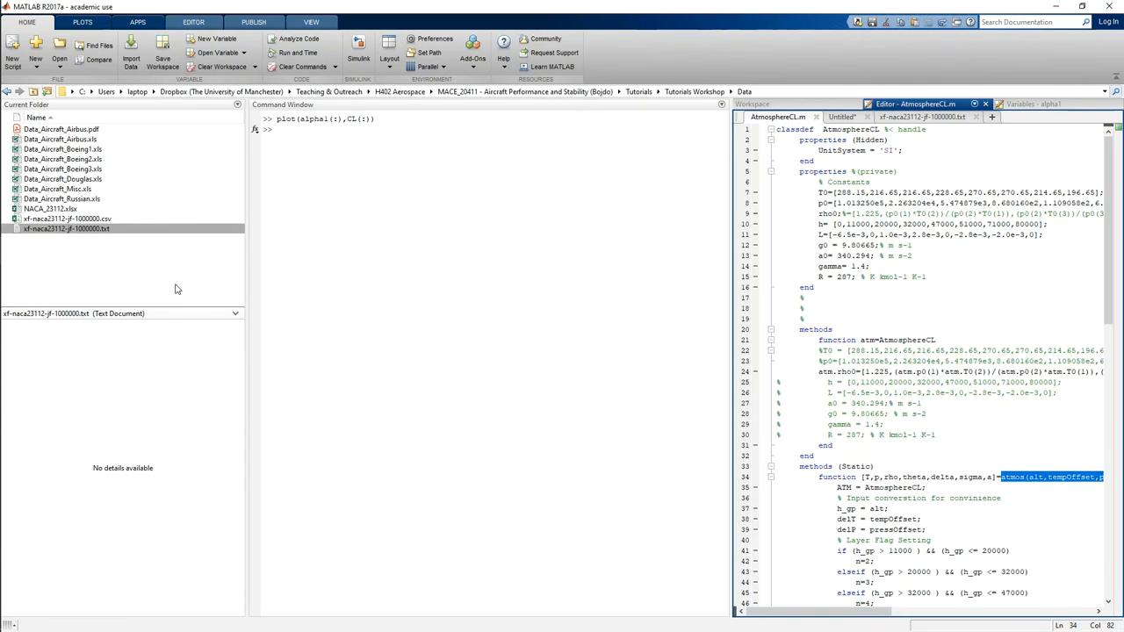
click(923, 116)
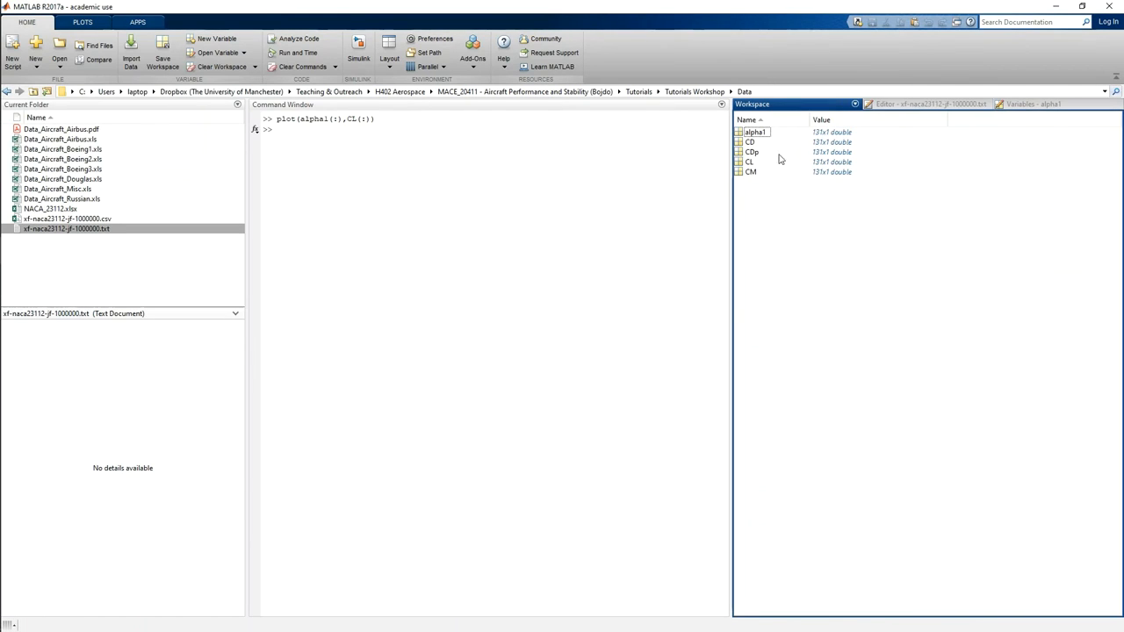
double_click(756, 132)
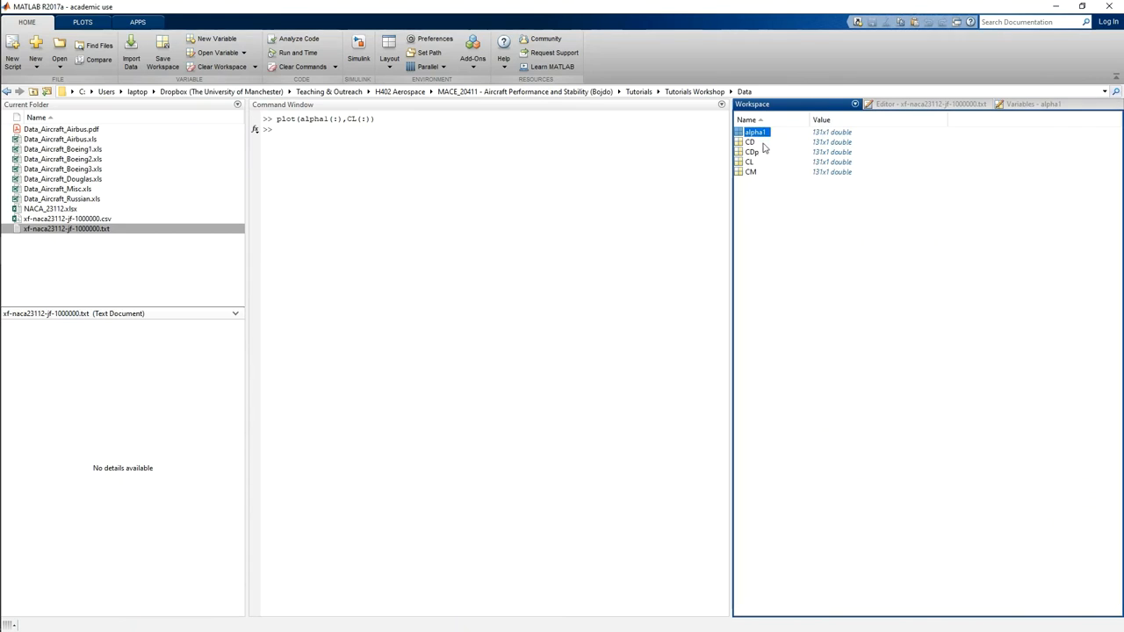
double_click(748, 162)
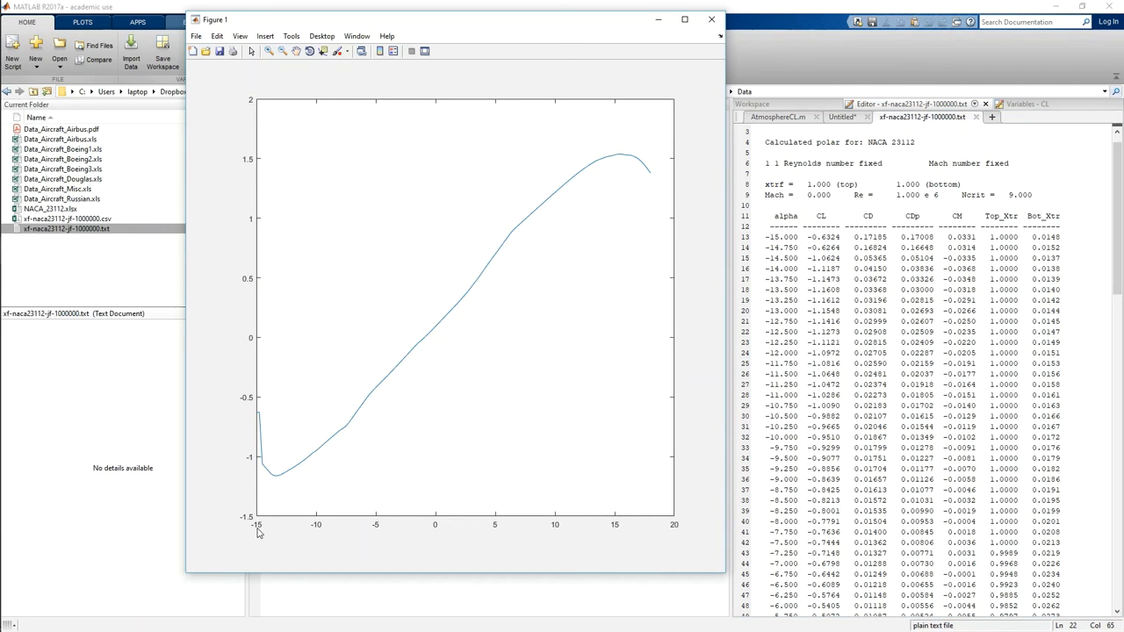
mouse_move(668, 534)
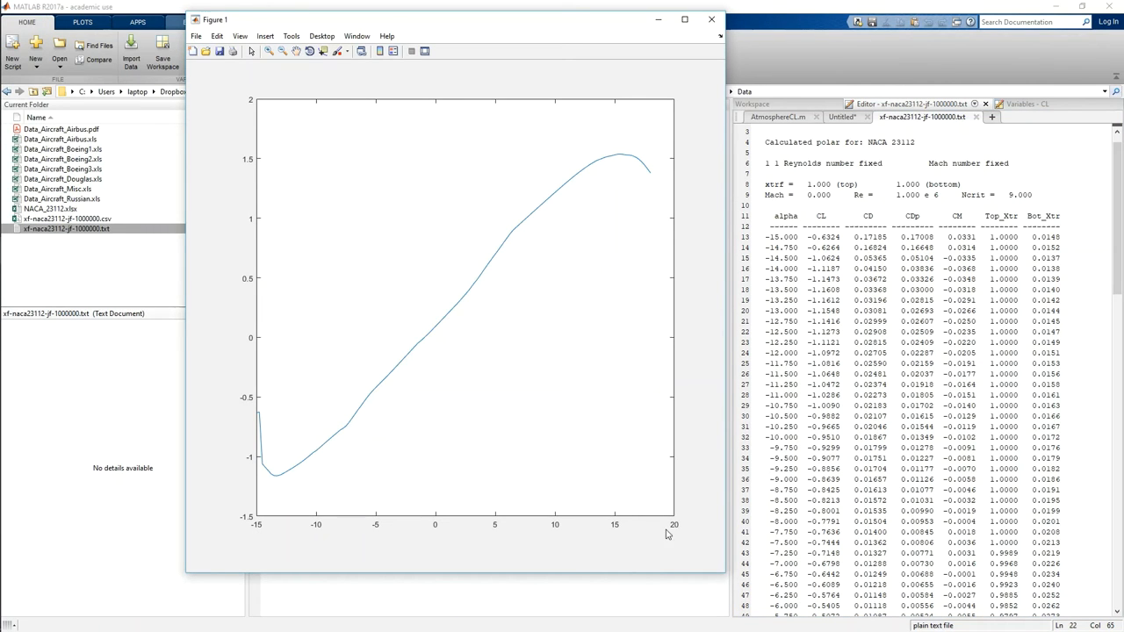
mouse_move(250, 195)
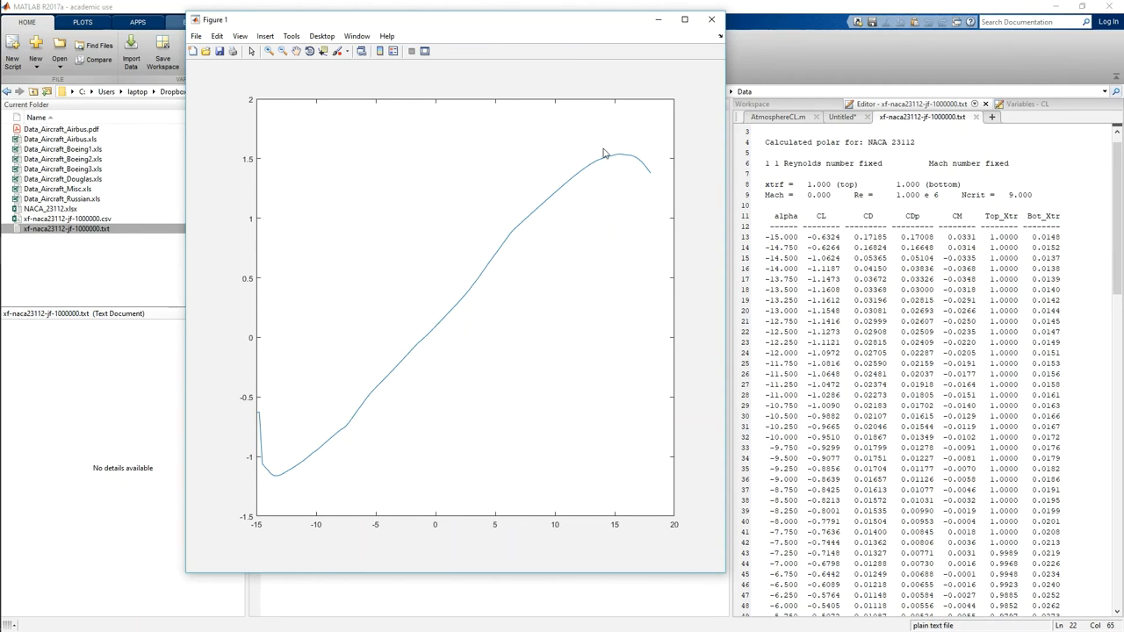
mouse_move(618, 158)
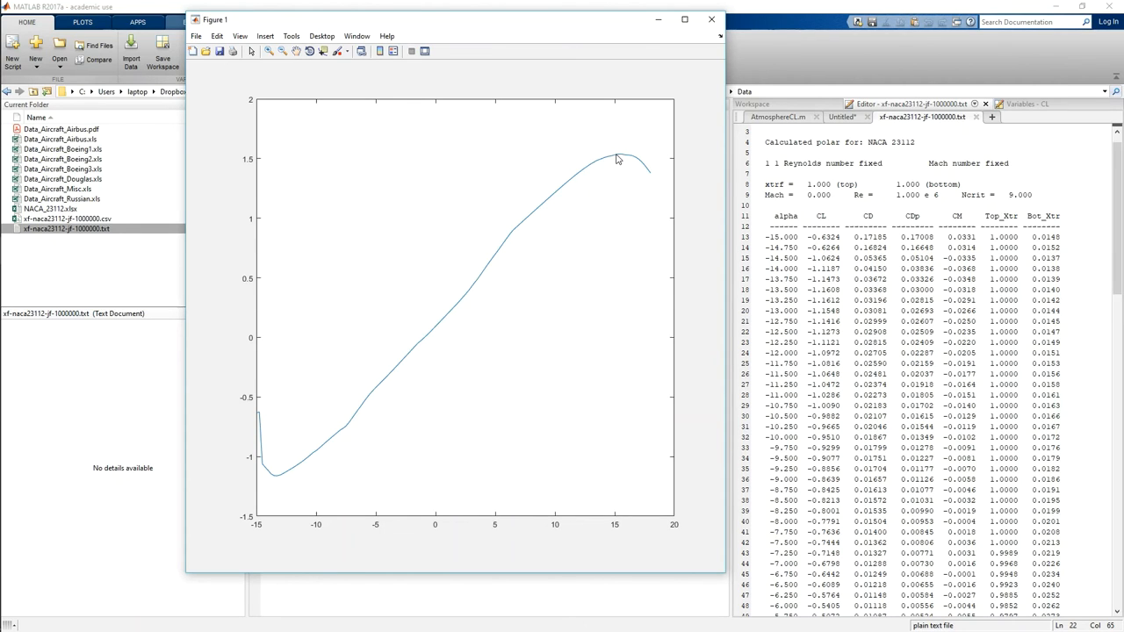
mouse_move(618, 530)
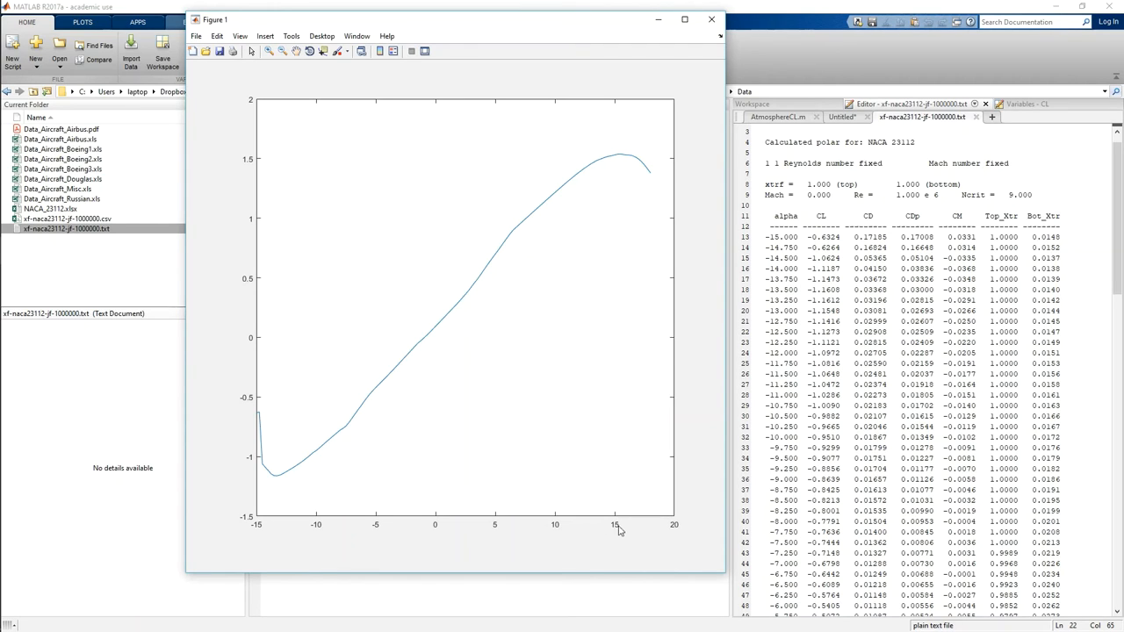
mouse_move(619, 165)
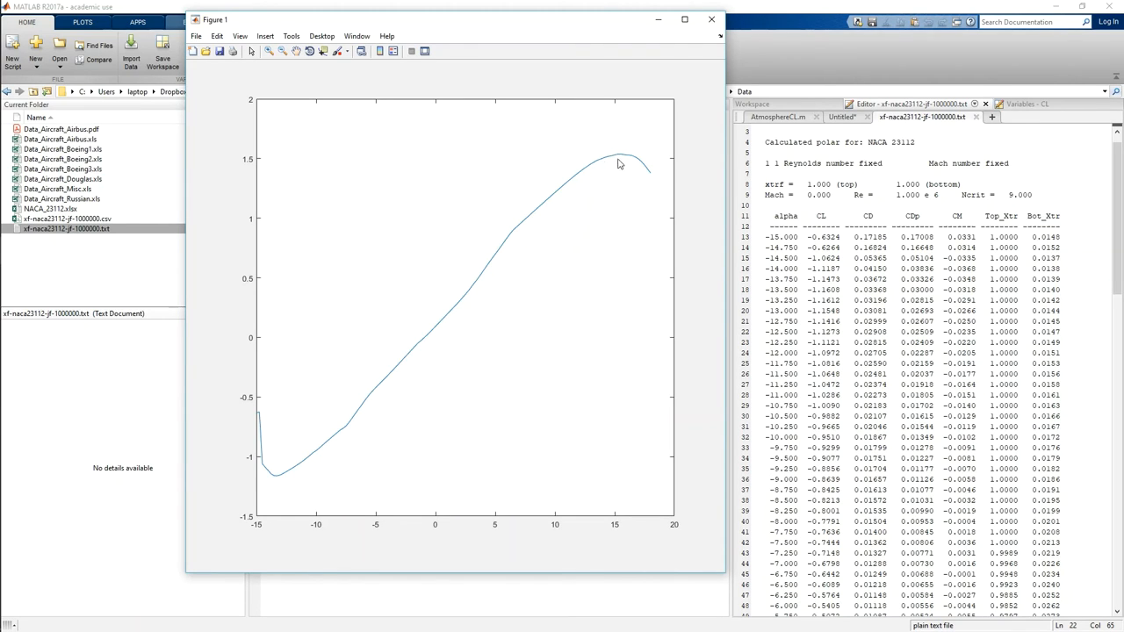
mouse_move(629, 174)
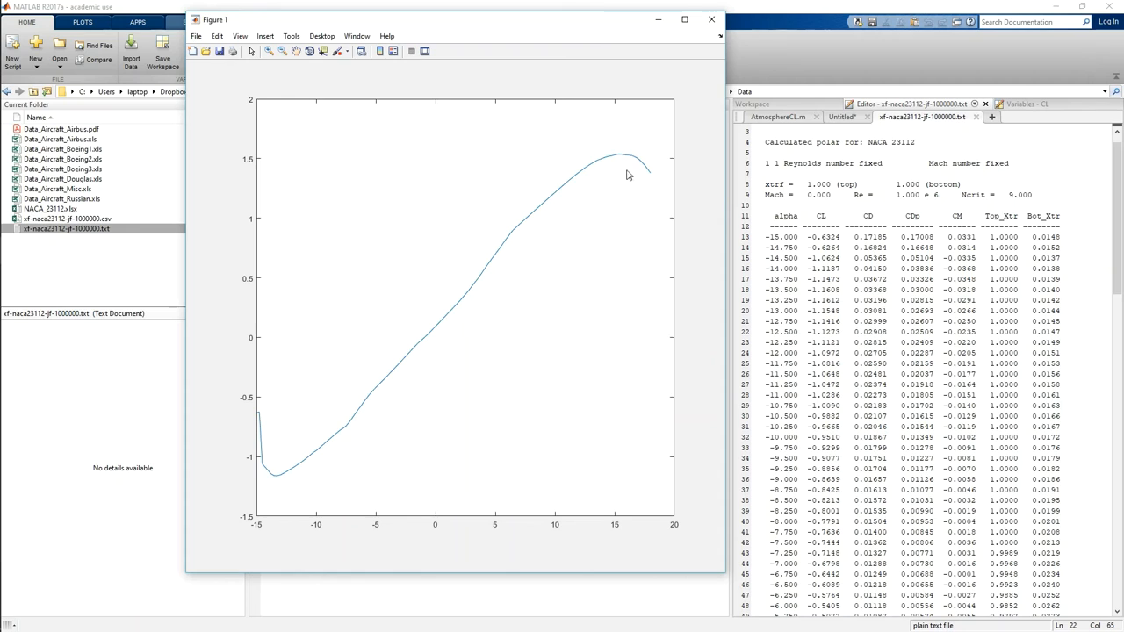
mouse_move(531, 279)
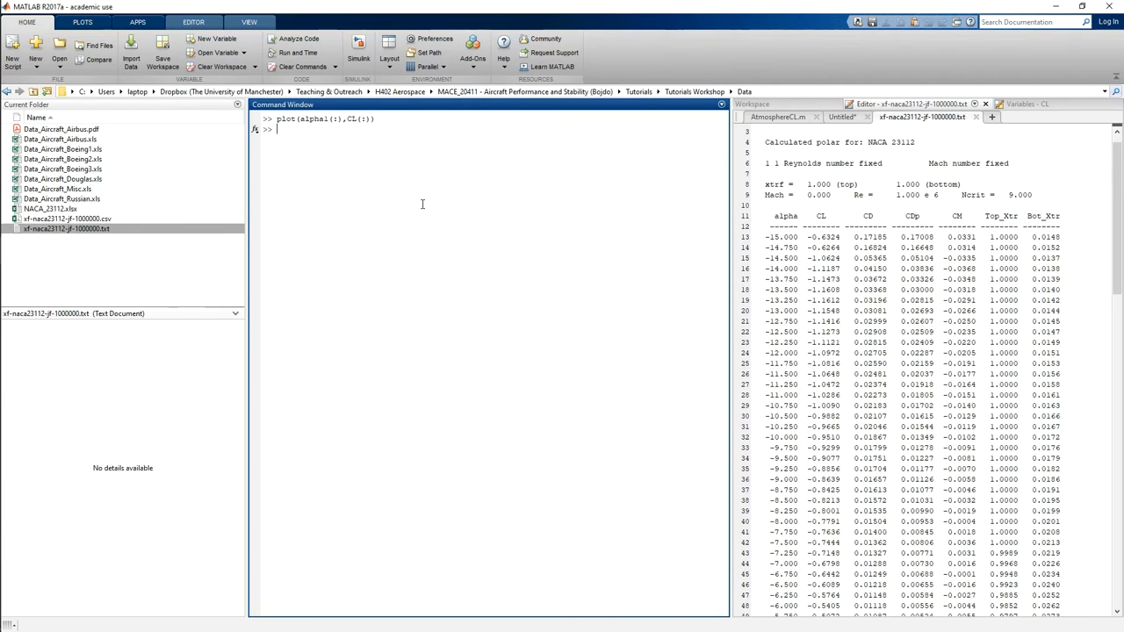
- Recall the command, change CL to CD and run plot(alpha1(:),CD(:)) for the drag curve
text(plot(alpha1(:),CL(:)))
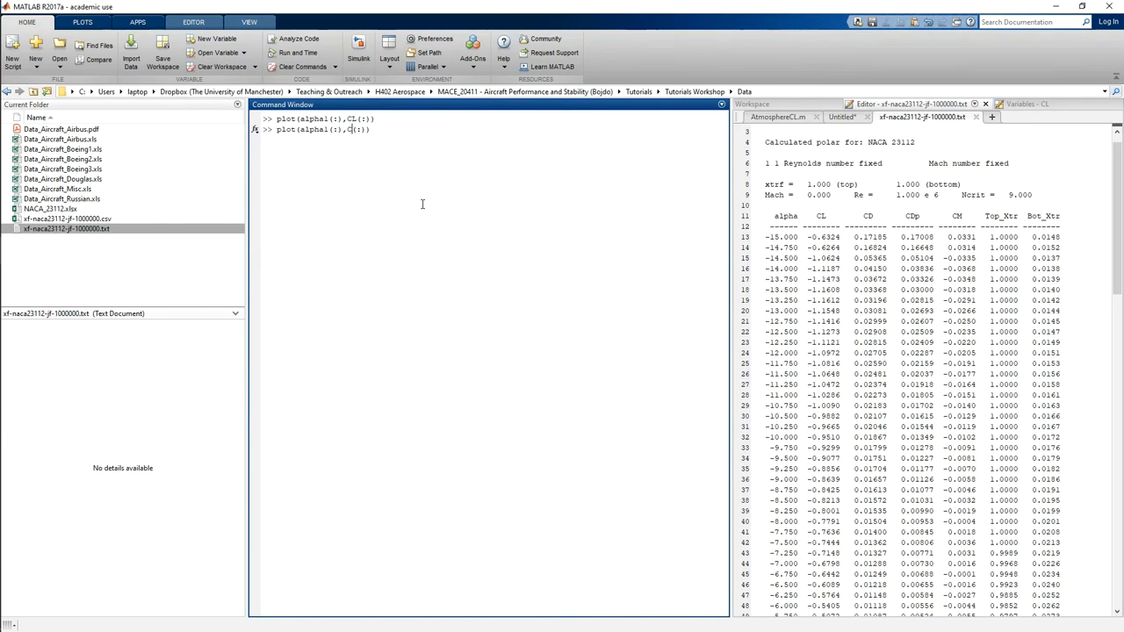
text(D)
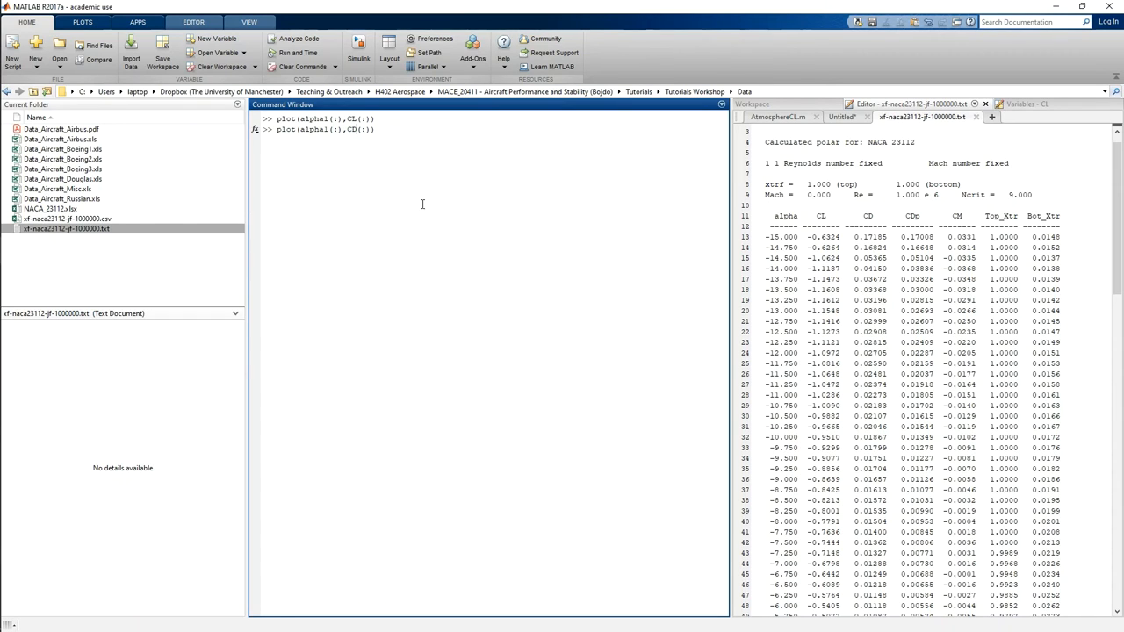
double_click(351, 130)
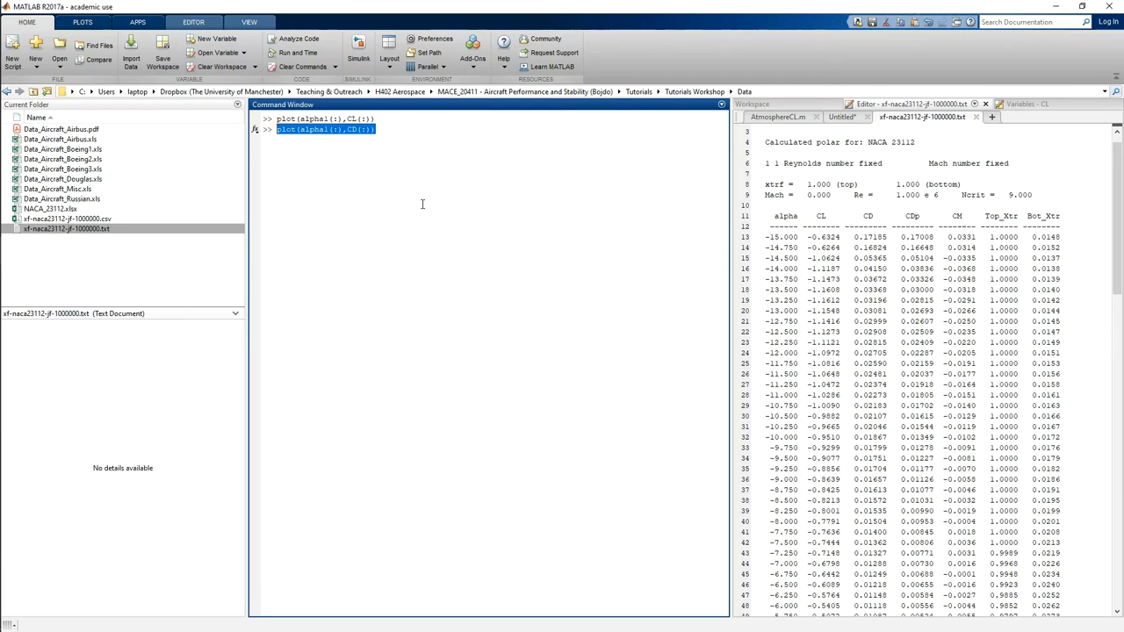
key(enter)
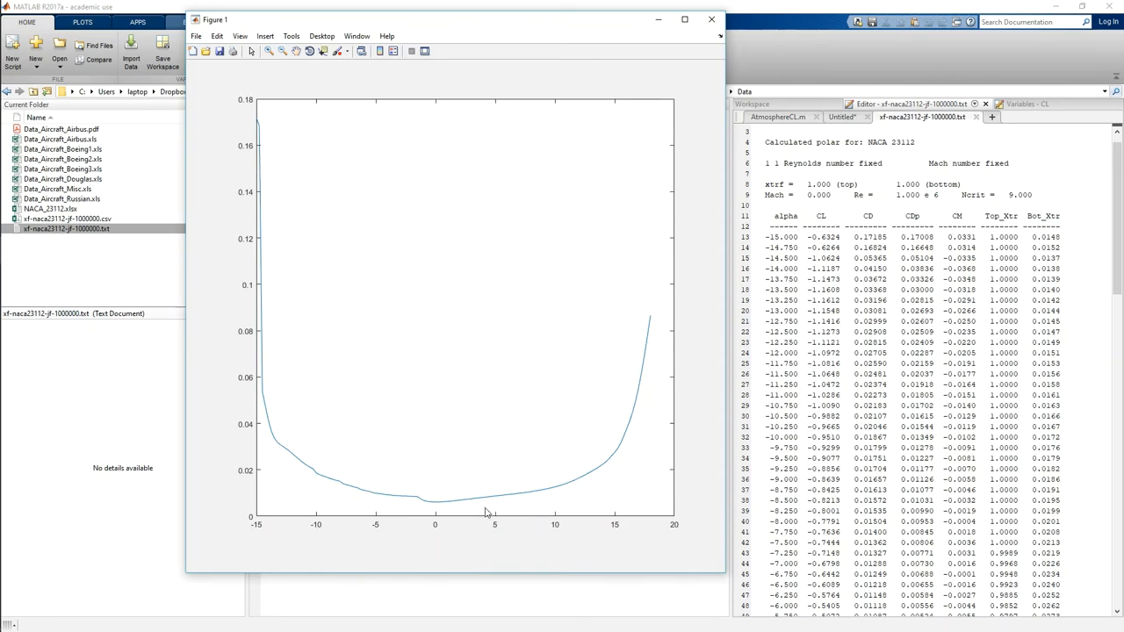
mouse_move(455, 548)
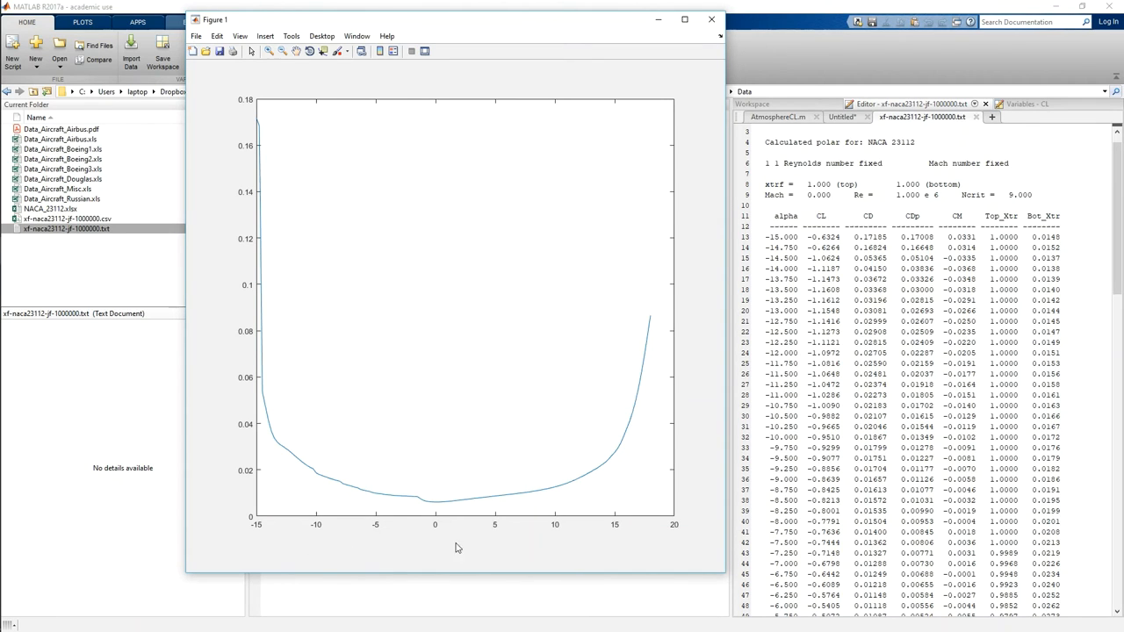
mouse_move(654, 346)
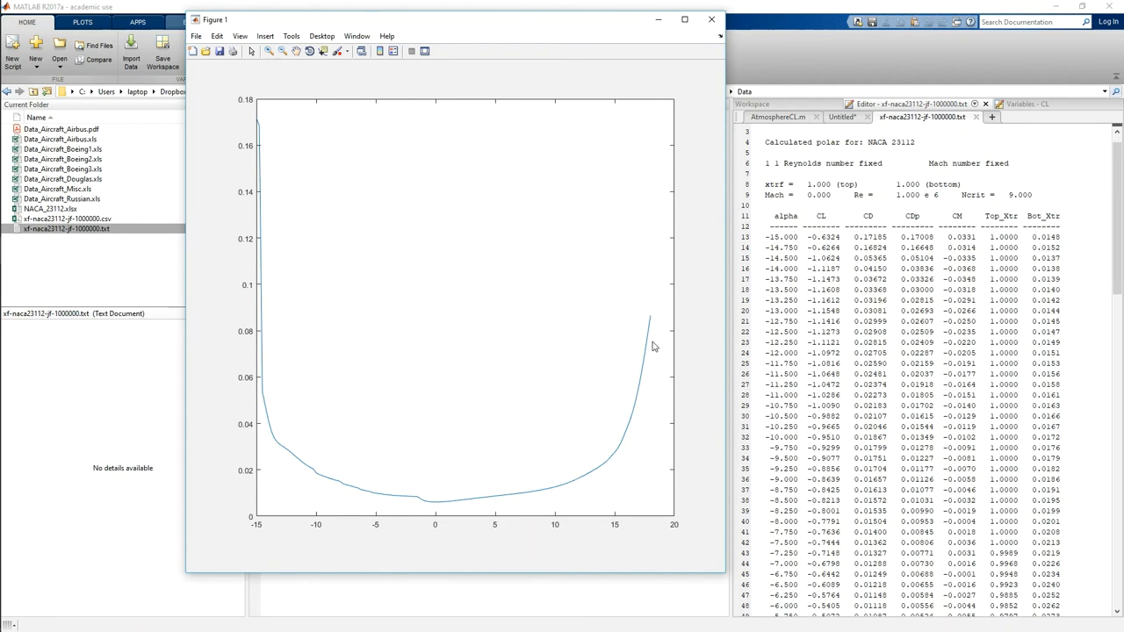
mouse_move(636, 341)
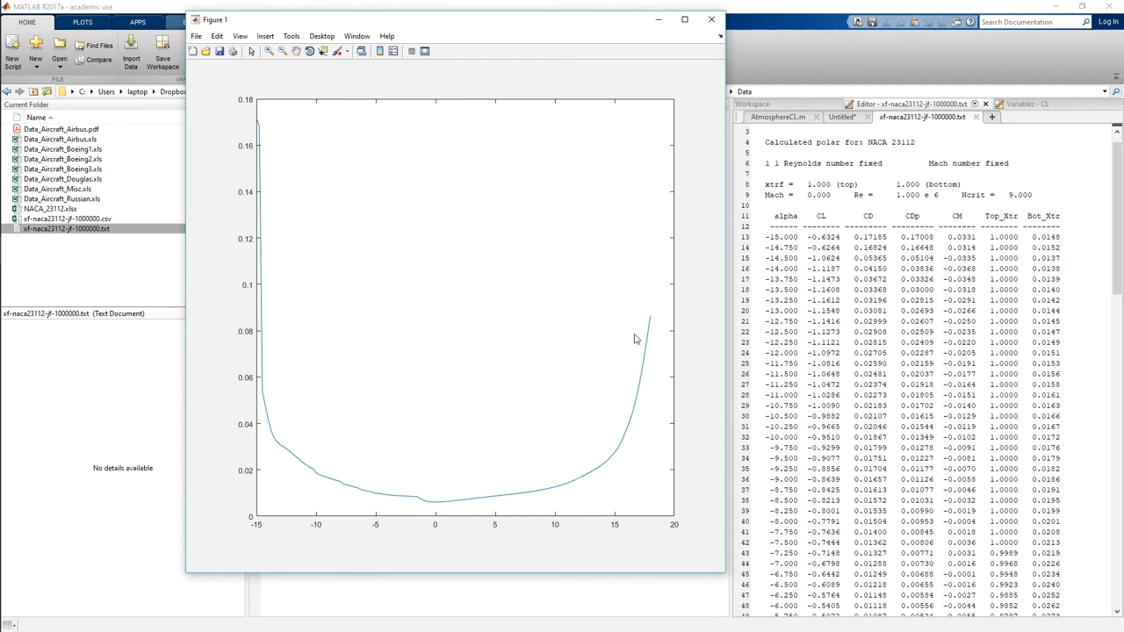
click(712, 19)
text(plot(alpha1(:),CL(:)./CD(:)))
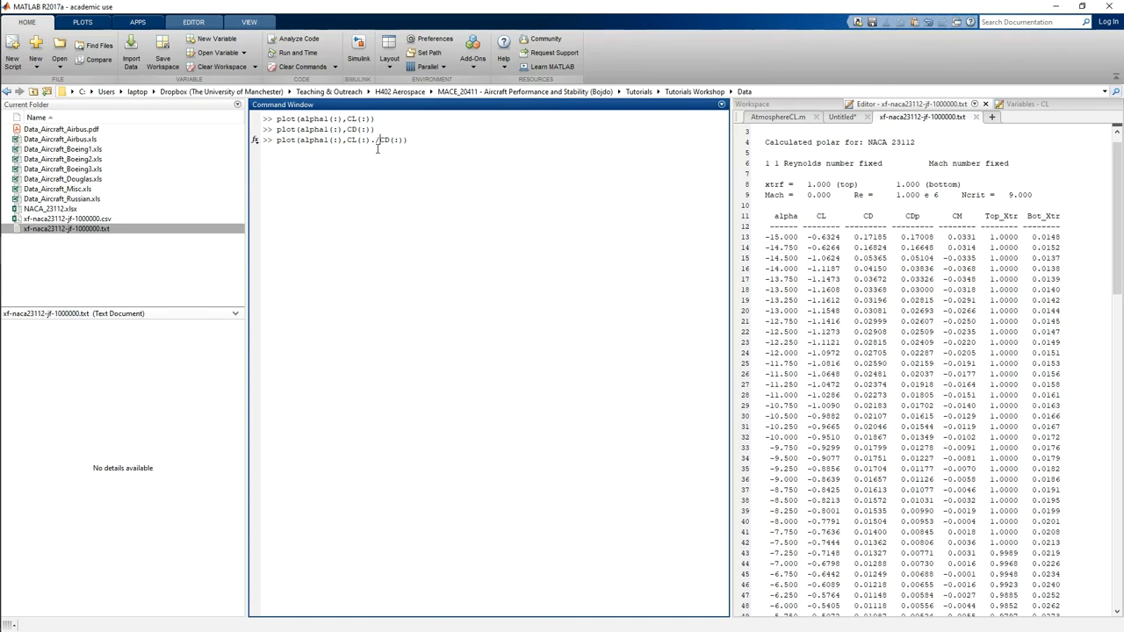
mouse_move(376, 141)
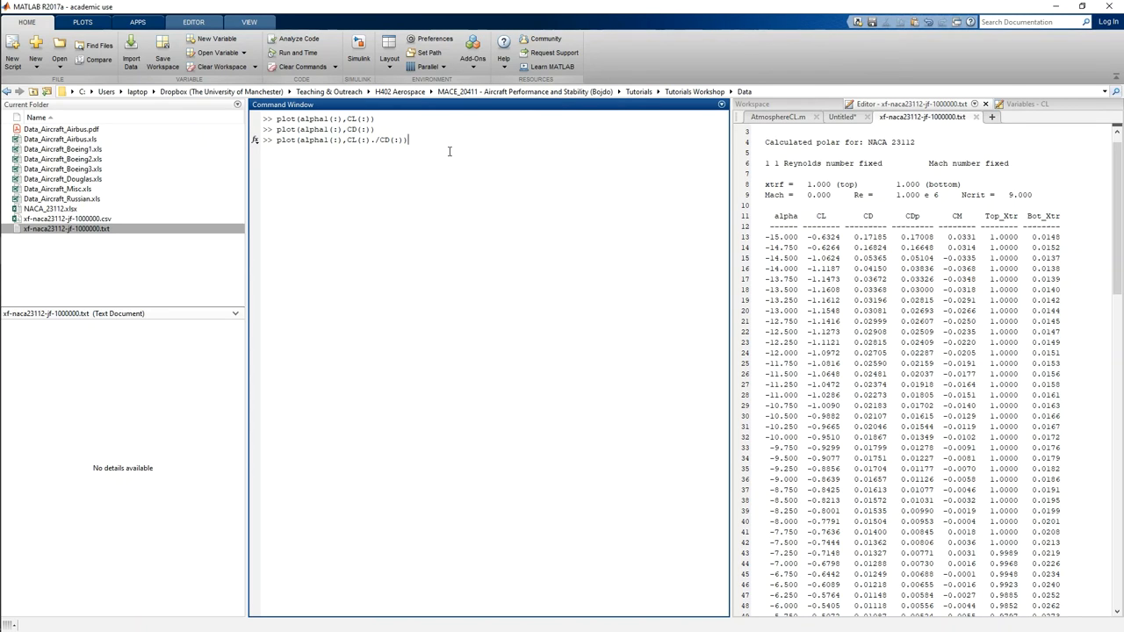
- Run plot(alpha1(:),CL(:)./CD(:)) to draw the lift-to-drag ratio versus alpha
key(enter)
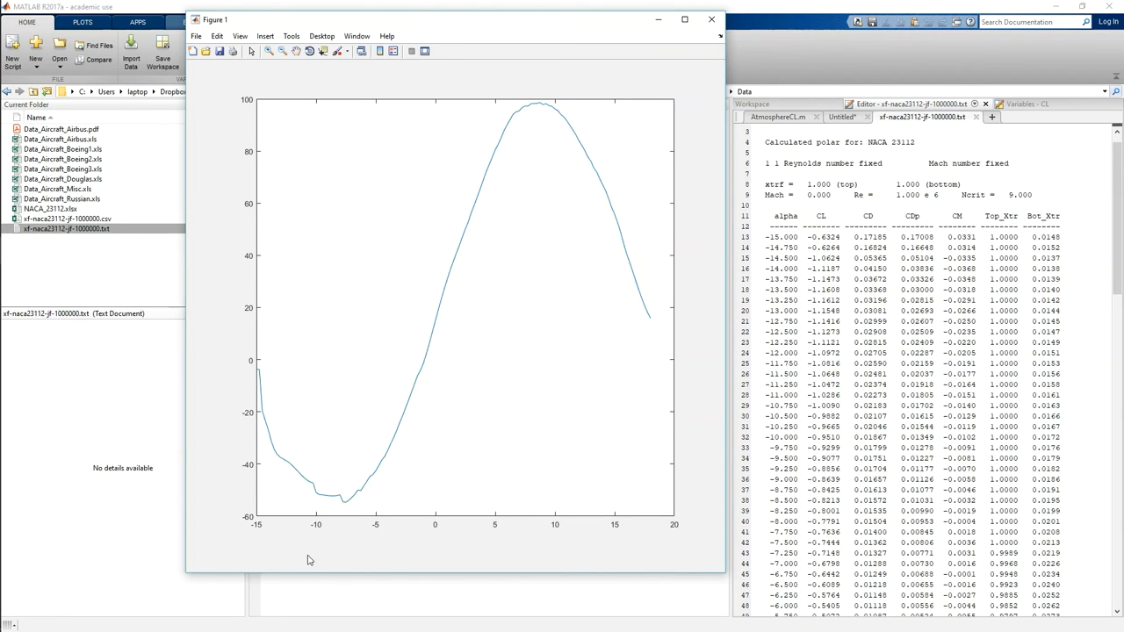
mouse_move(269, 548)
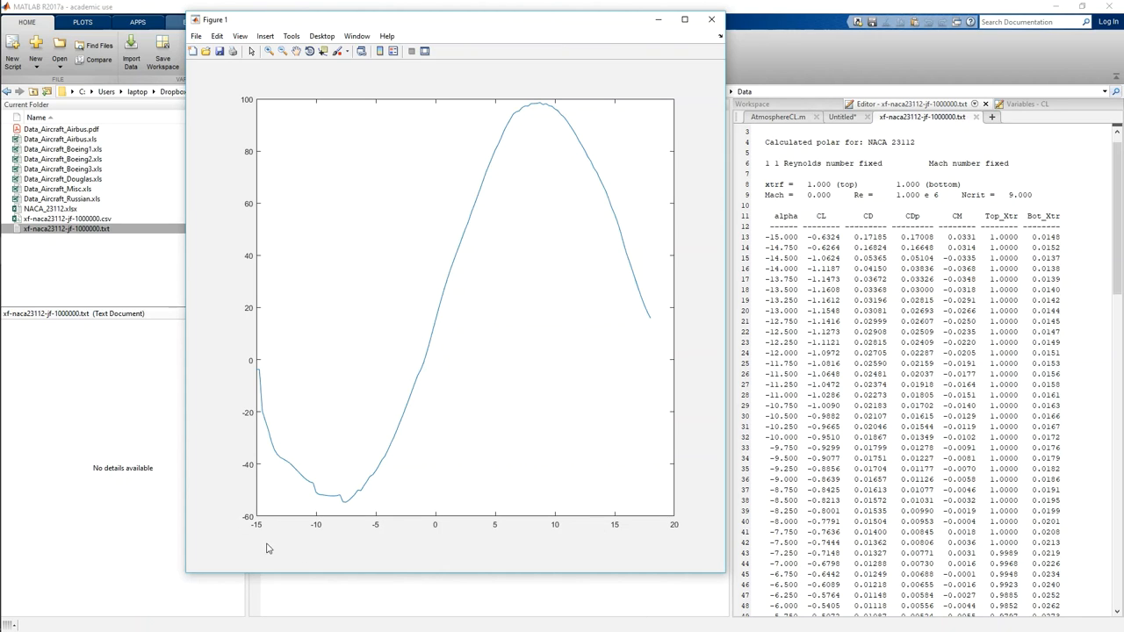
mouse_move(261, 395)
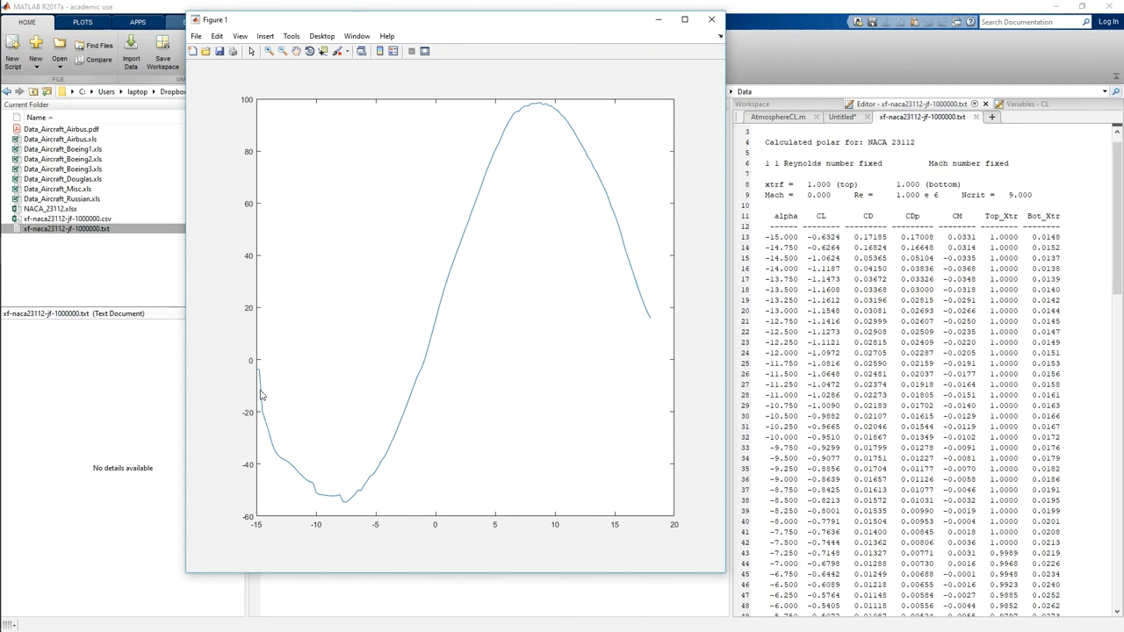
mouse_move(292, 537)
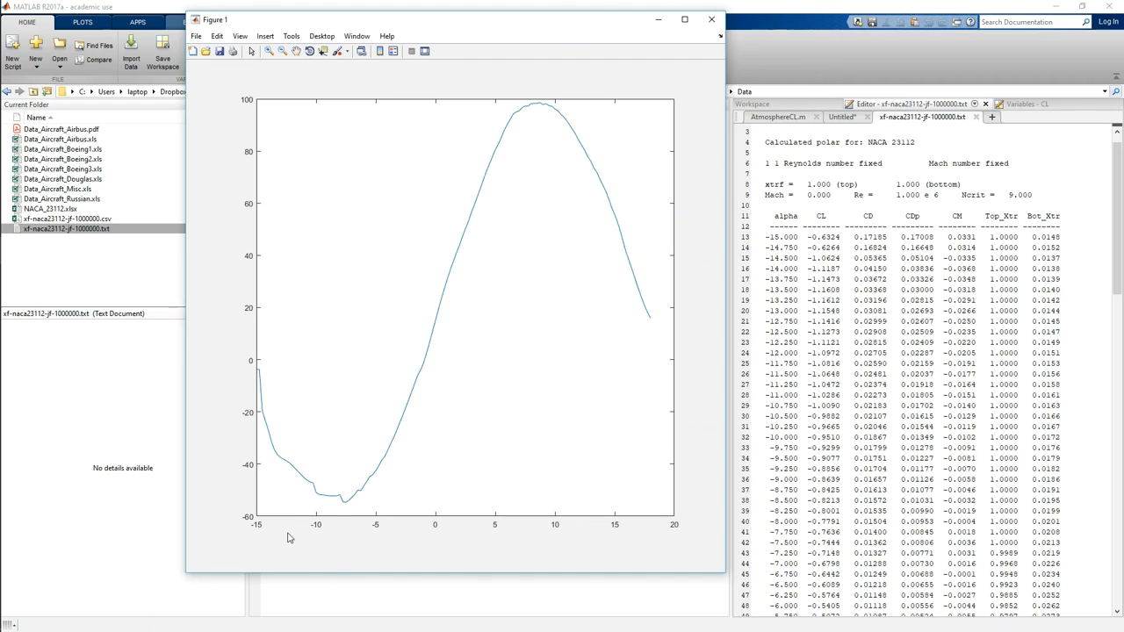
mouse_move(274, 541)
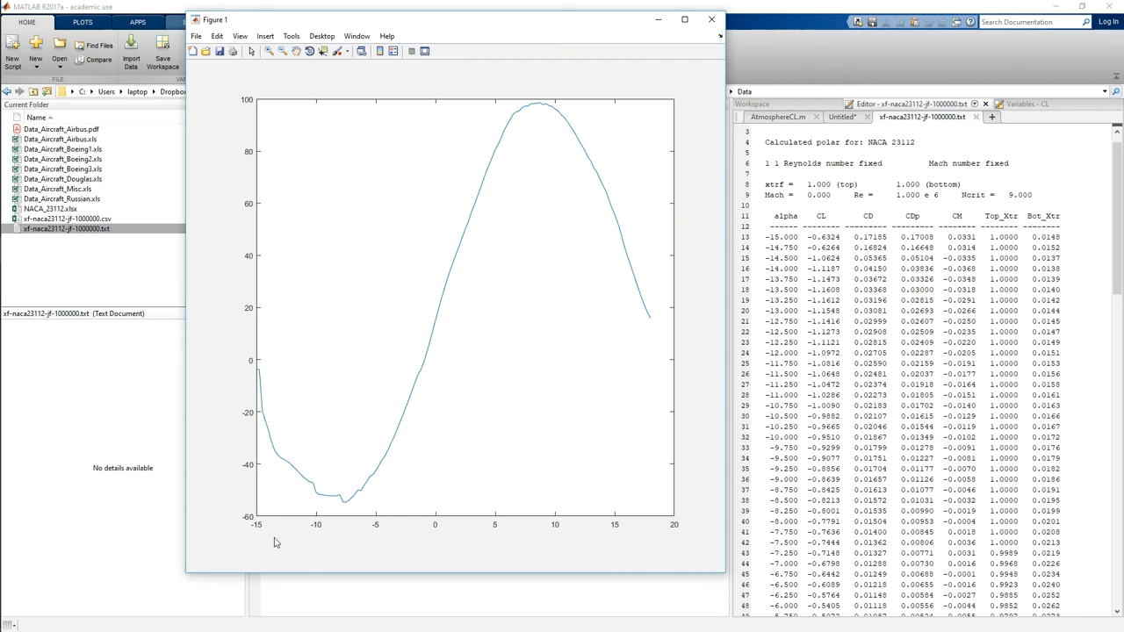
mouse_move(271, 402)
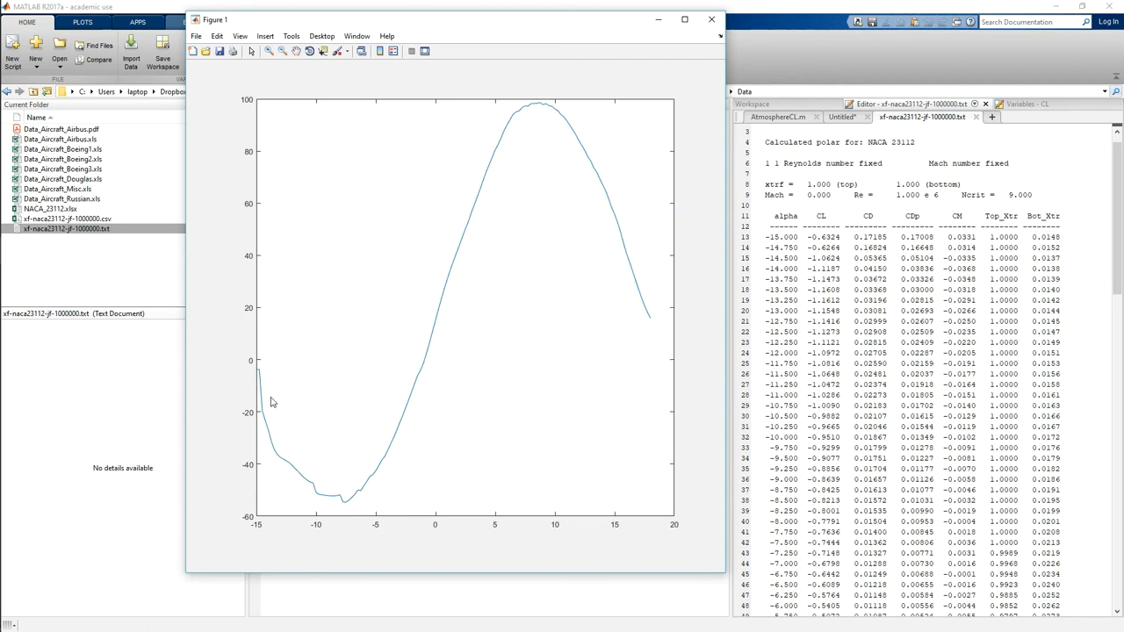
mouse_move(506, 123)
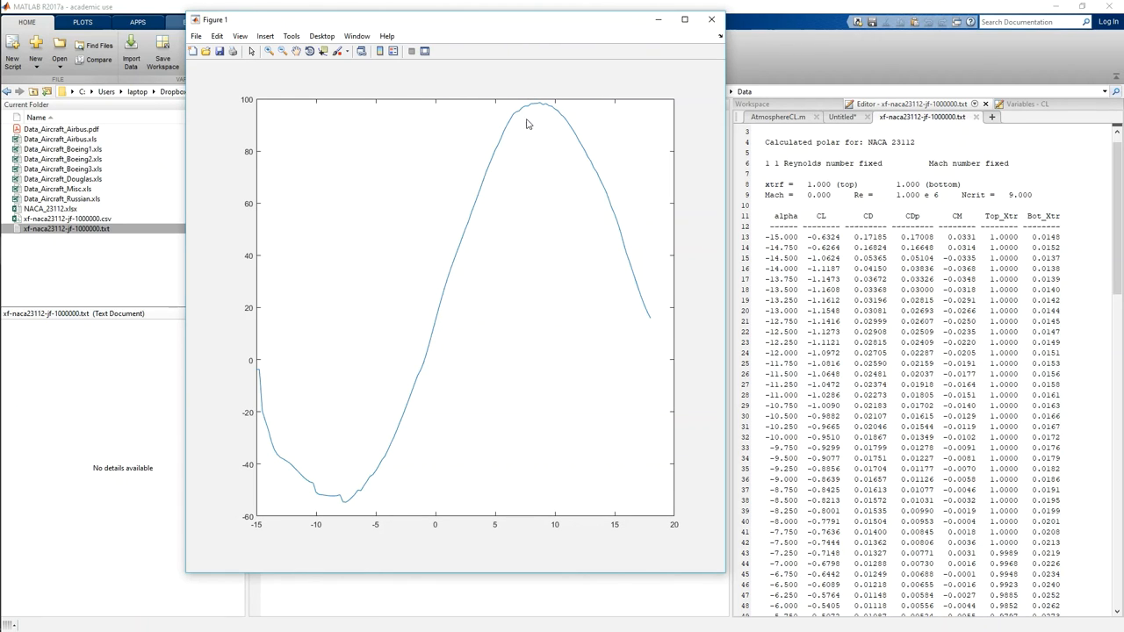
mouse_move(543, 132)
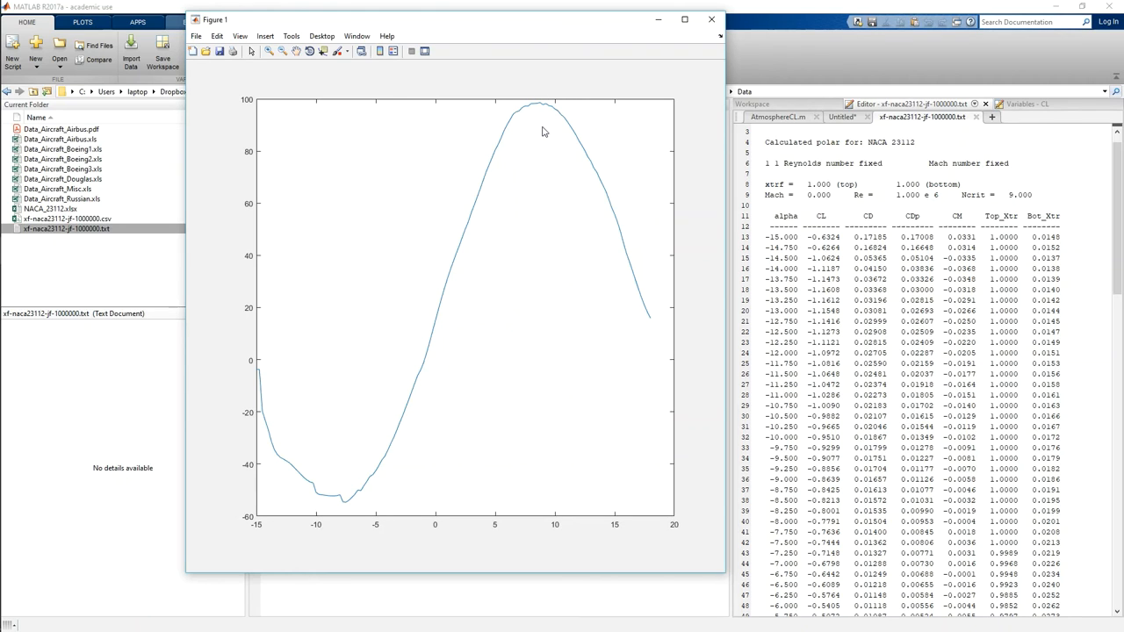
mouse_move(534, 134)
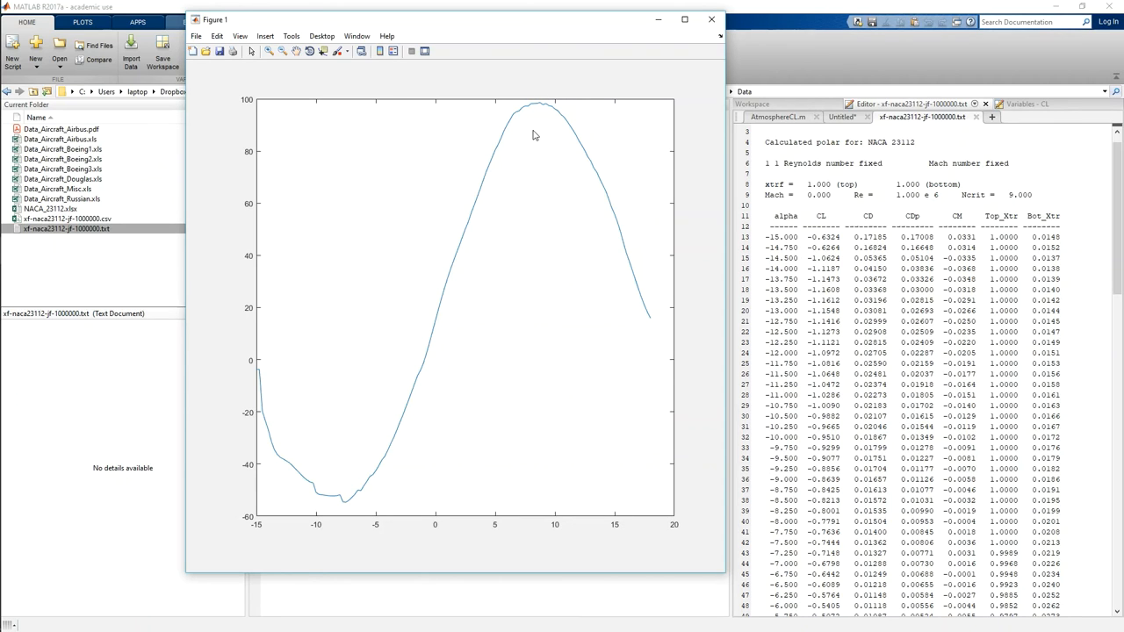
mouse_move(547, 243)
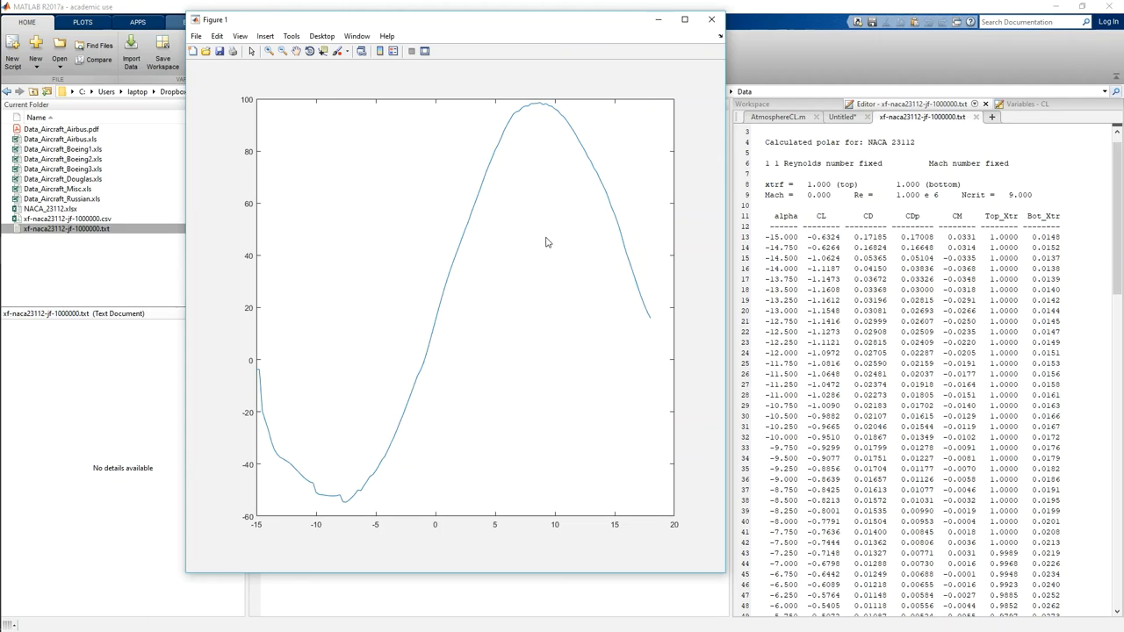
mouse_move(527, 337)
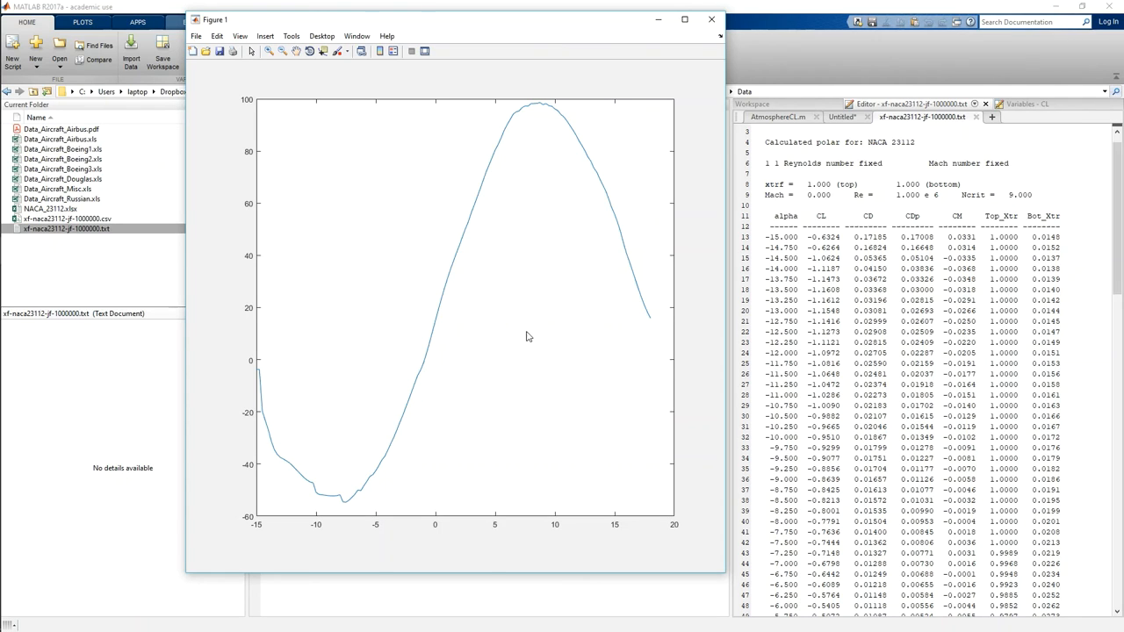
mouse_move(519, 571)
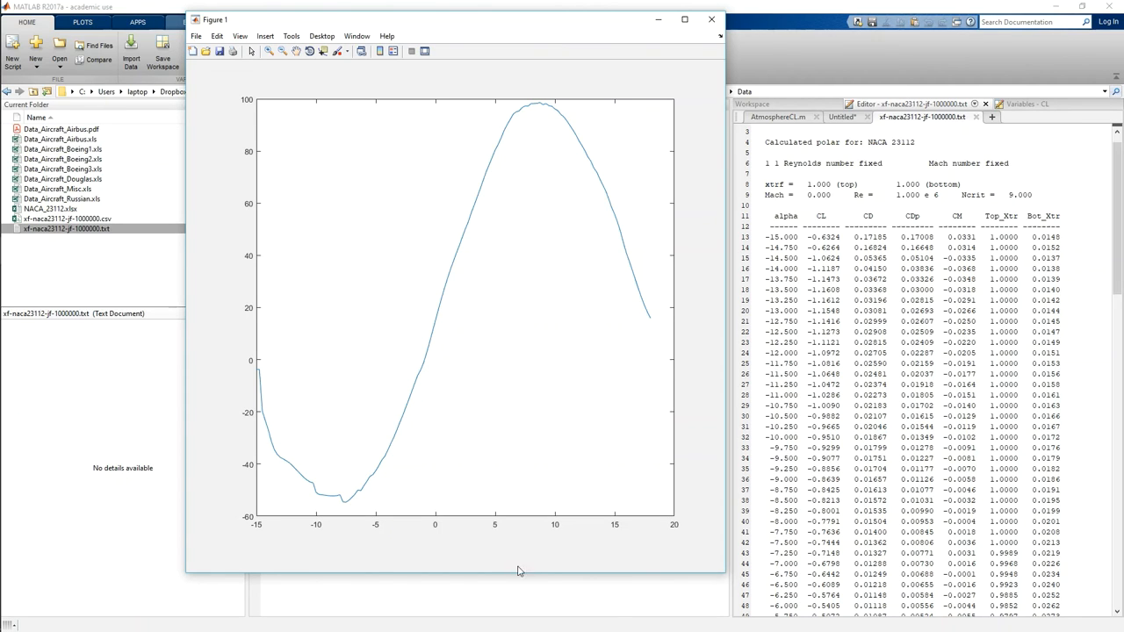